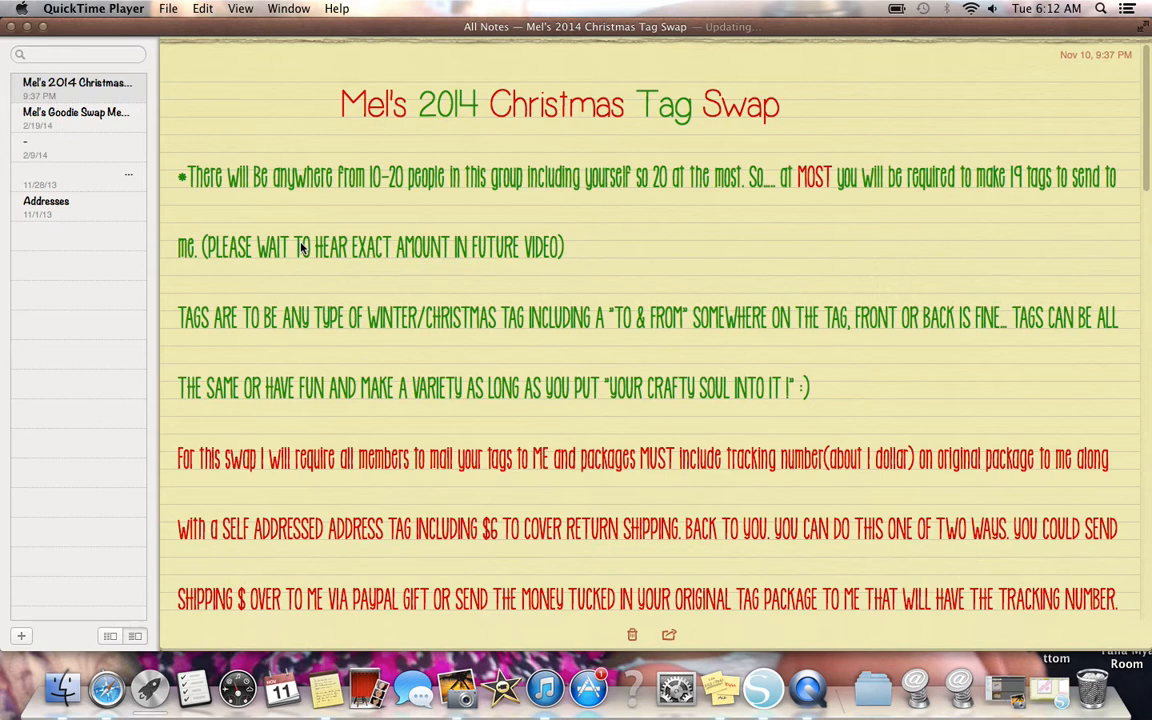
pyautogui.moveTo(248, 124)
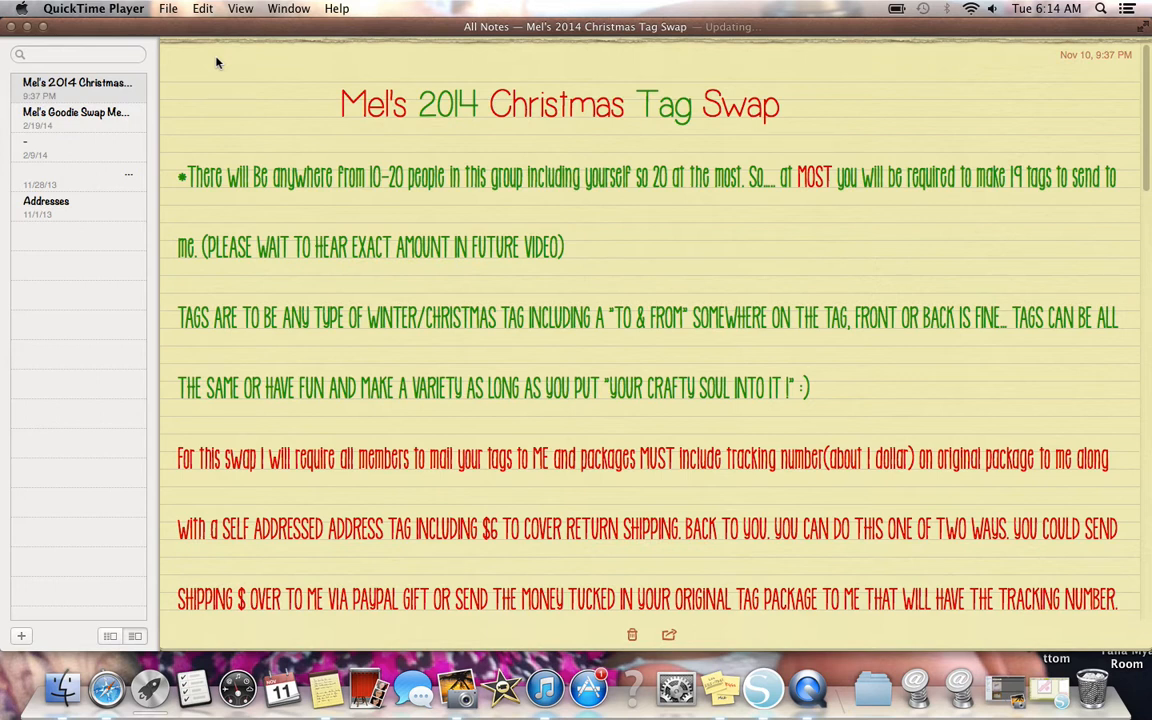
pyautogui.moveTo(278, 148)
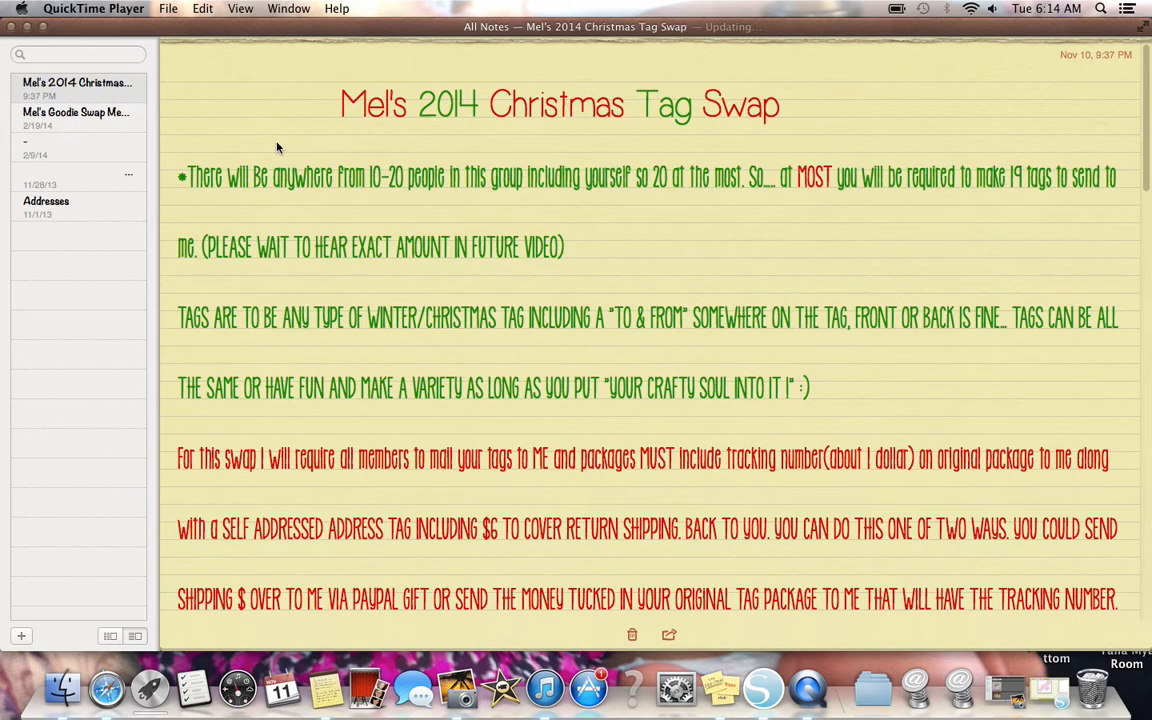
pyautogui.moveTo(256, 330)
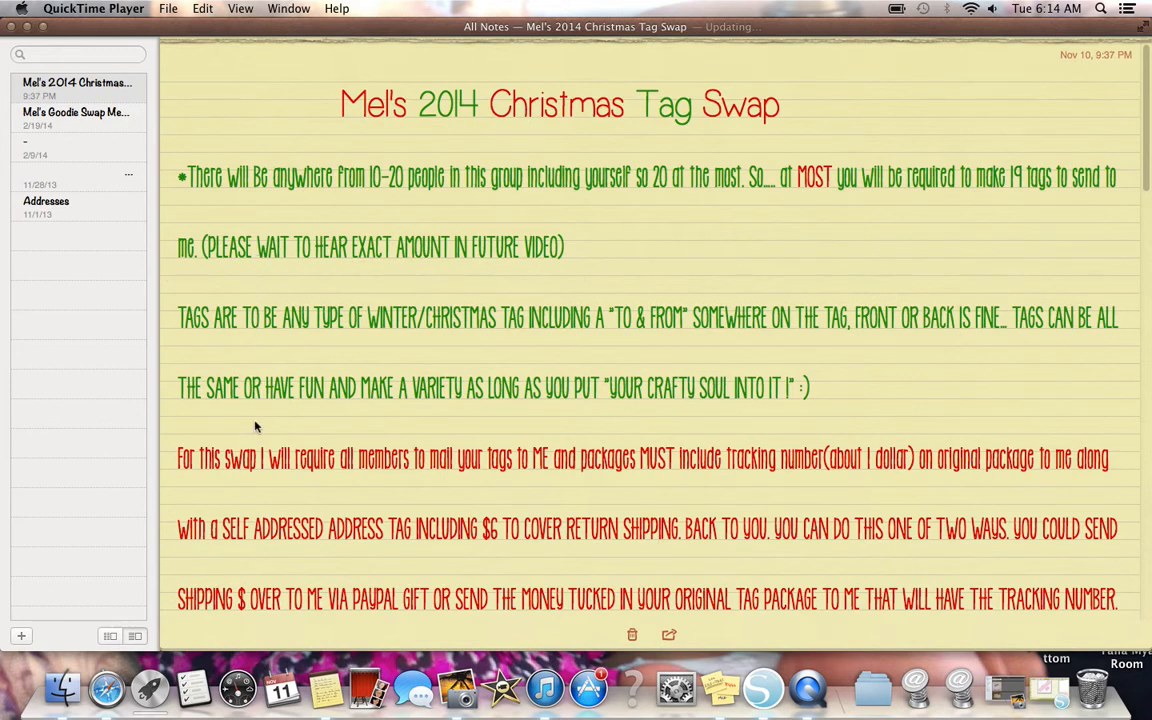
pyautogui.moveTo(208, 200)
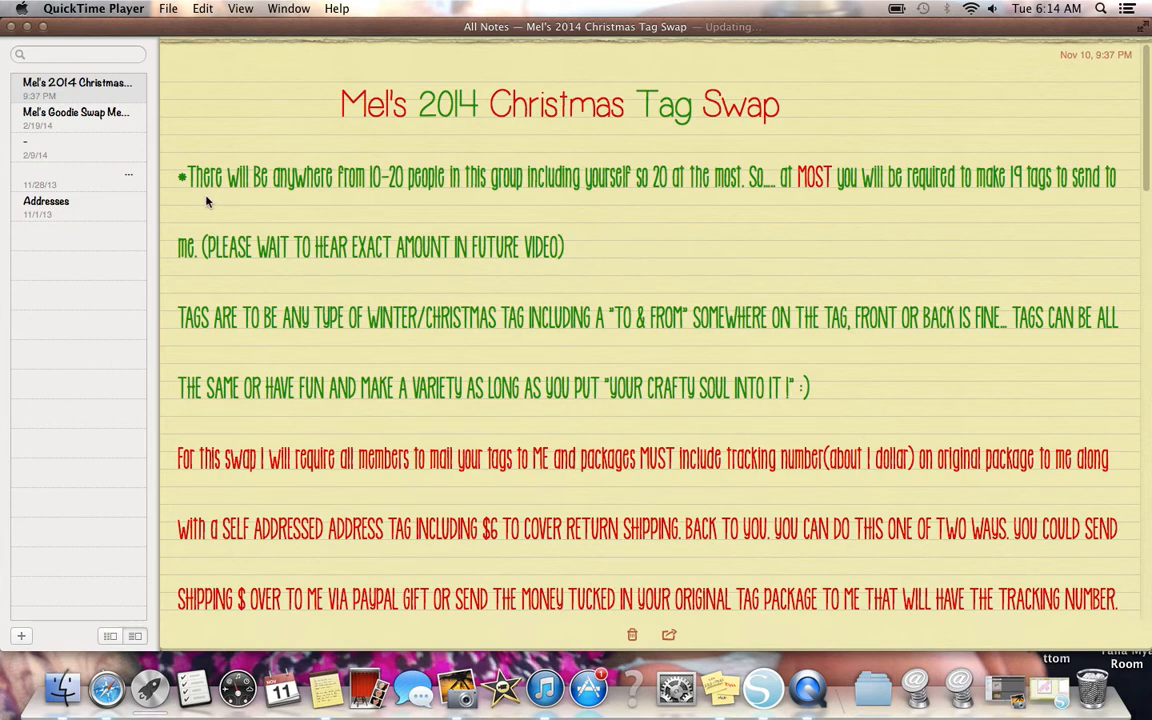
pyautogui.moveTo(430, 184)
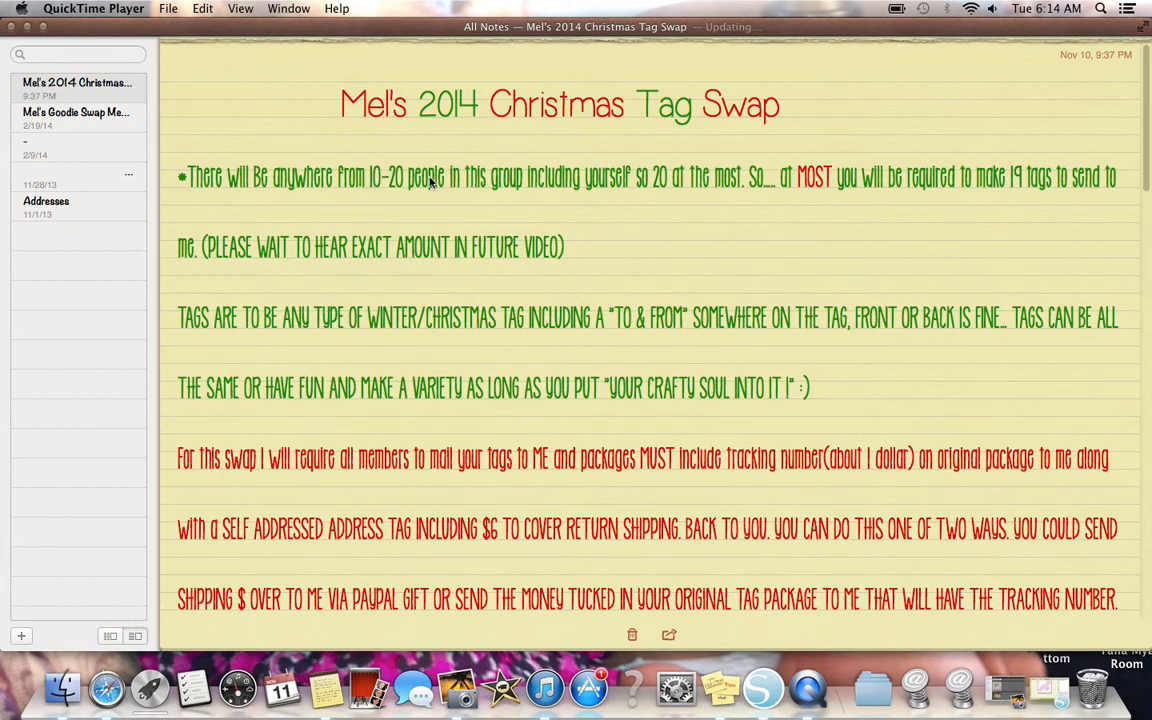
pyautogui.moveTo(676, 188)
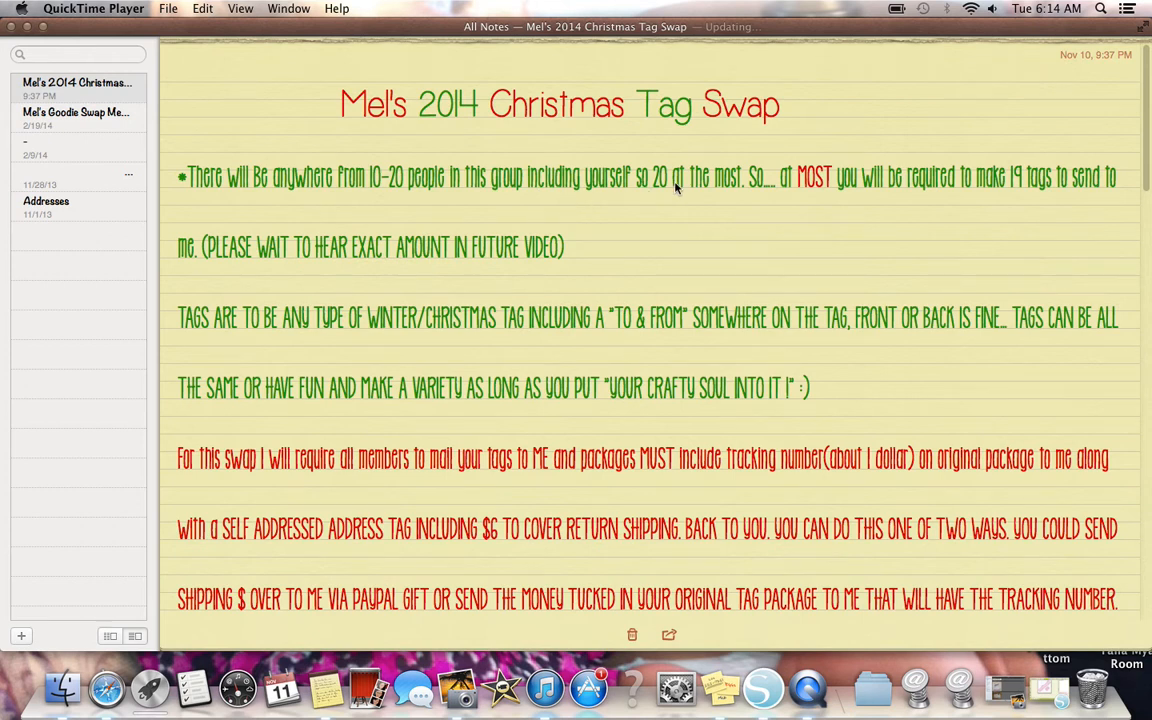
pyautogui.moveTo(742, 184)
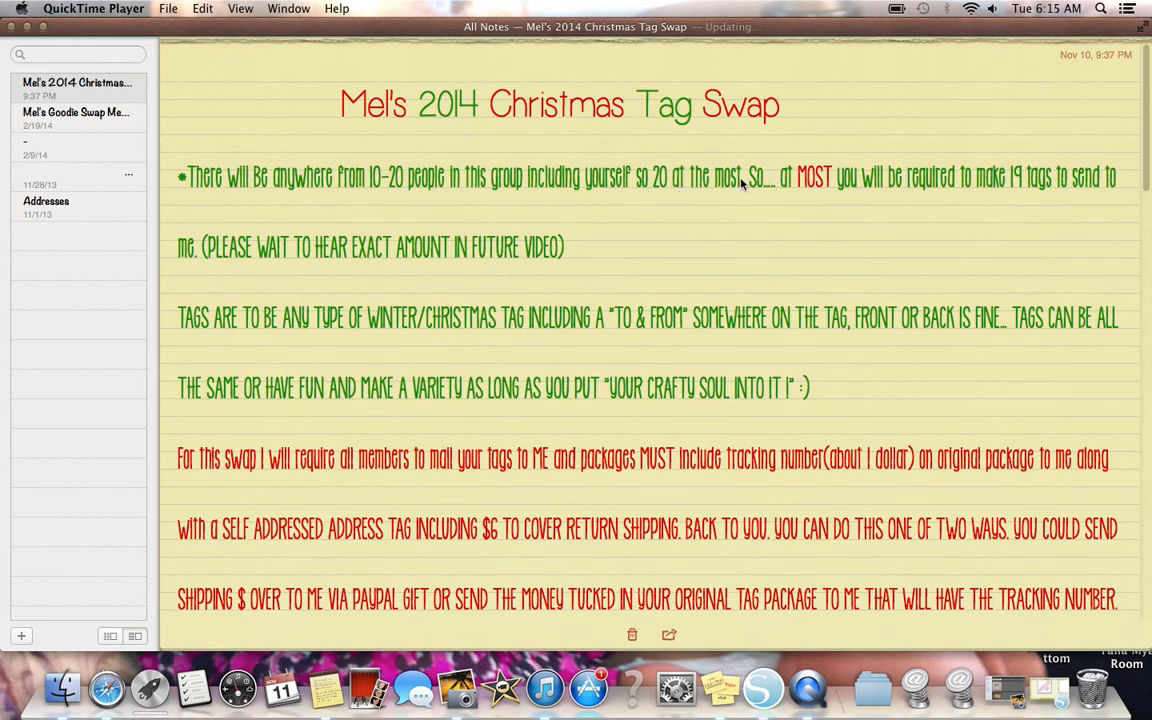
pyautogui.moveTo(748, 188)
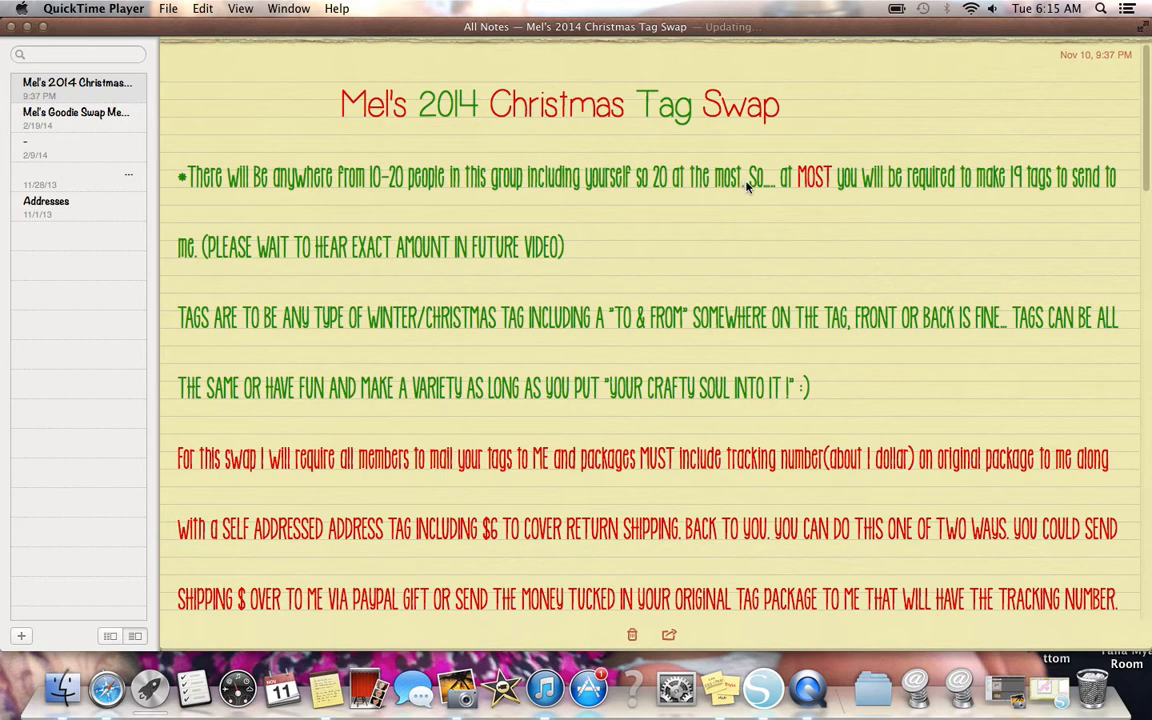
pyautogui.moveTo(938, 176)
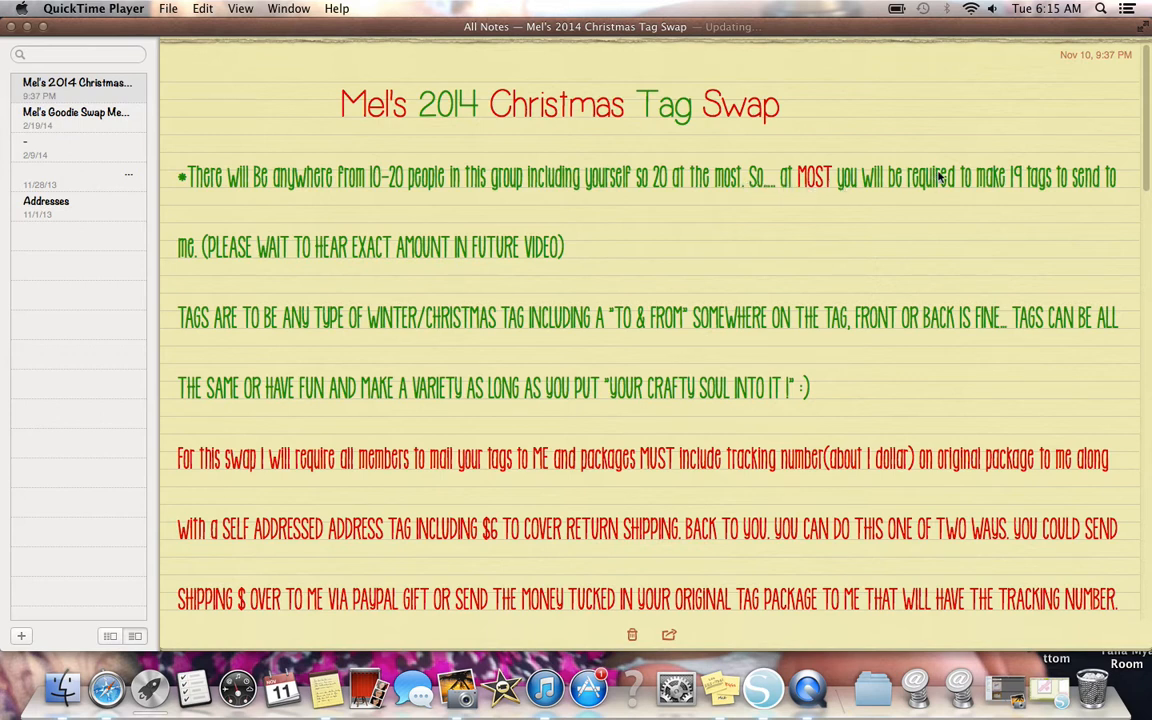
pyautogui.moveTo(1084, 188)
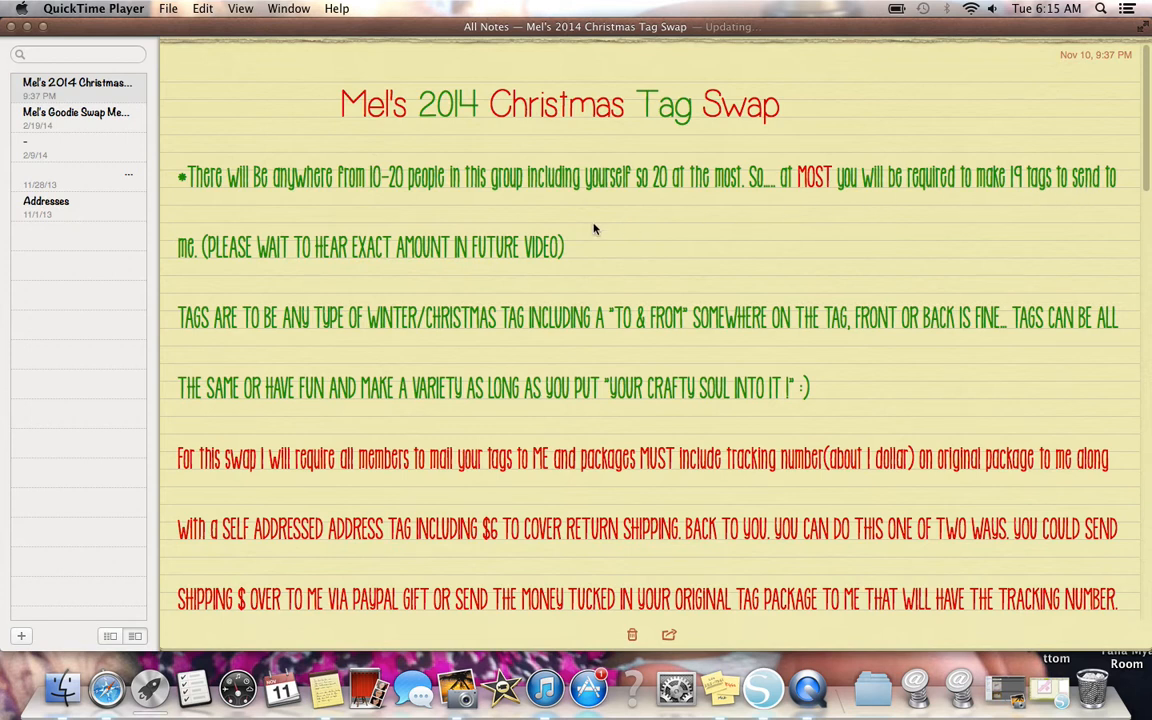
pyautogui.moveTo(572, 262)
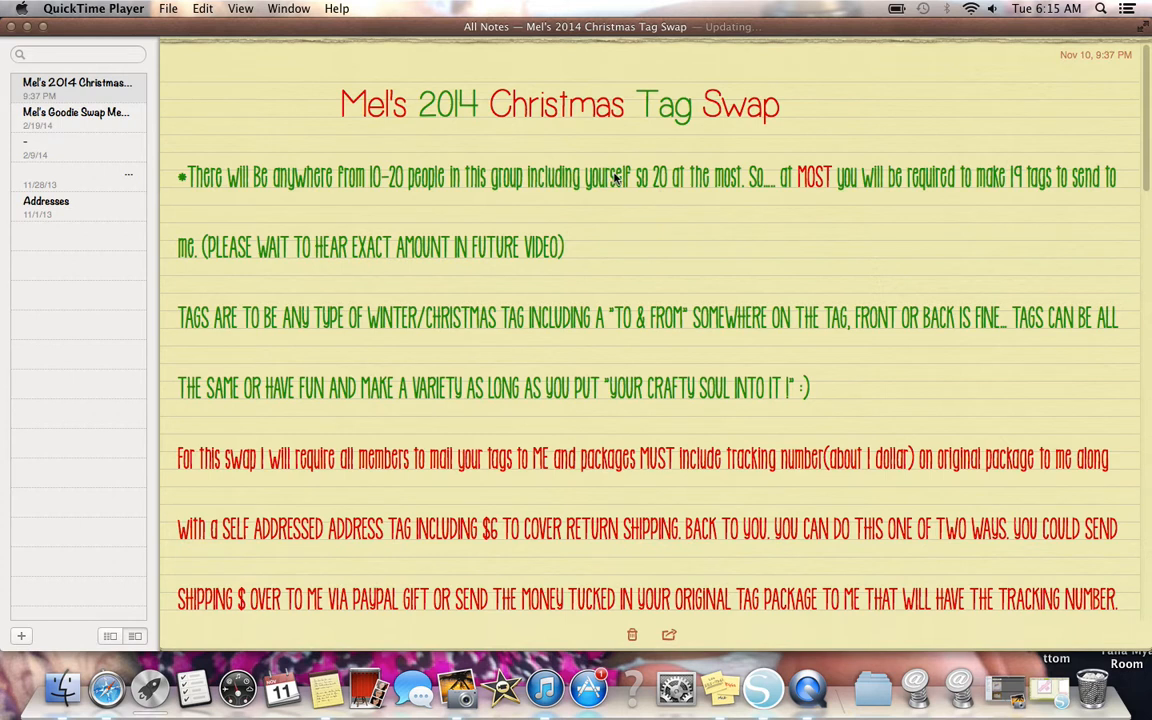
pyautogui.moveTo(560, 370)
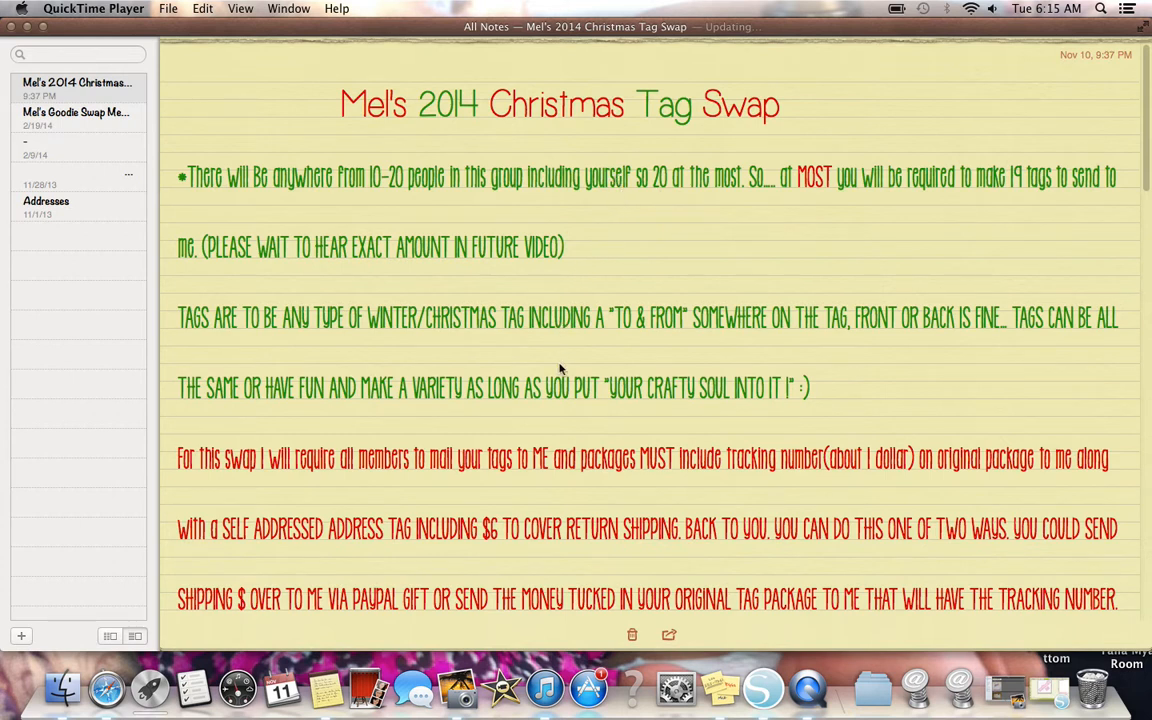
pyautogui.moveTo(570, 280)
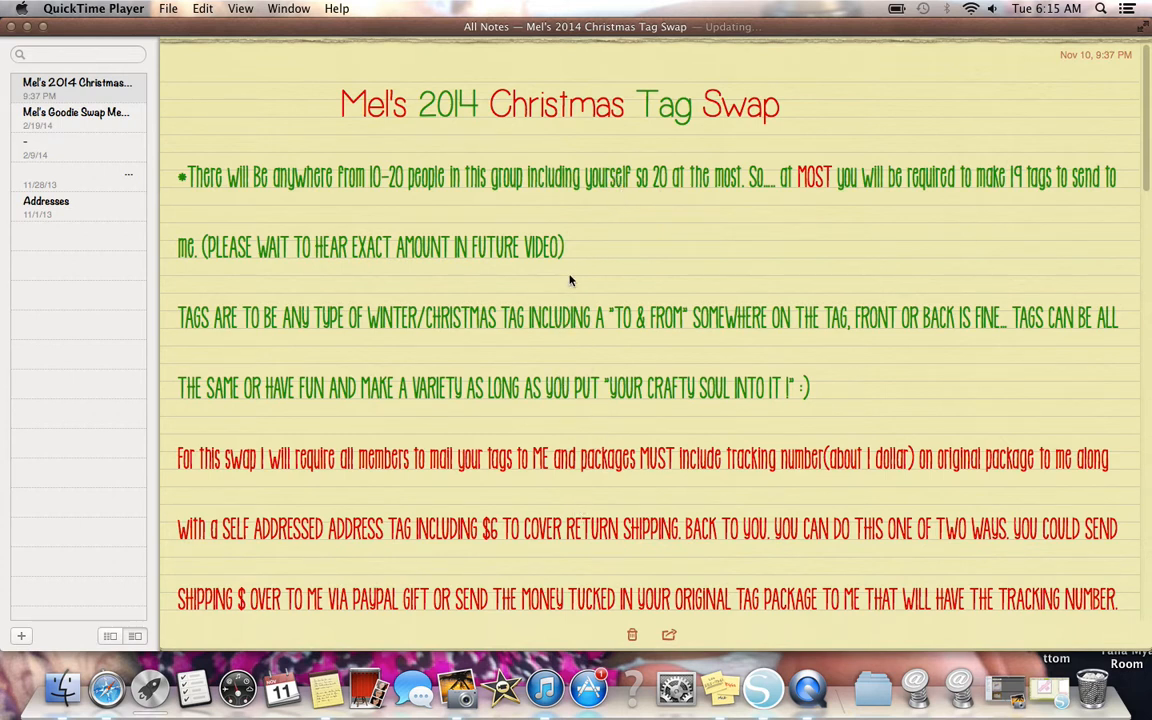
# Scroll down to the needed-members section, then back up toward the note's opening rules
pyautogui.scroll(-3)
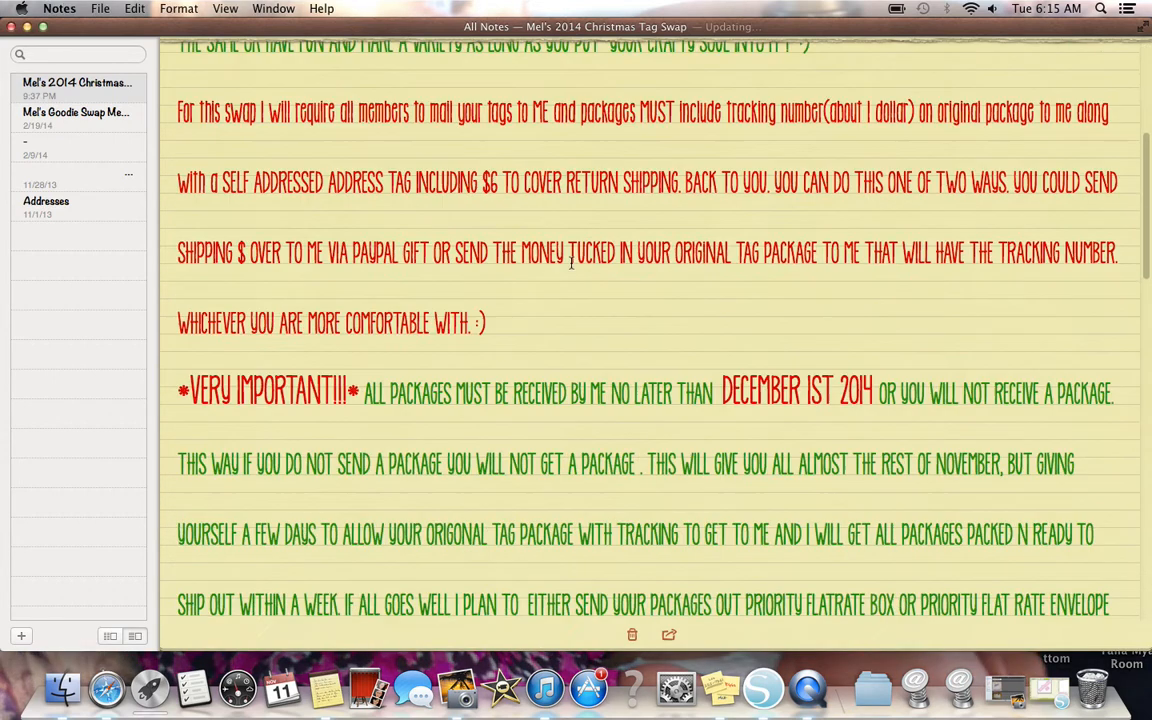
pyautogui.scroll(-3)
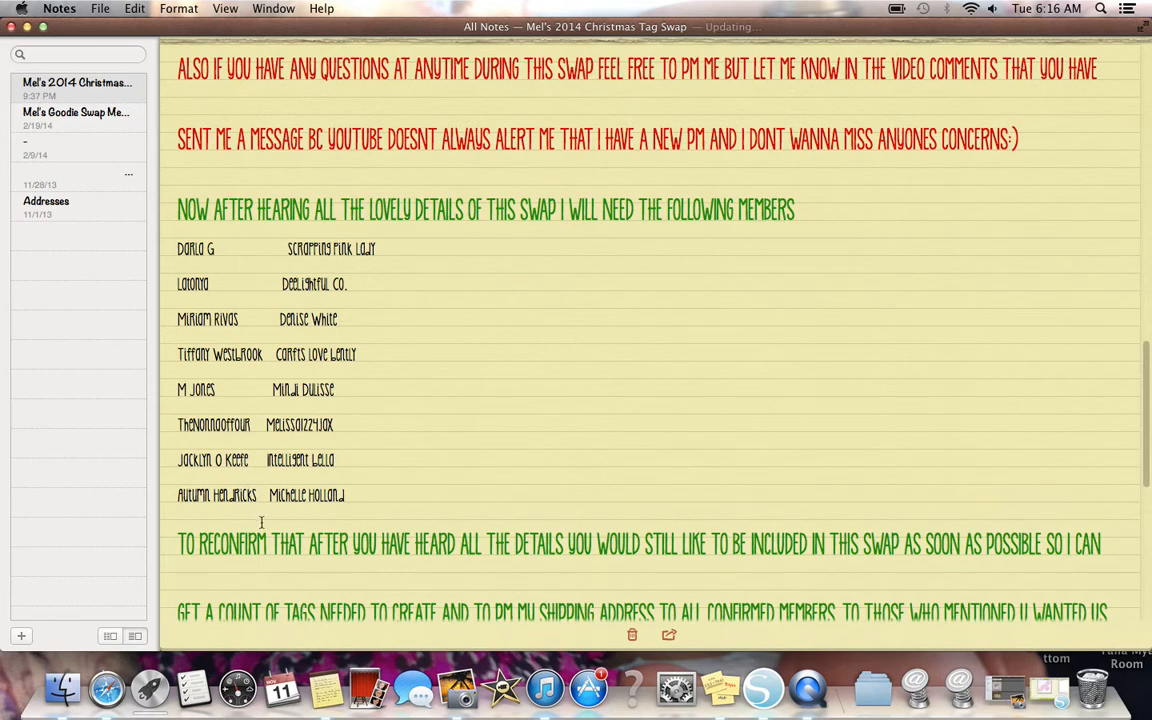
pyautogui.moveTo(388, 252)
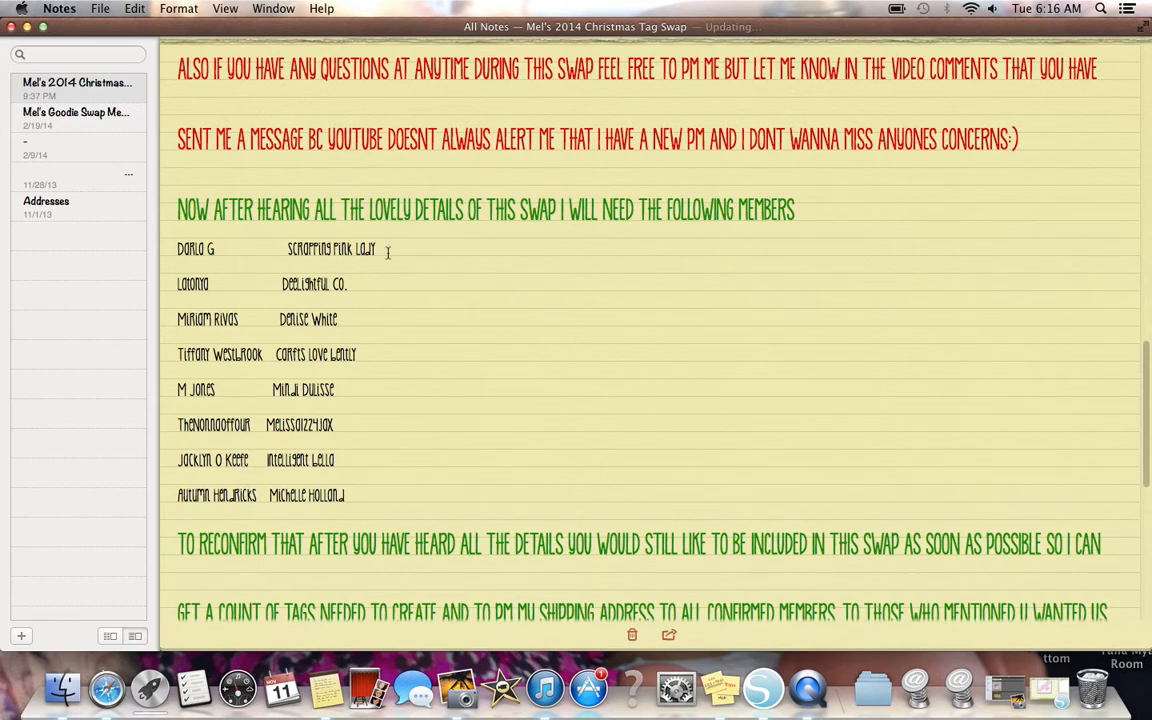
pyautogui.moveTo(344, 324)
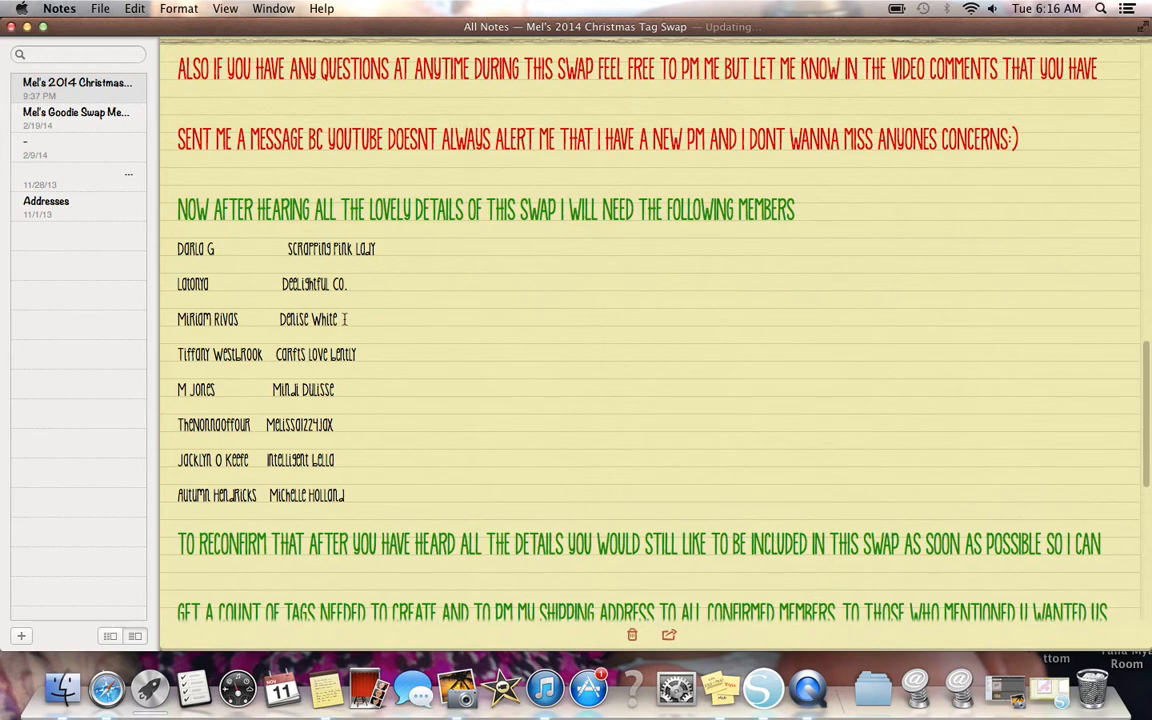
pyautogui.moveTo(364, 348)
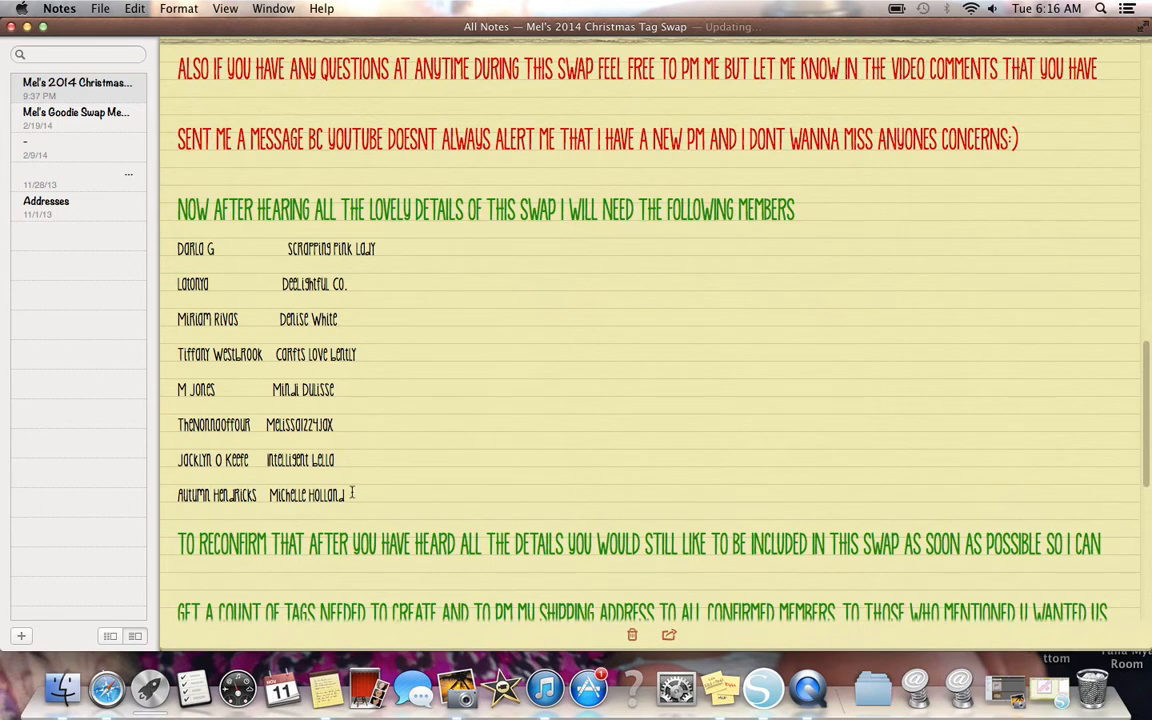
pyautogui.moveTo(436, 384)
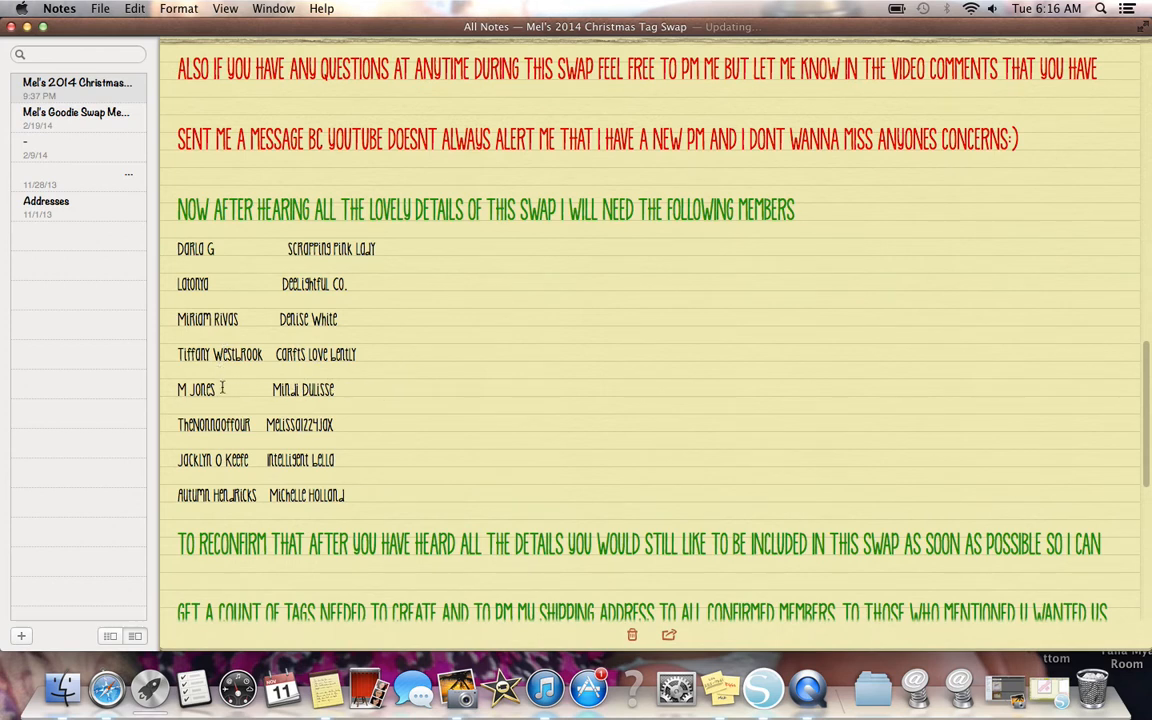
pyautogui.scroll(3)
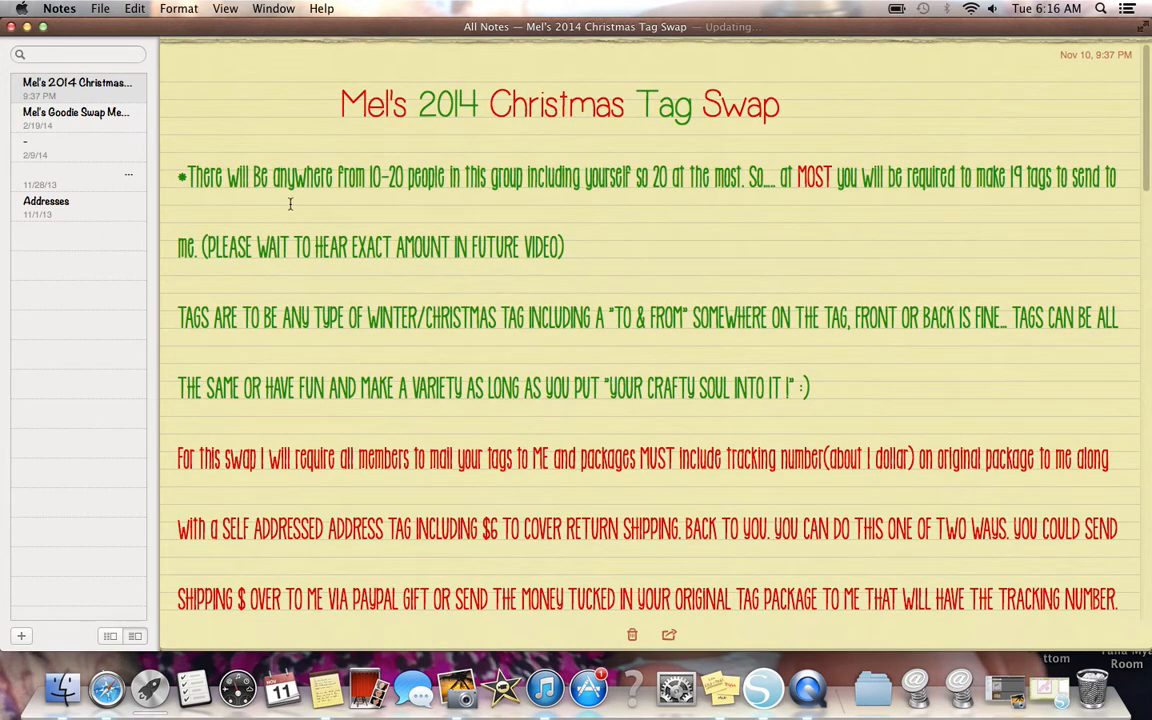
pyautogui.moveTo(648, 216)
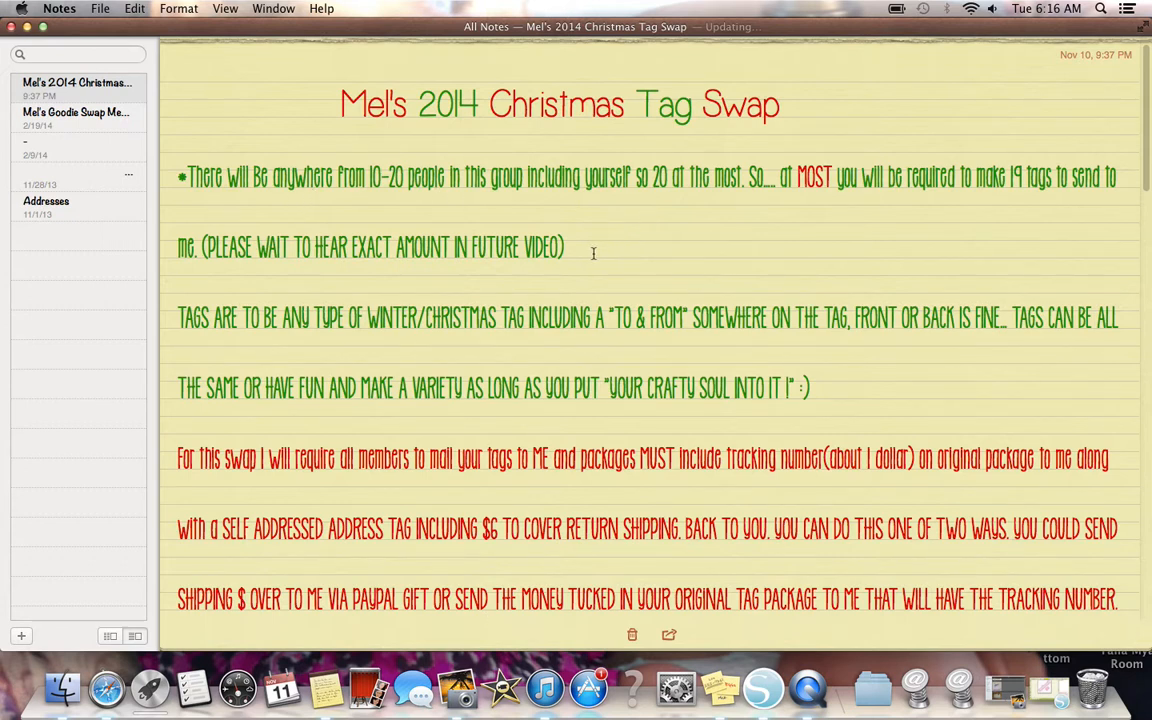
pyautogui.moveTo(576, 304)
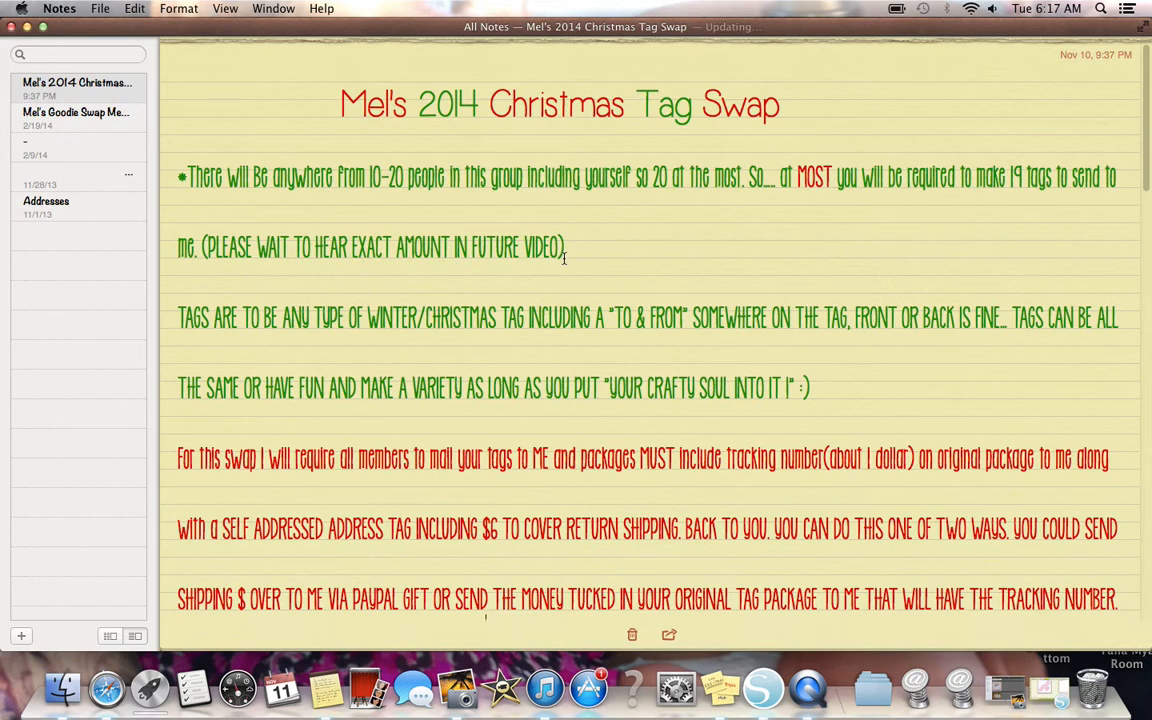
pyautogui.moveTo(328, 356)
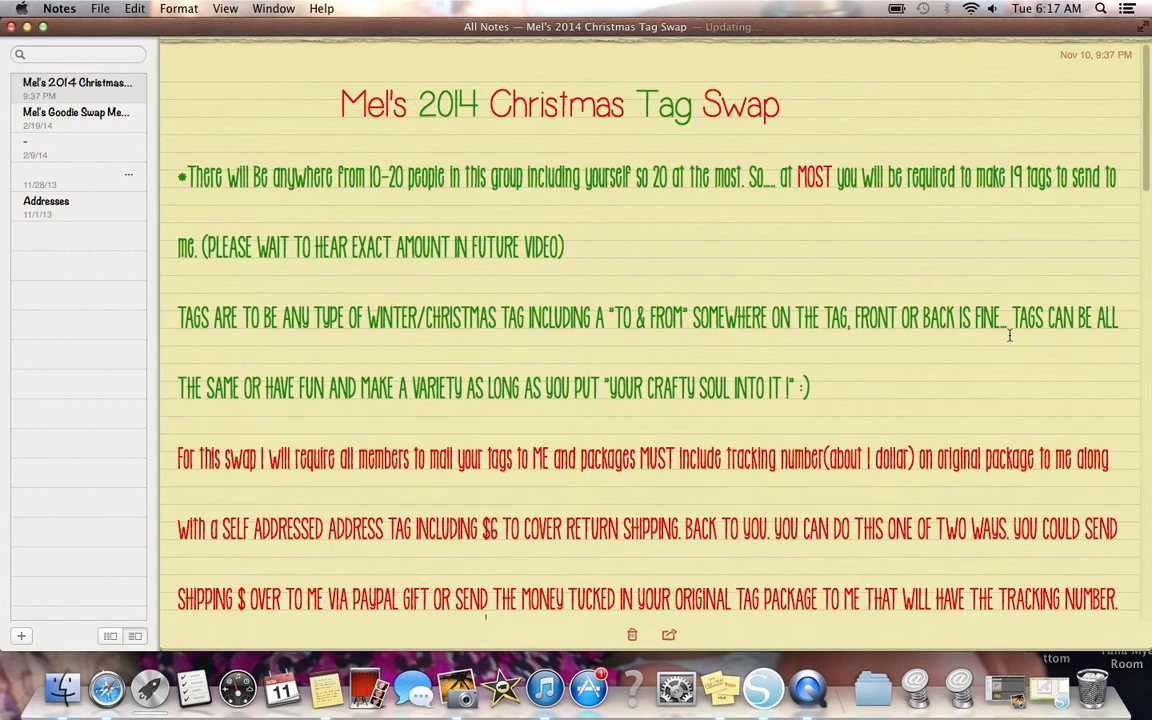
pyautogui.moveTo(1012, 340)
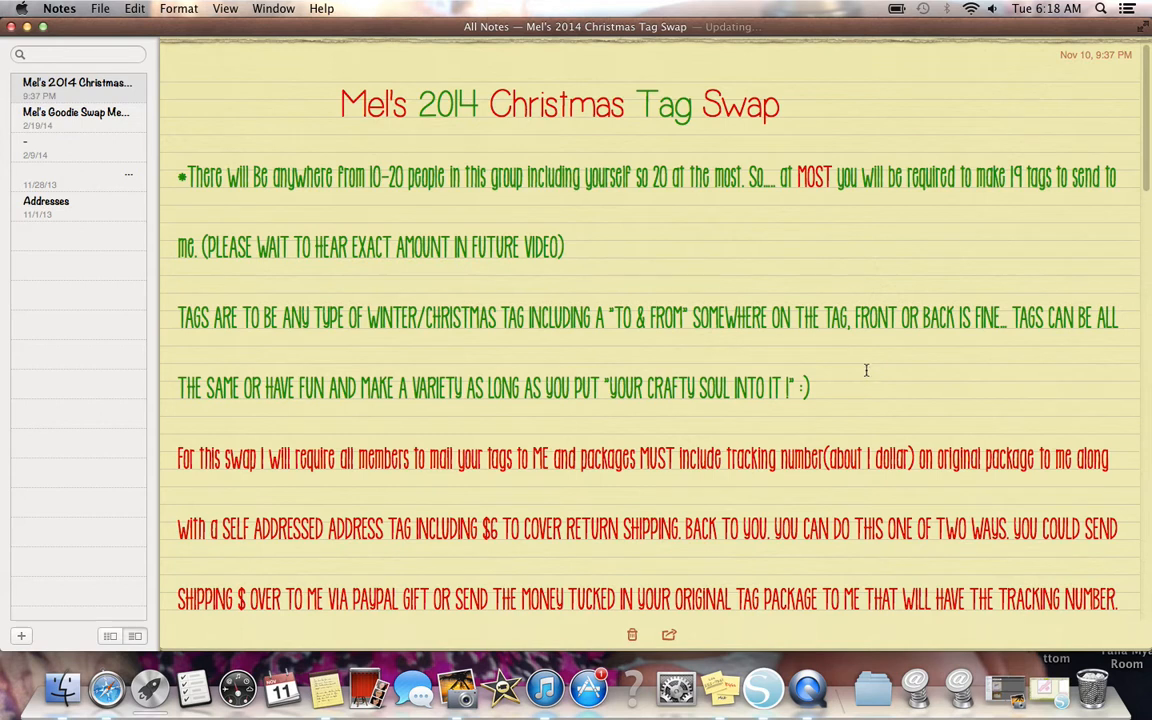
# Scroll to the return-shipping paragraph ending 'whichever you are more comfortable with'
pyautogui.scroll(-3)
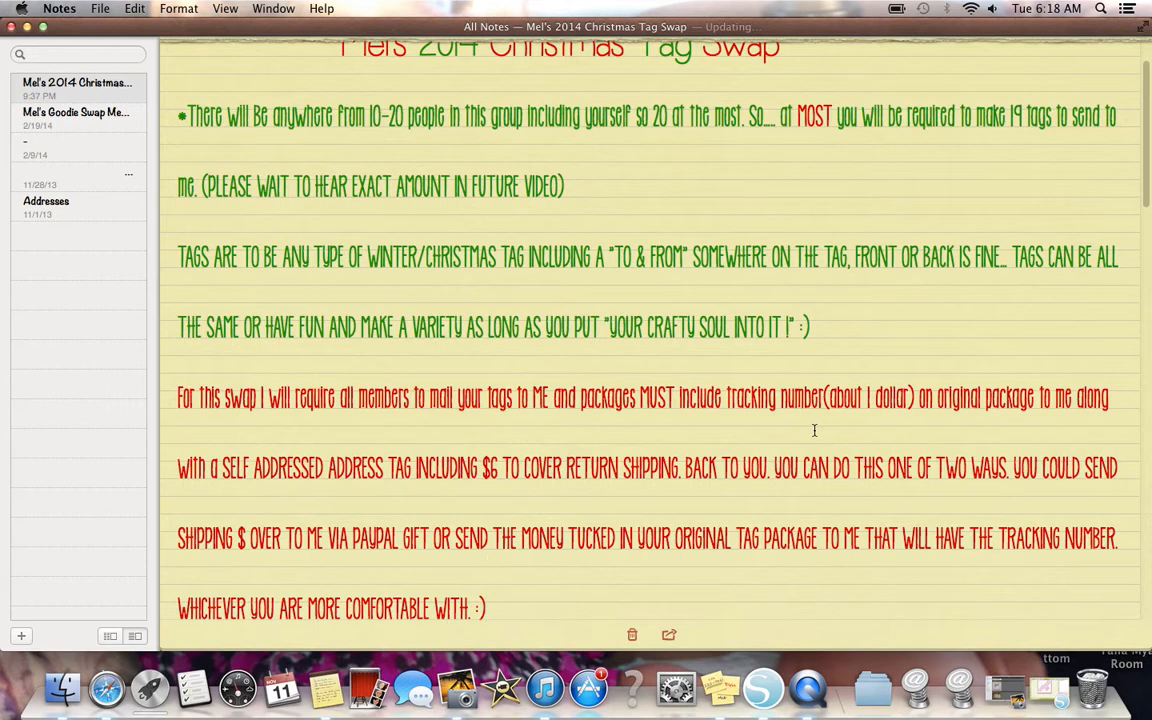
pyautogui.moveTo(164, 408)
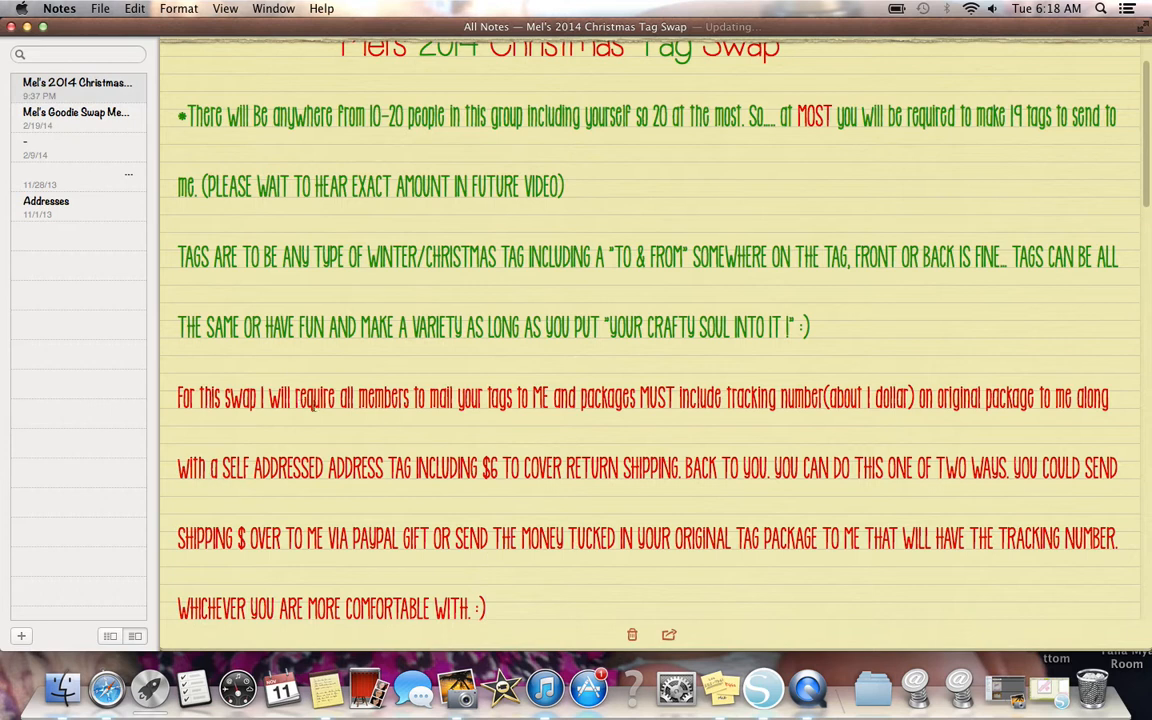
pyautogui.moveTo(556, 434)
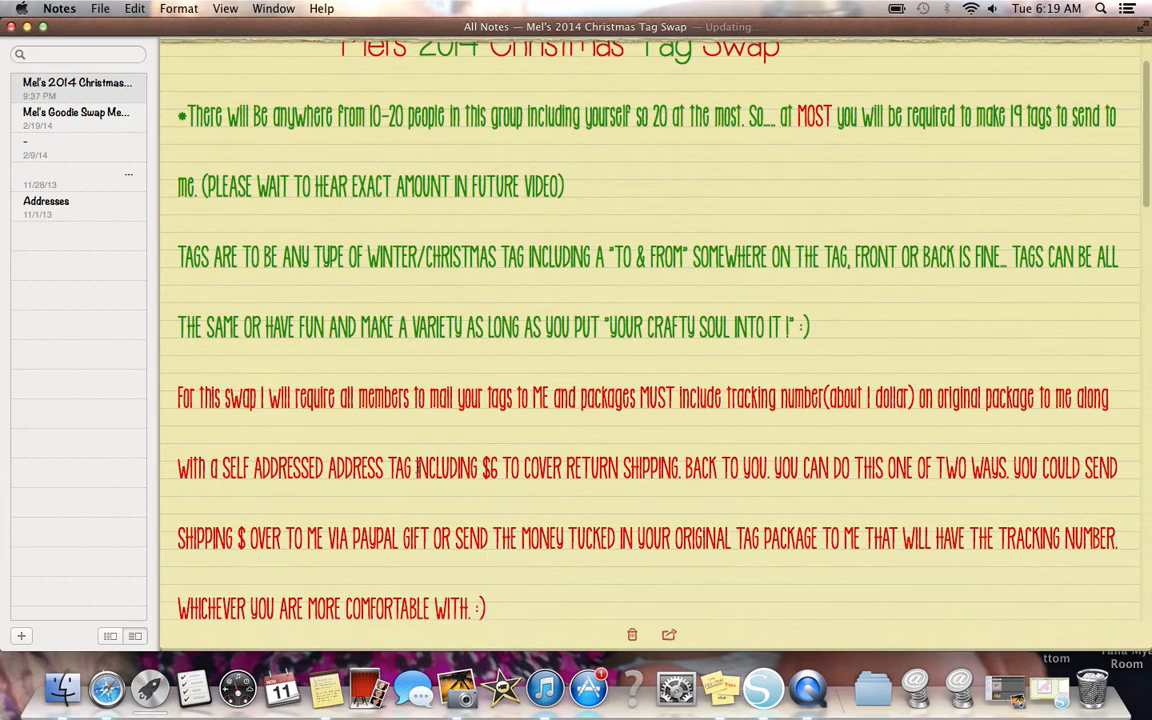
pyautogui.click(414, 468)
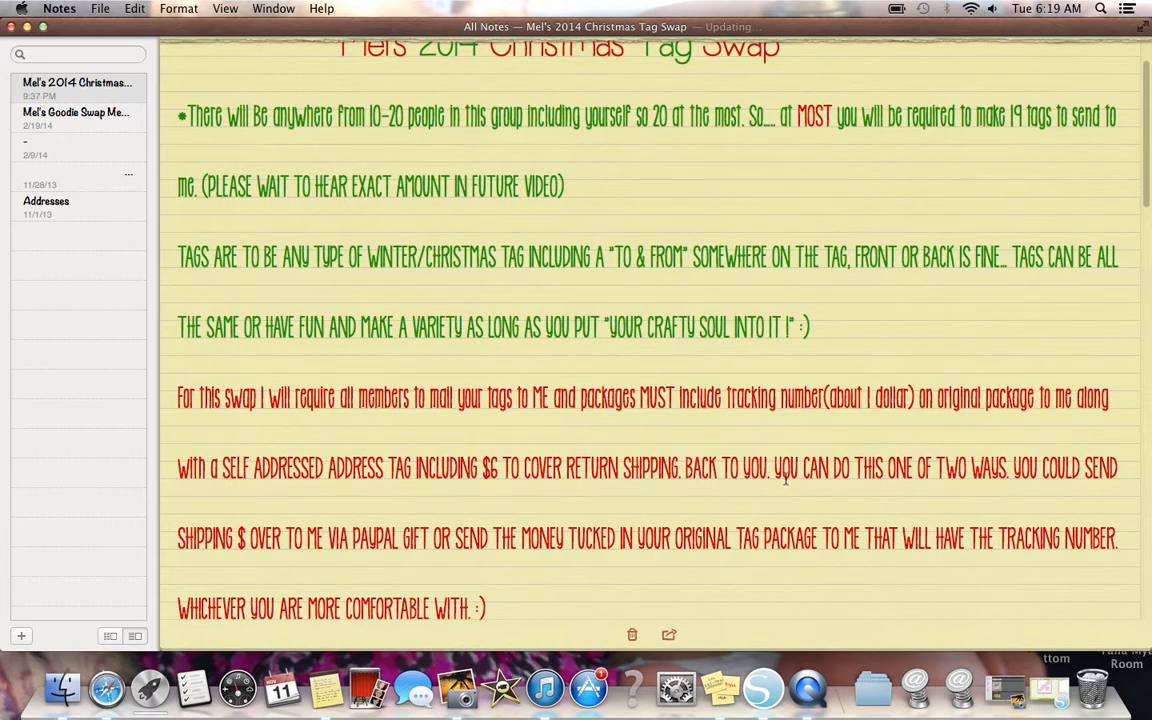
pyautogui.moveTo(502, 524)
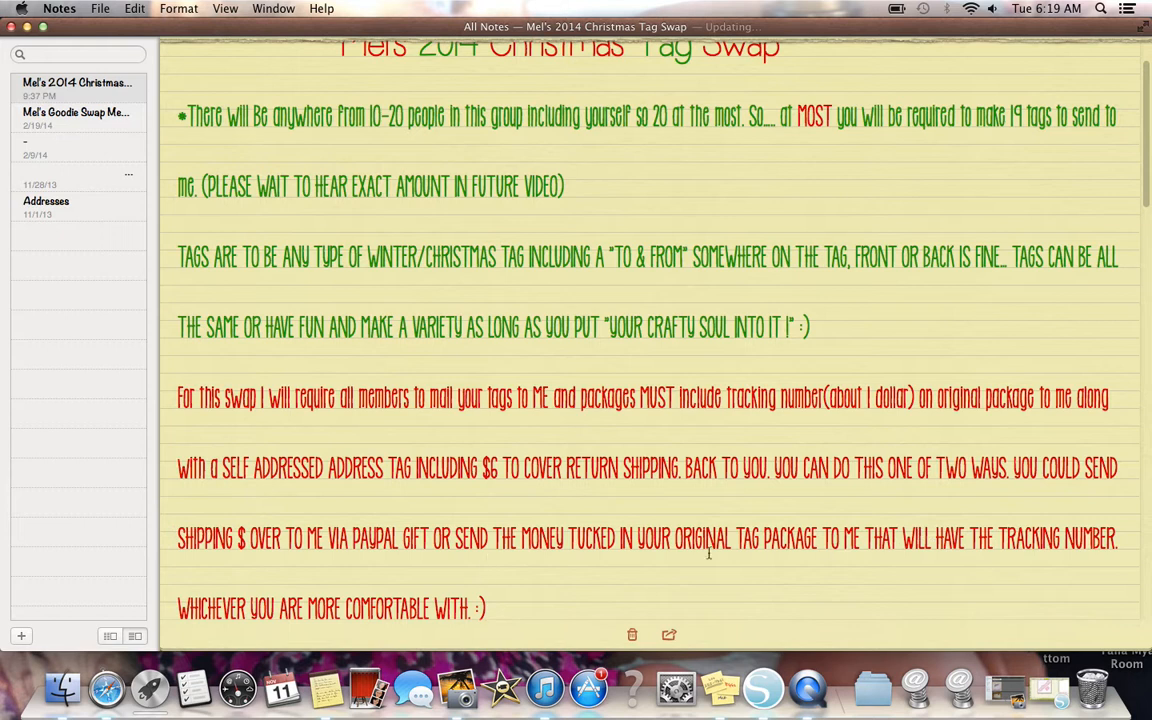
pyautogui.moveTo(600, 596)
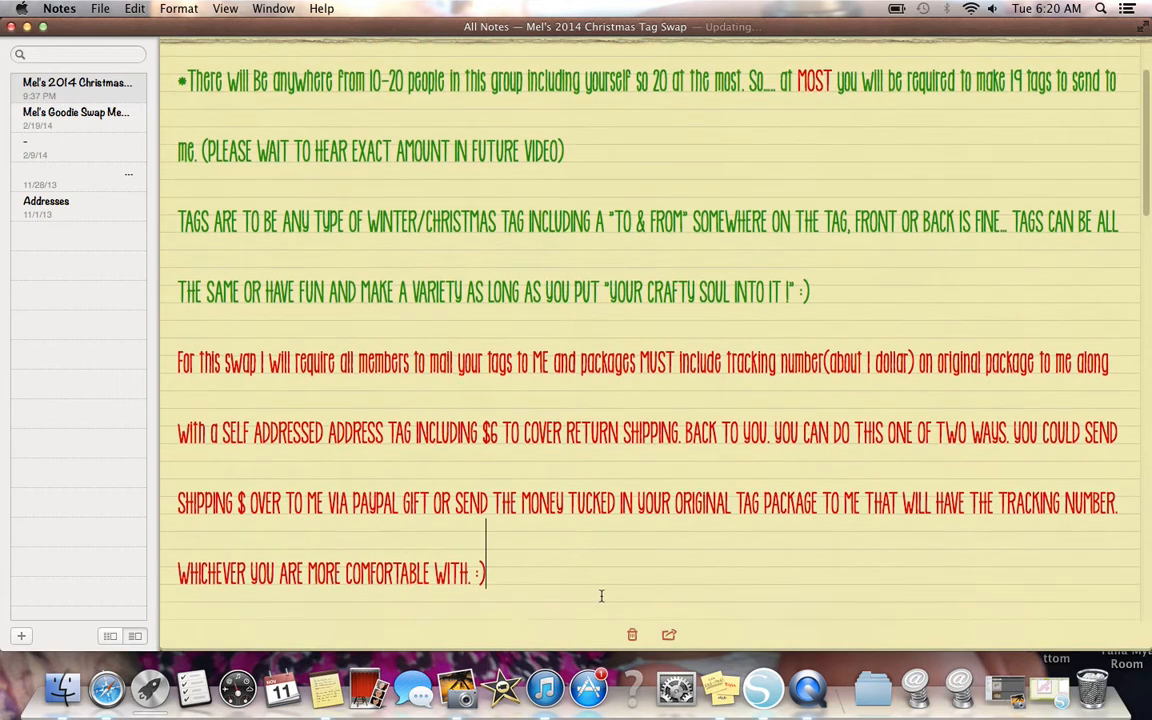
# Scroll down slightly to reveal the 'VERY IMPORTANT!!!' December 1st 2014 arrival paragraph
pyautogui.scroll(-3)
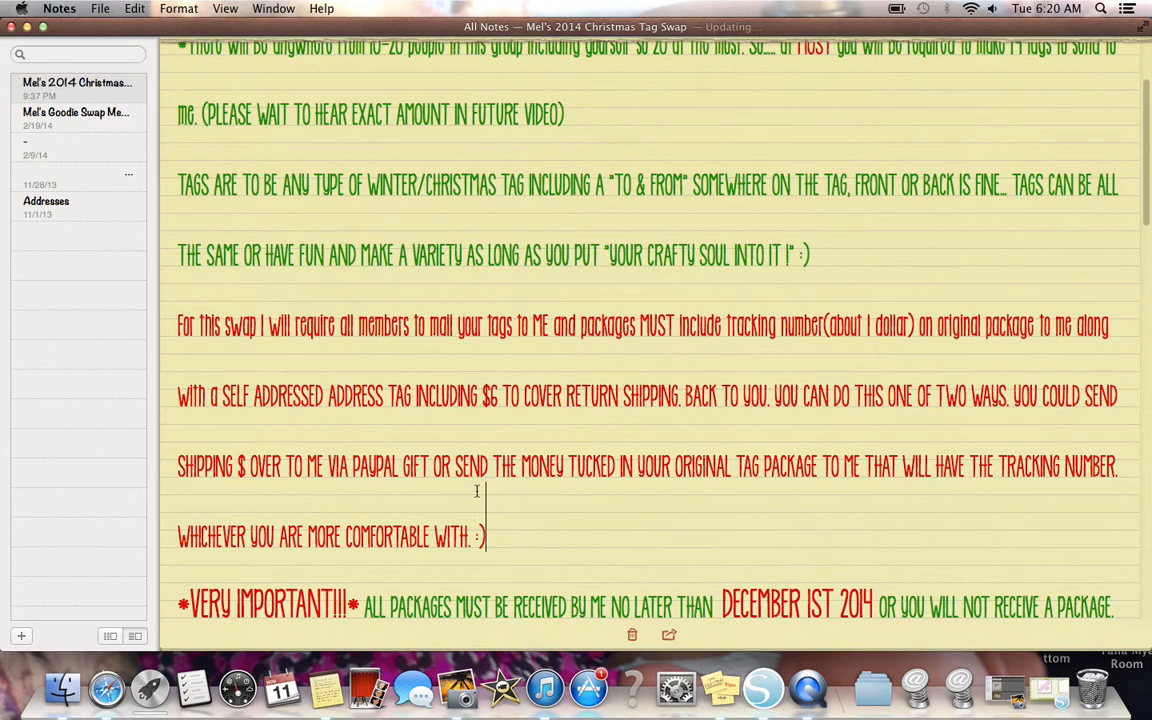
pyautogui.scroll(-3)
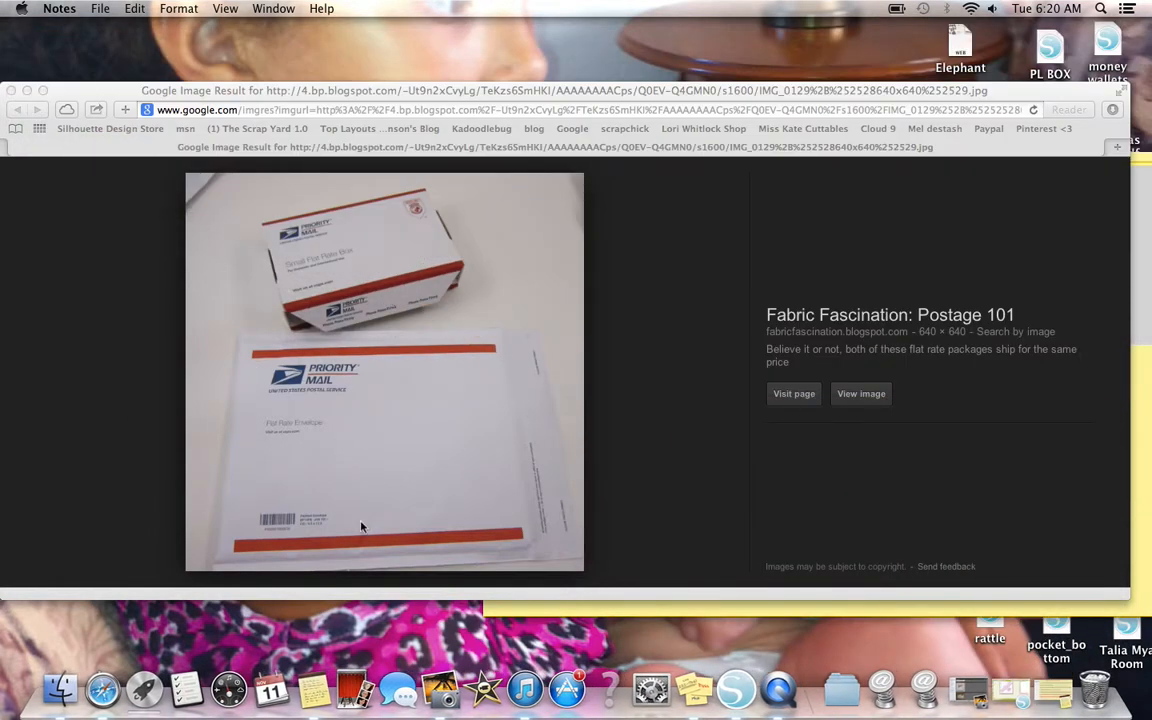
pyautogui.moveTo(364, 462)
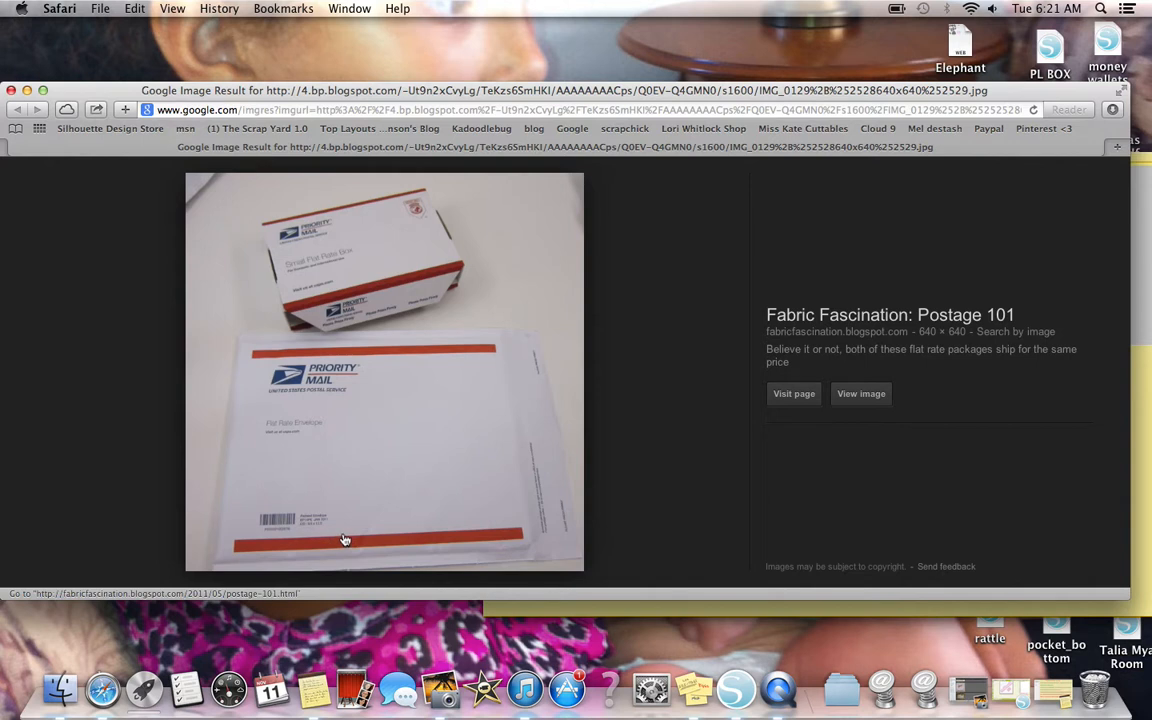
pyautogui.moveTo(406, 408)
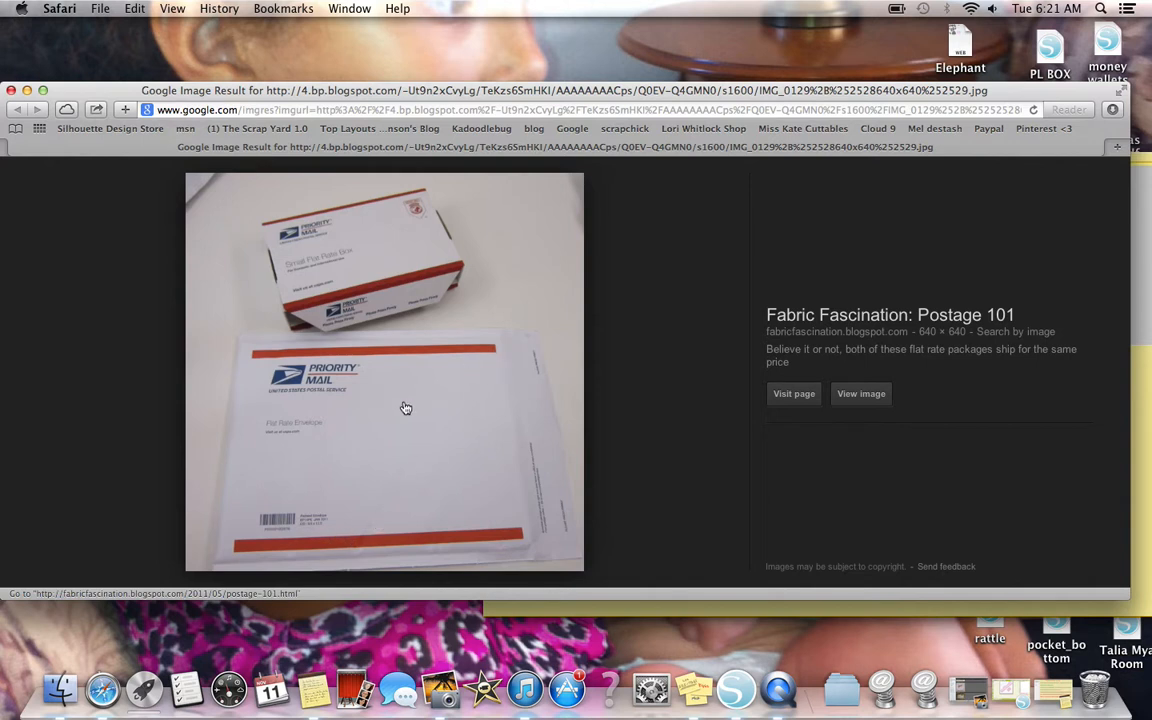
pyautogui.moveTo(492, 458)
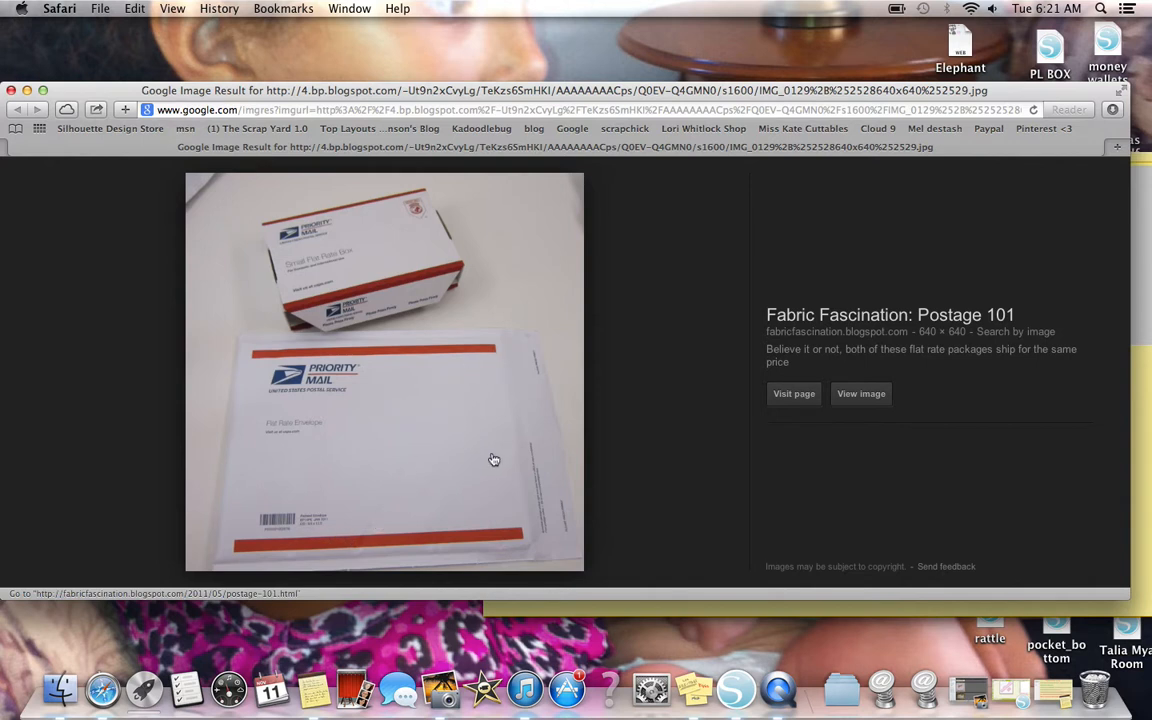
pyautogui.moveTo(376, 244)
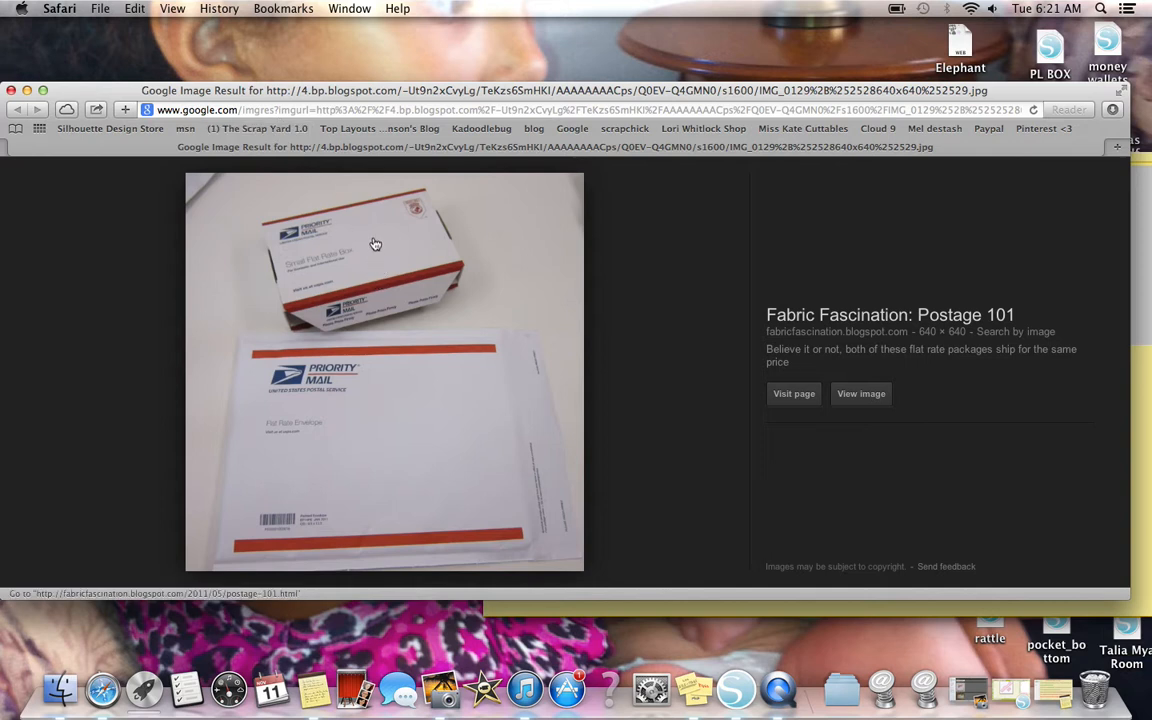
pyautogui.moveTo(528, 344)
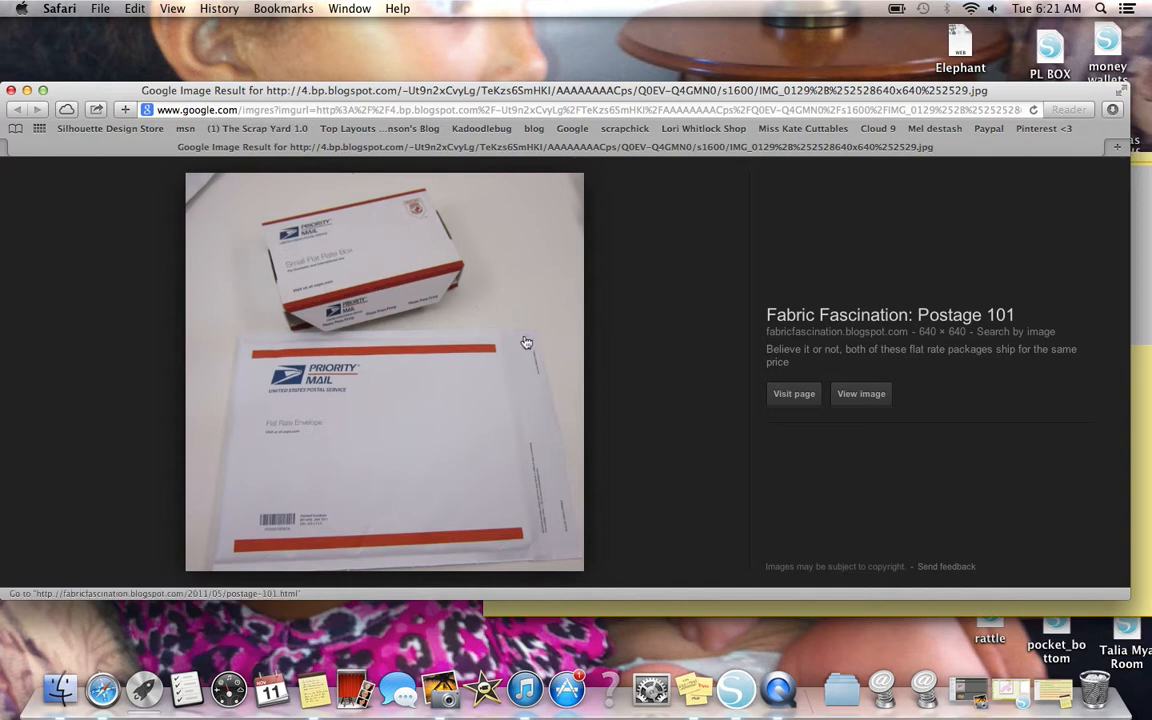
pyautogui.moveTo(520, 256)
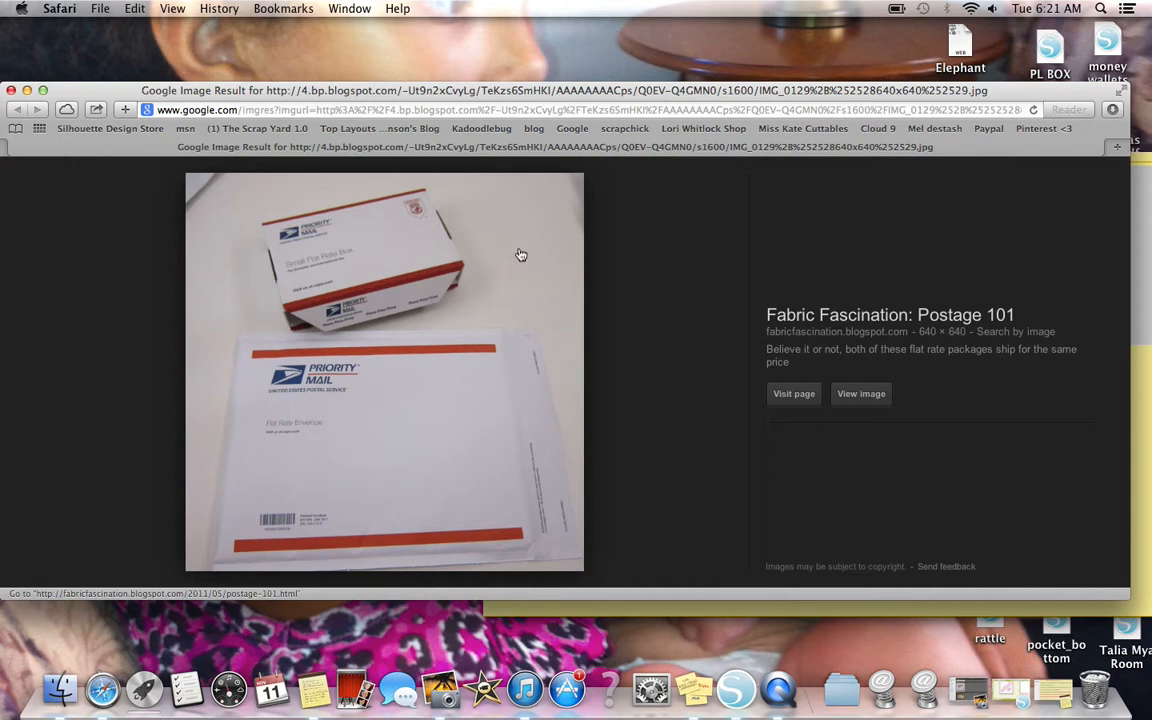
pyautogui.moveTo(412, 420)
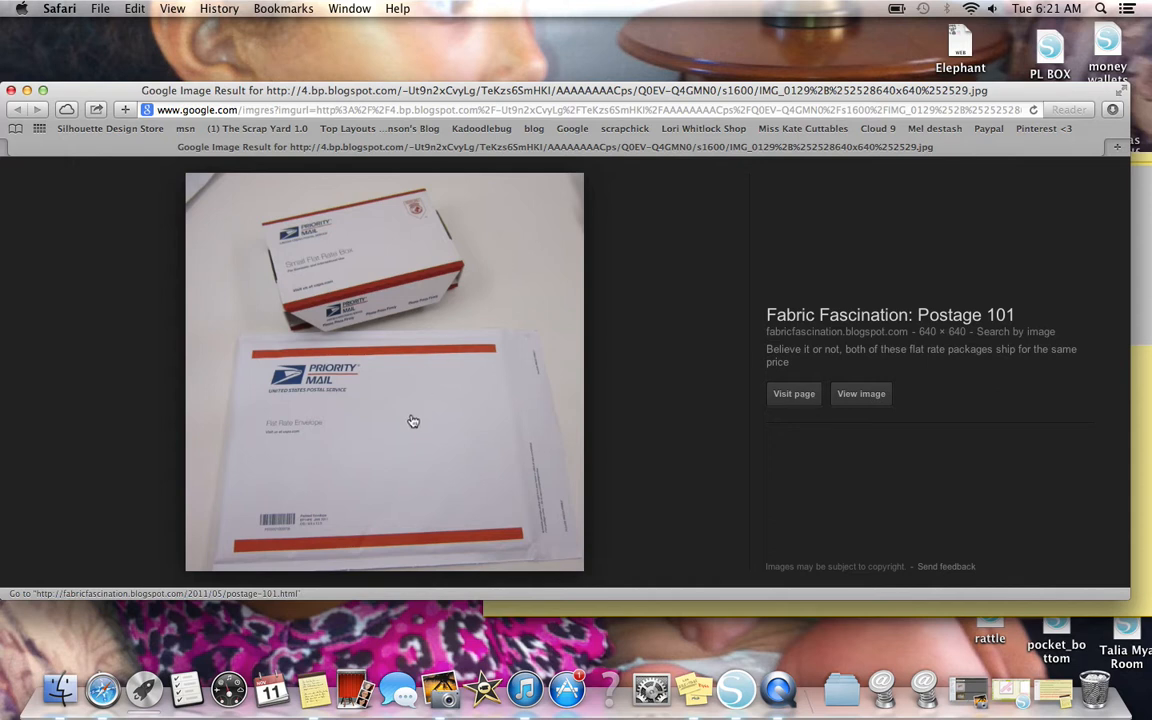
pyautogui.moveTo(386, 494)
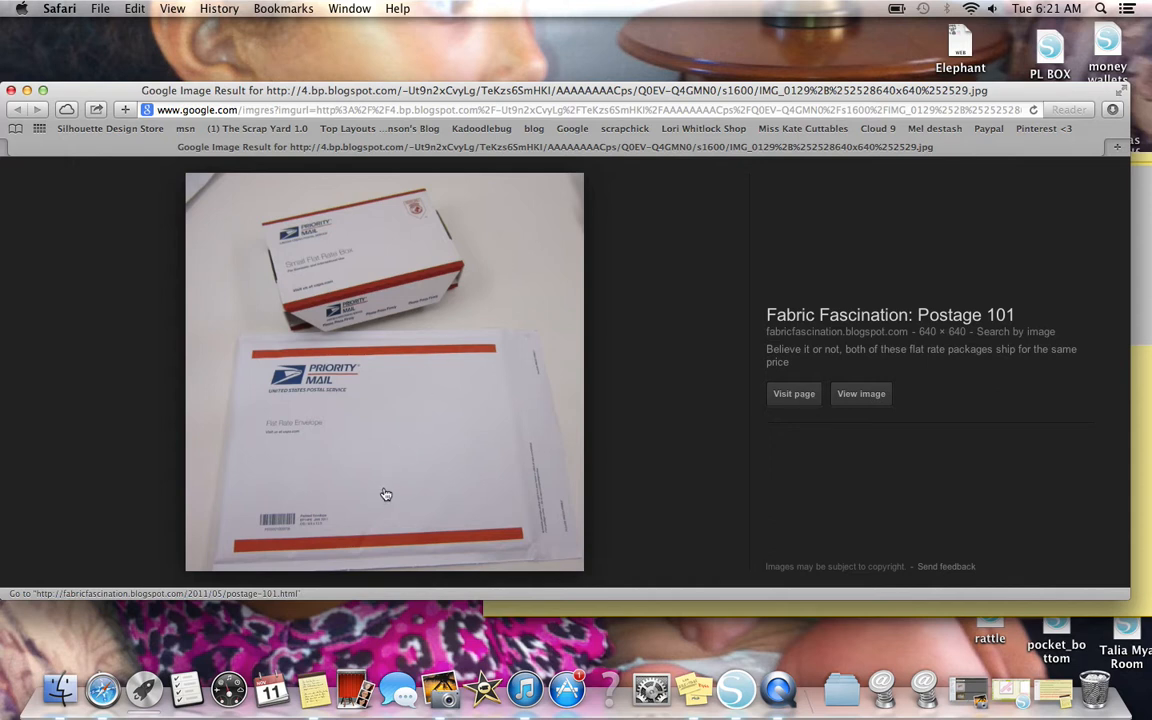
pyautogui.moveTo(364, 524)
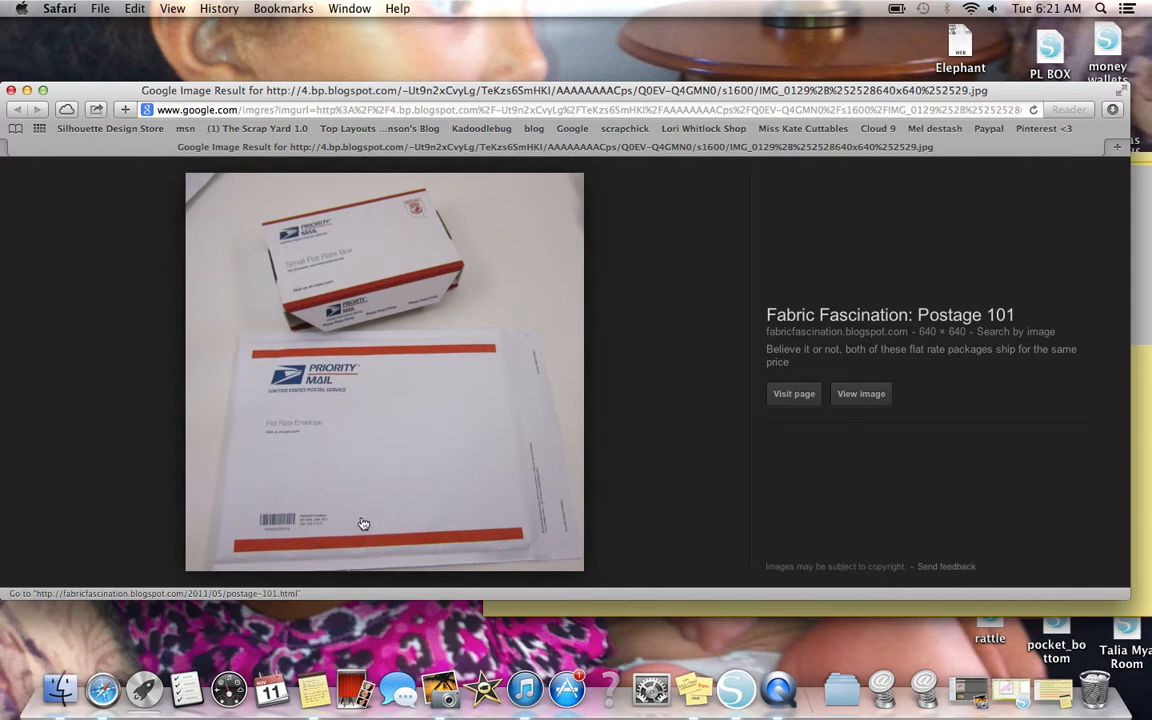
pyautogui.moveTo(368, 512)
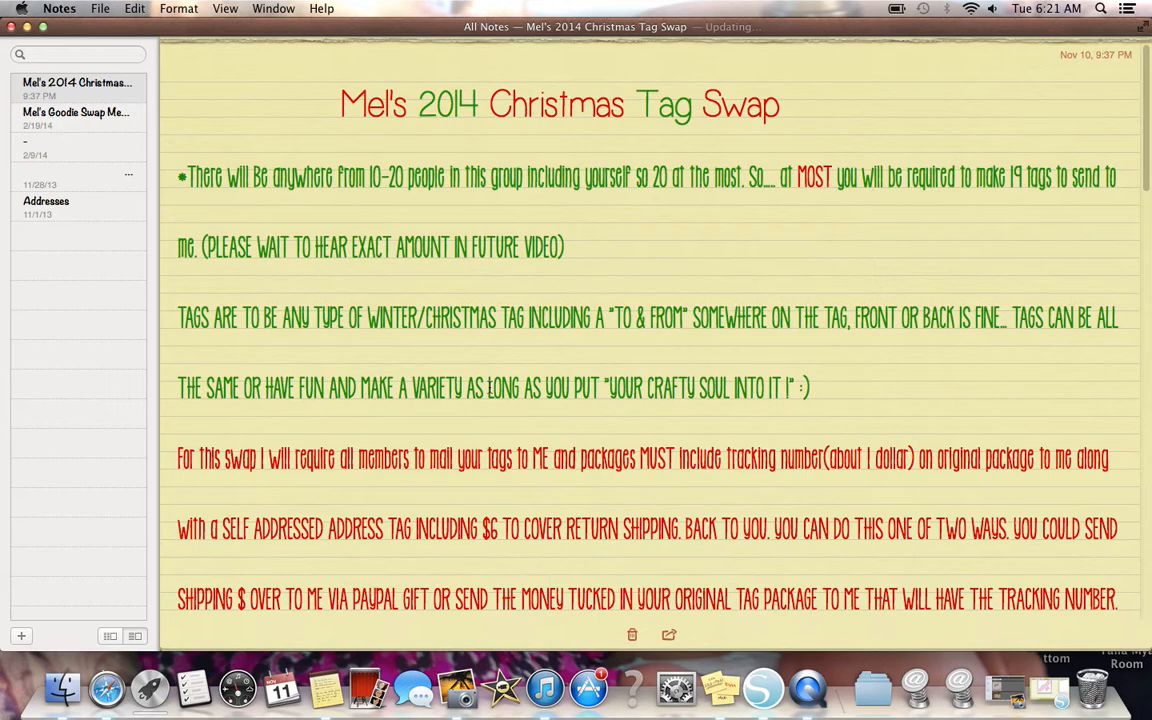
pyautogui.scroll(-3)
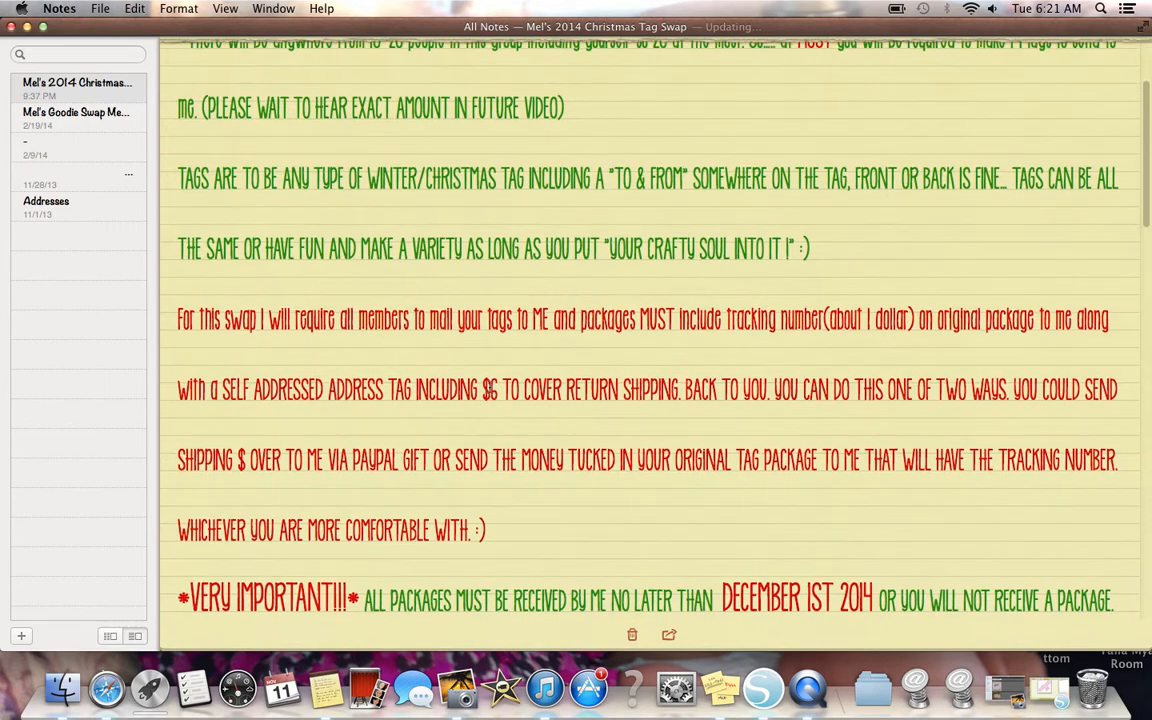
pyautogui.scroll(-3)
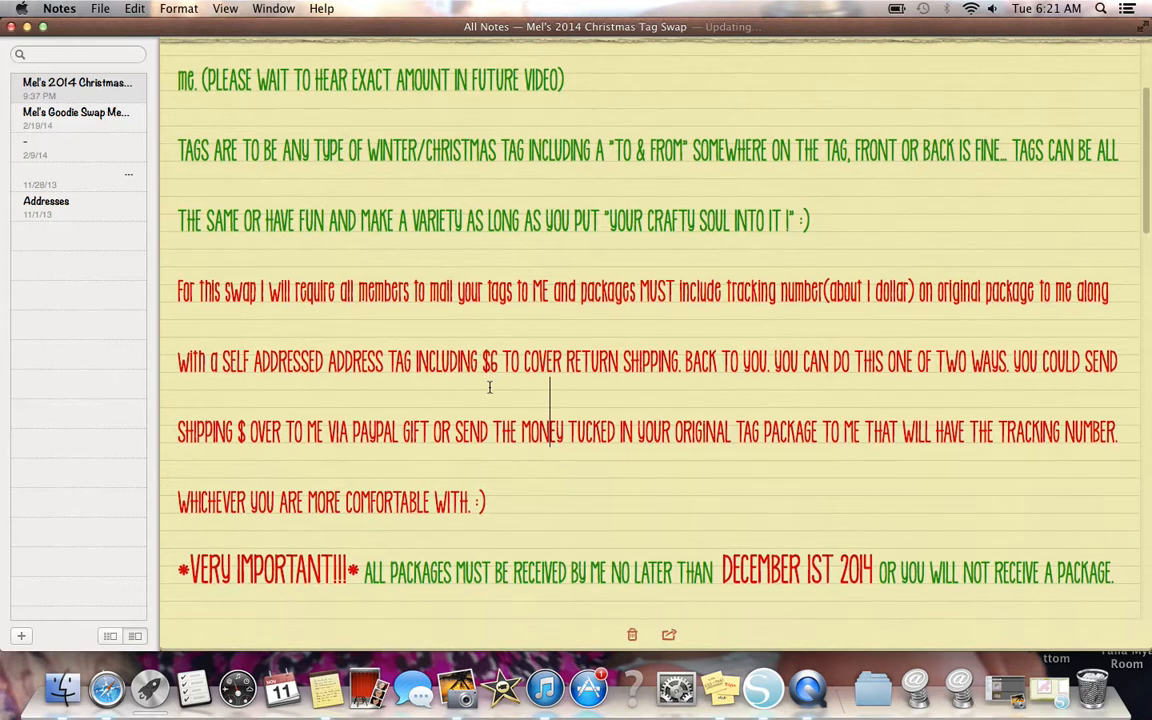
pyautogui.scroll(-3)
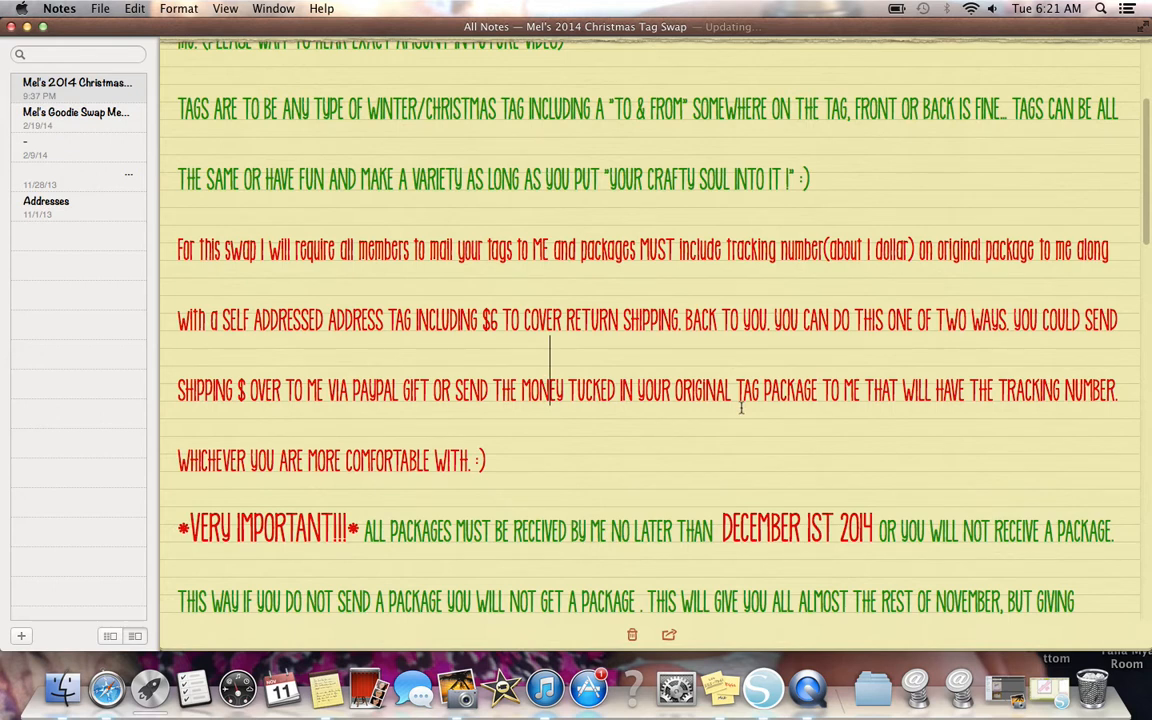
pyautogui.scroll(-3)
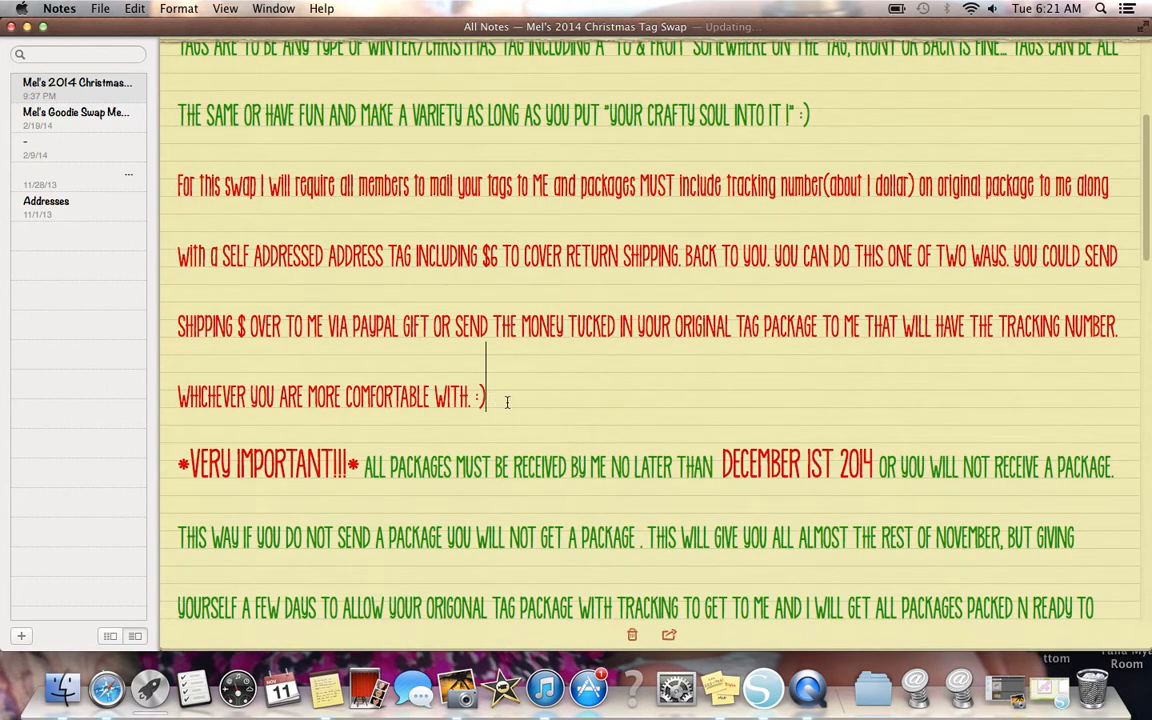
pyautogui.scroll(-3)
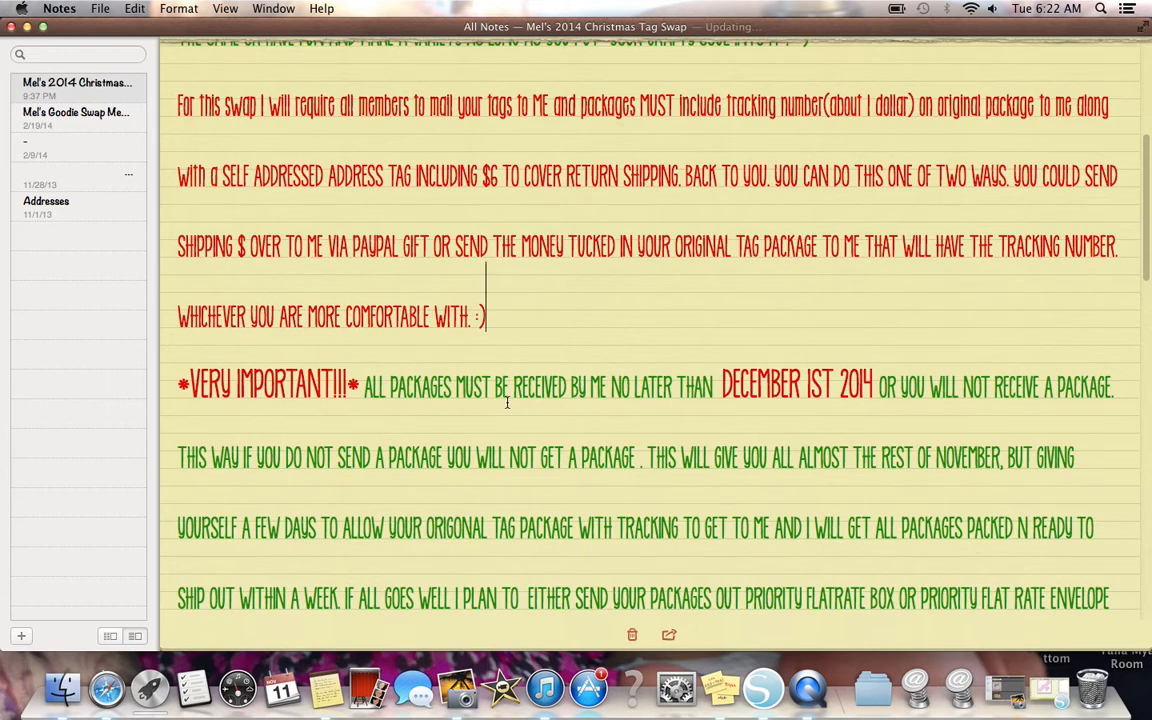
pyautogui.scroll(-3)
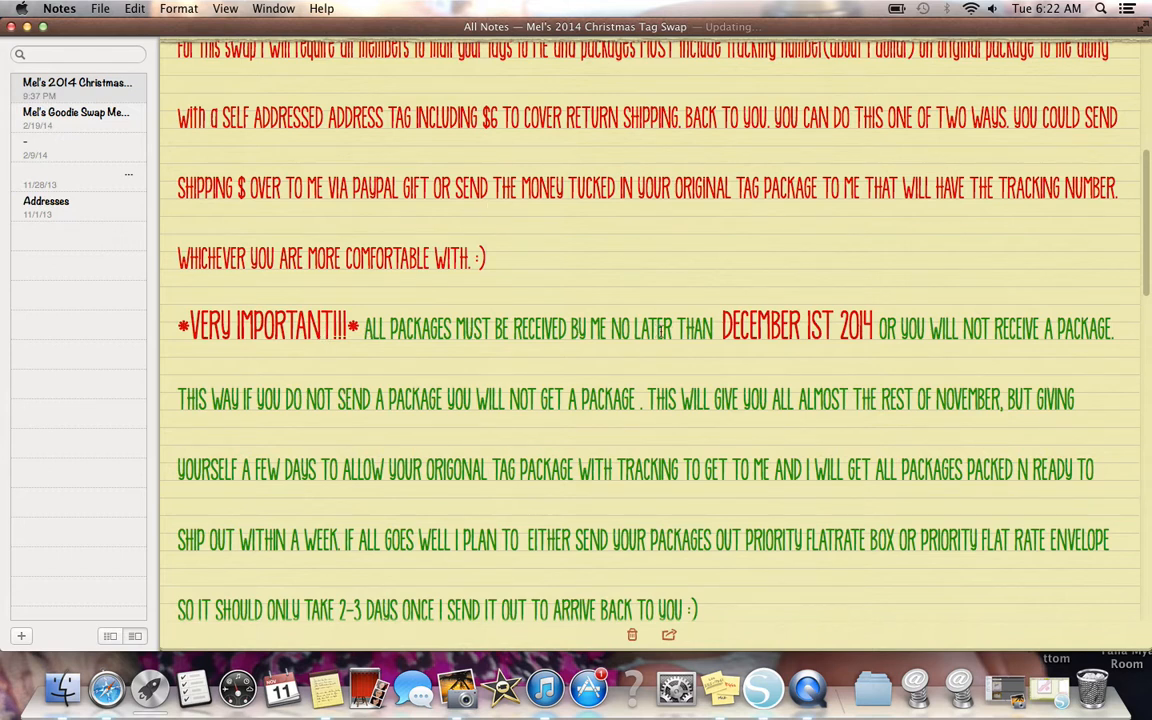
pyautogui.moveTo(862, 340)
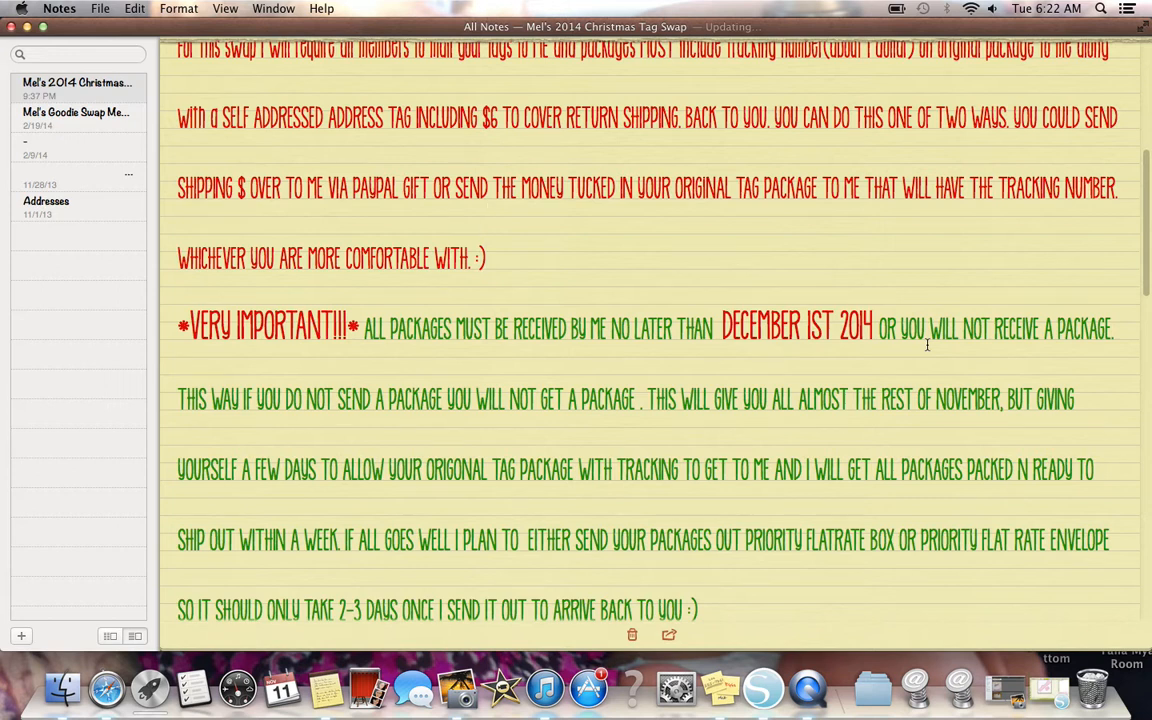
pyautogui.click(484, 236)
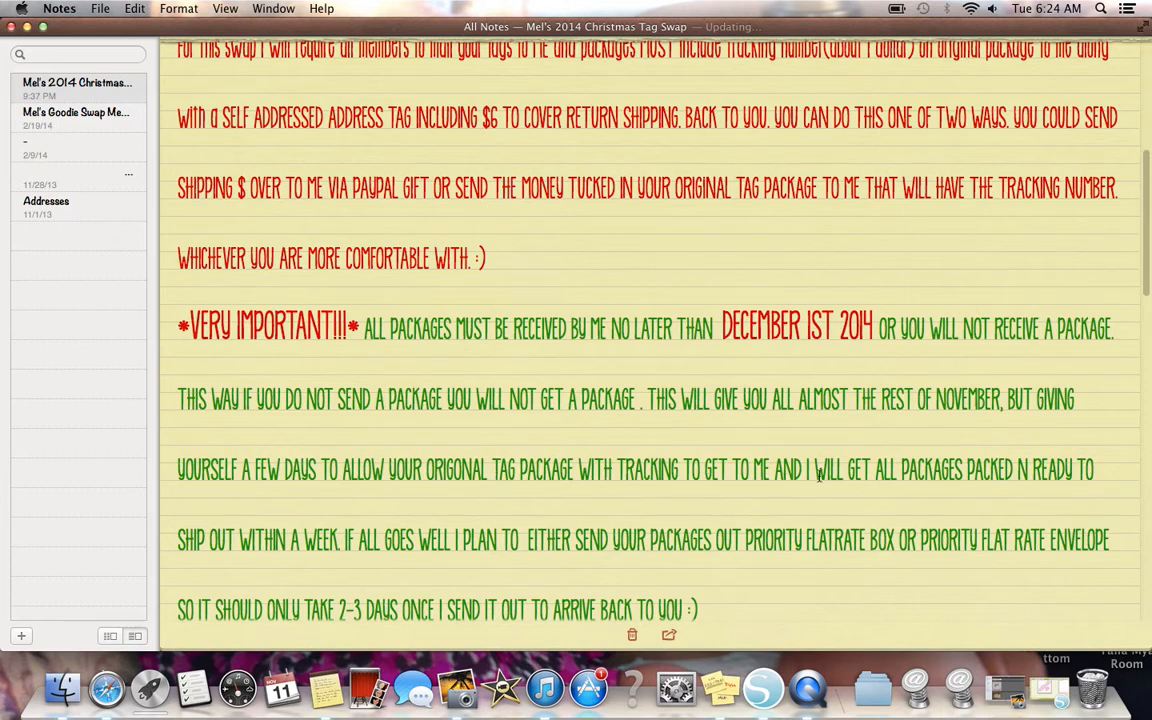
# Scroll through the channel-updates, playlist and questions paragraphs down to the needed-members line
pyautogui.scroll(-3)
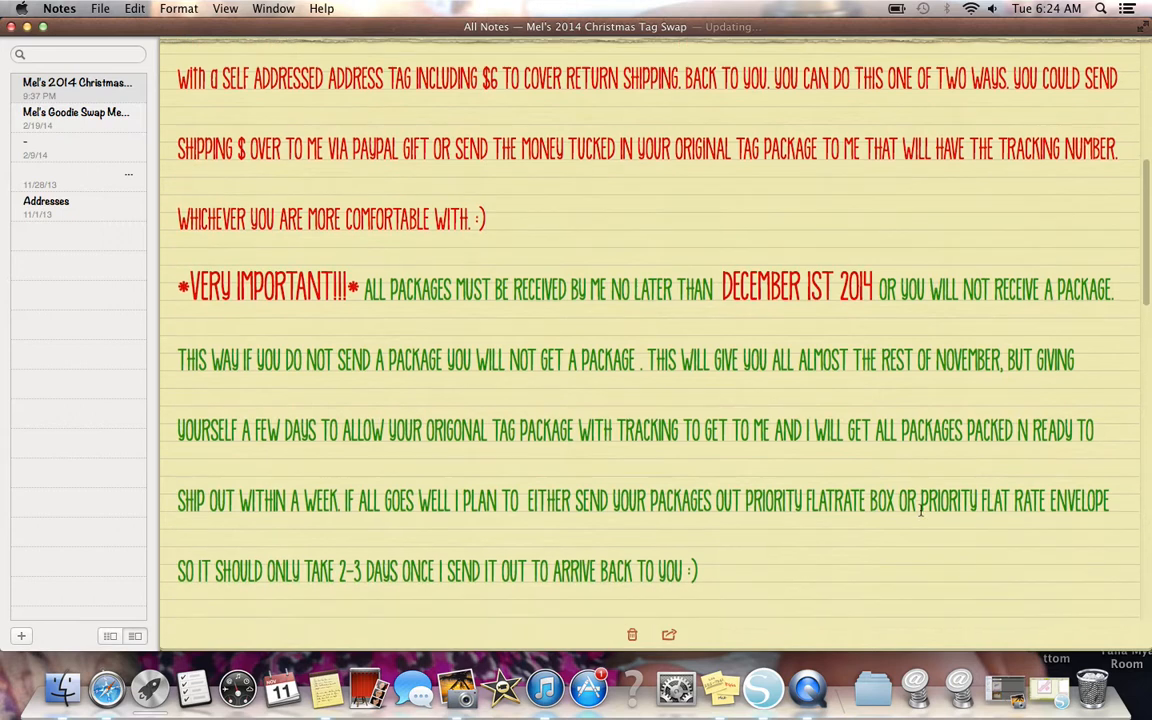
pyautogui.scroll(-3)
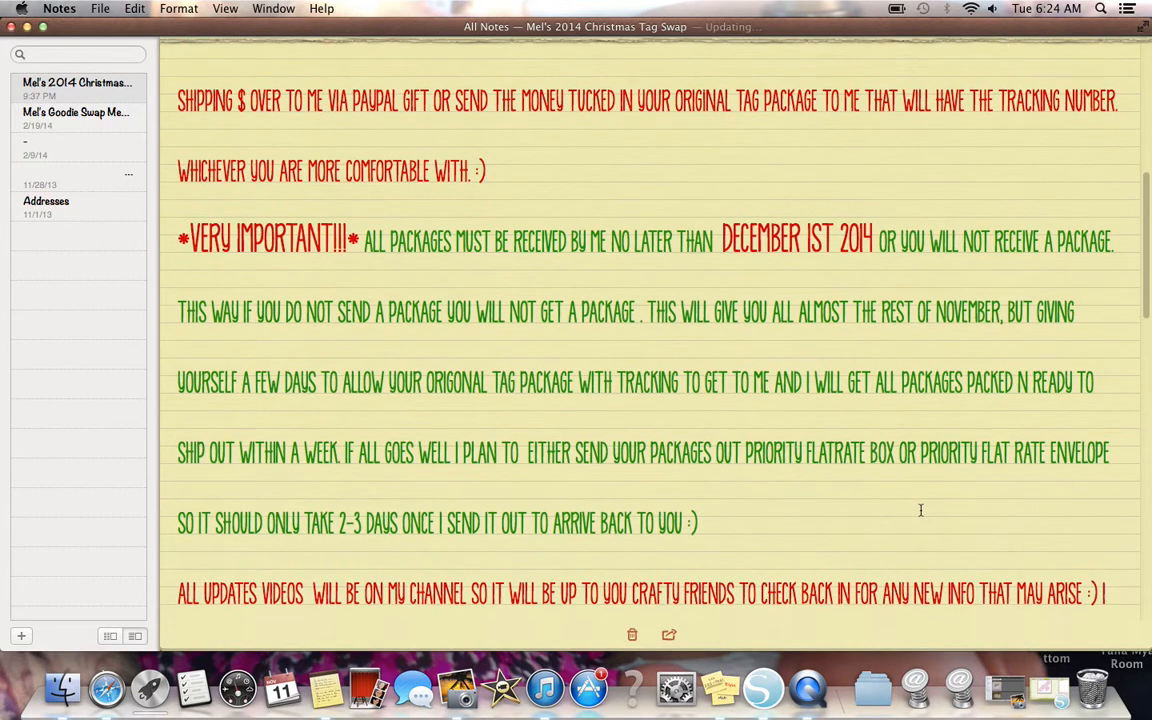
pyautogui.click(486, 150)
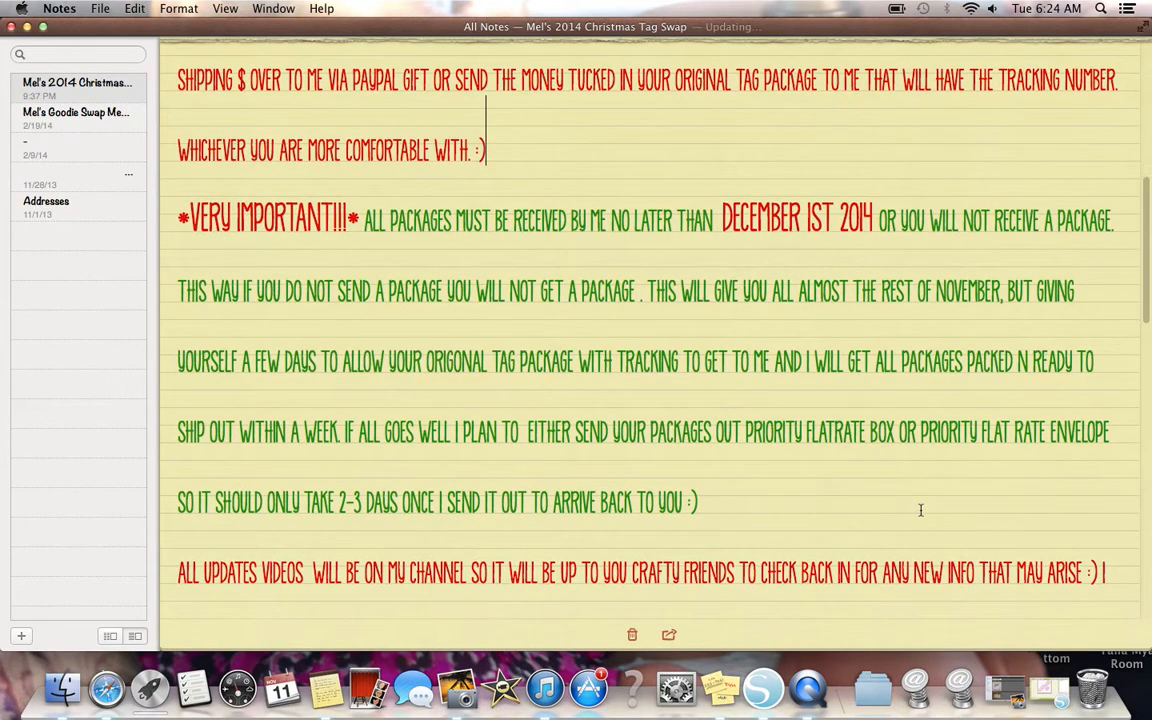
pyautogui.scroll(-3)
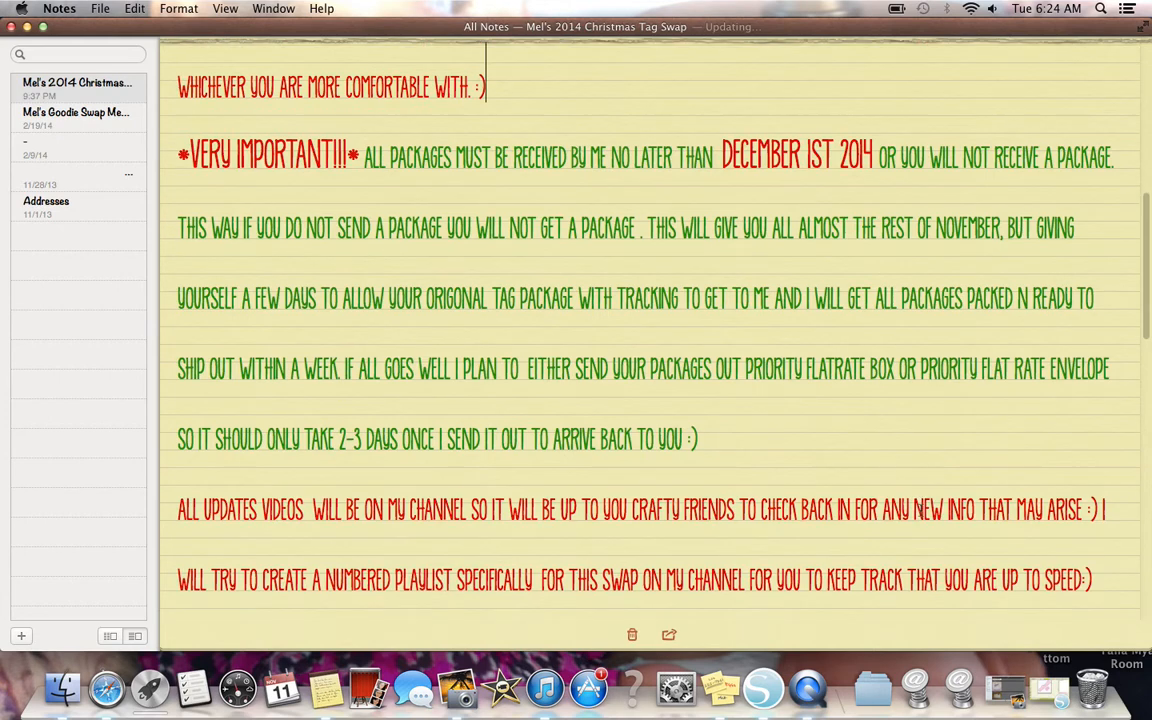
pyautogui.scroll(-3)
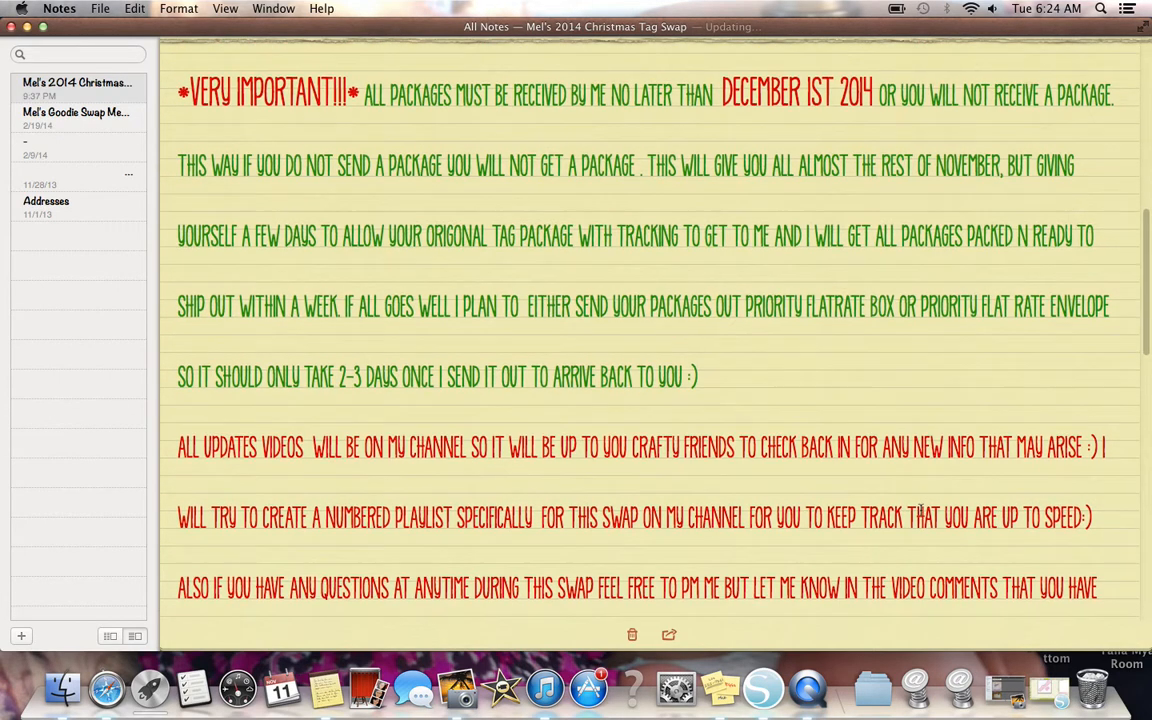
pyautogui.scroll(-3)
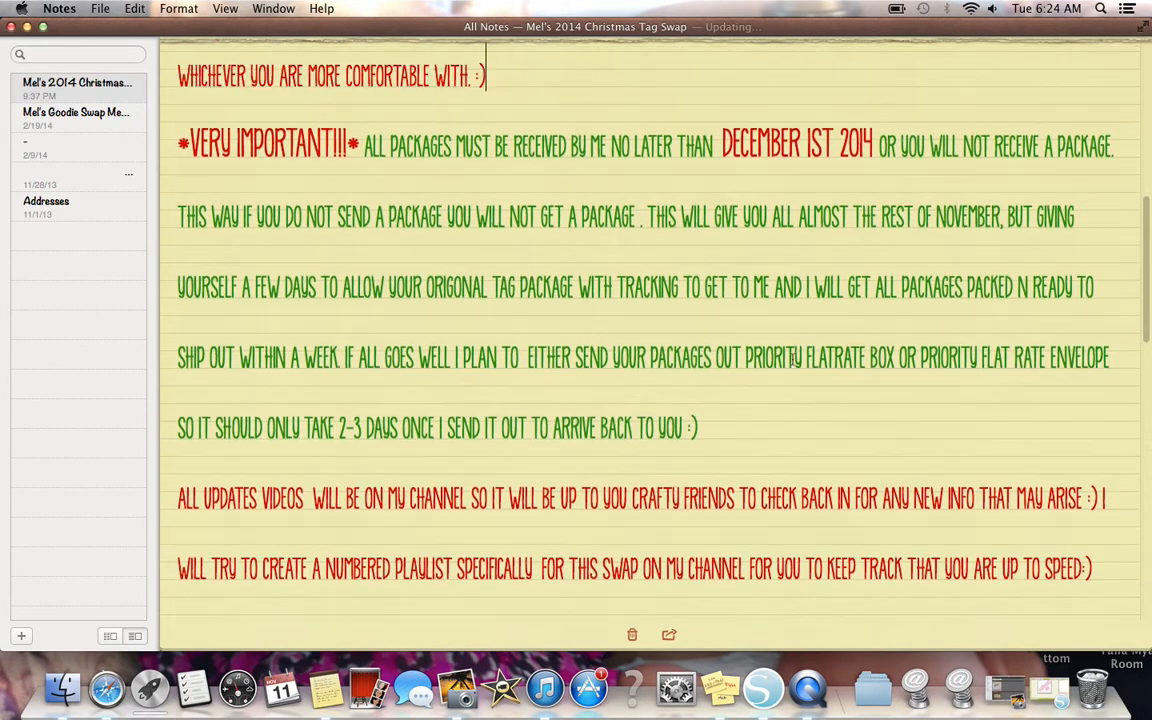
pyautogui.scroll(-3)
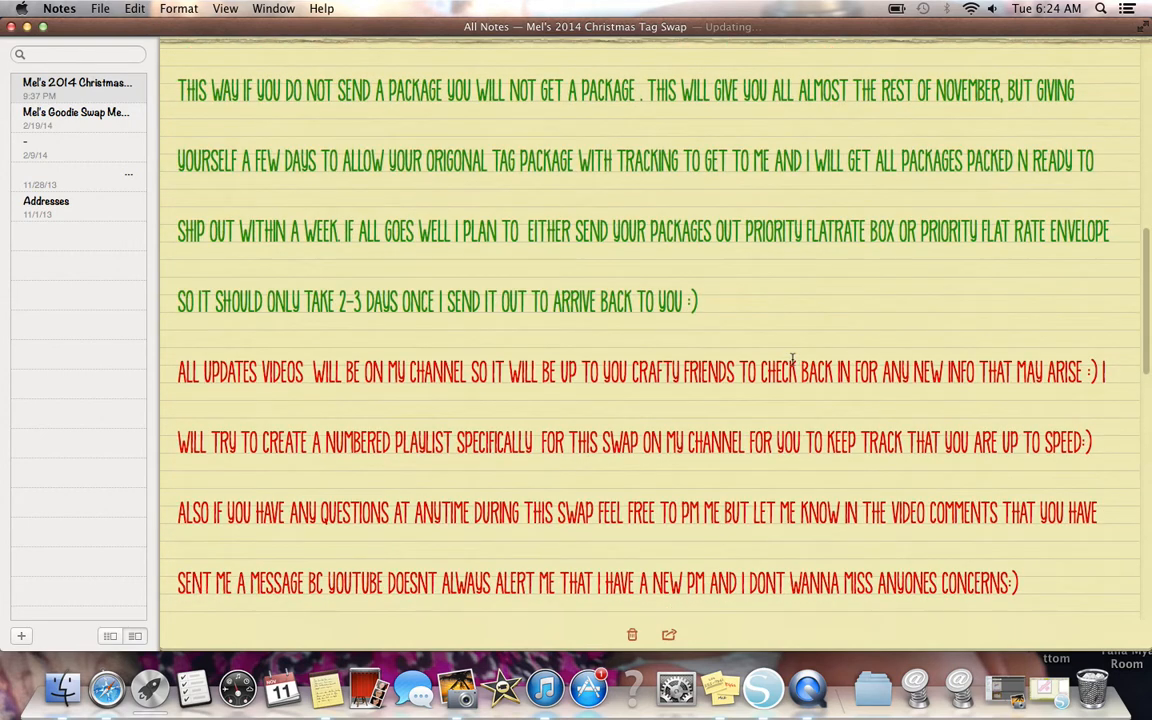
pyautogui.scroll(-3)
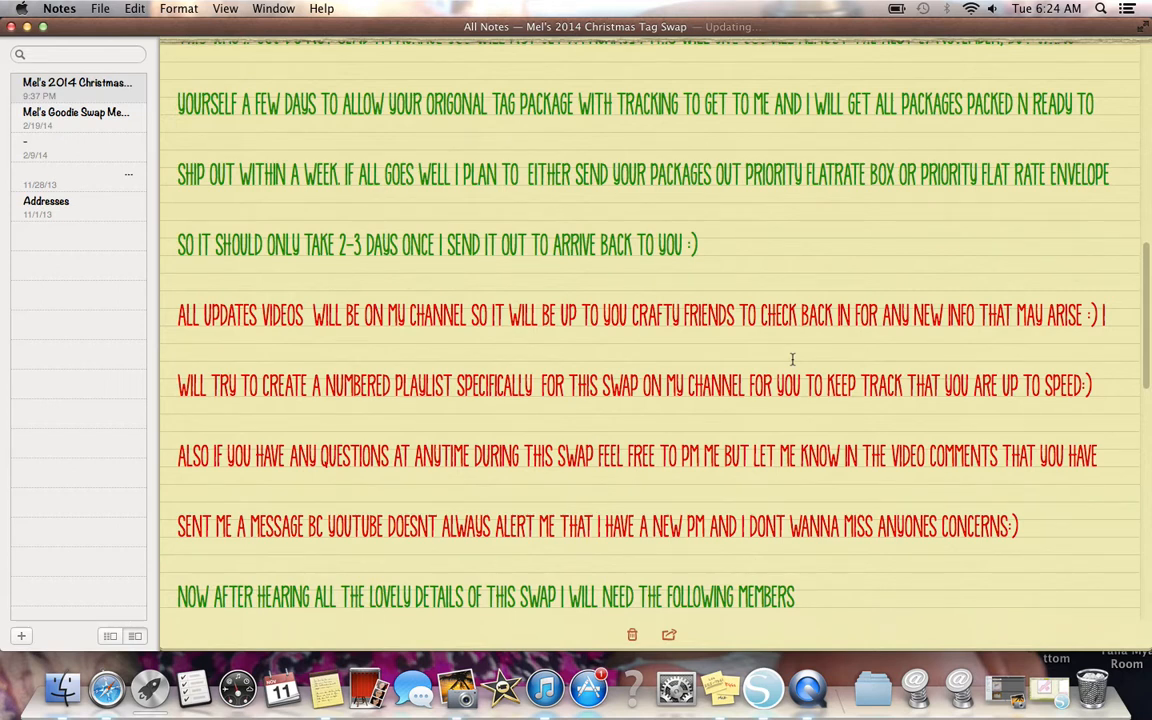
# Scroll down until the swap members and their shop names appear below the needed-members line
pyautogui.scroll(-3)
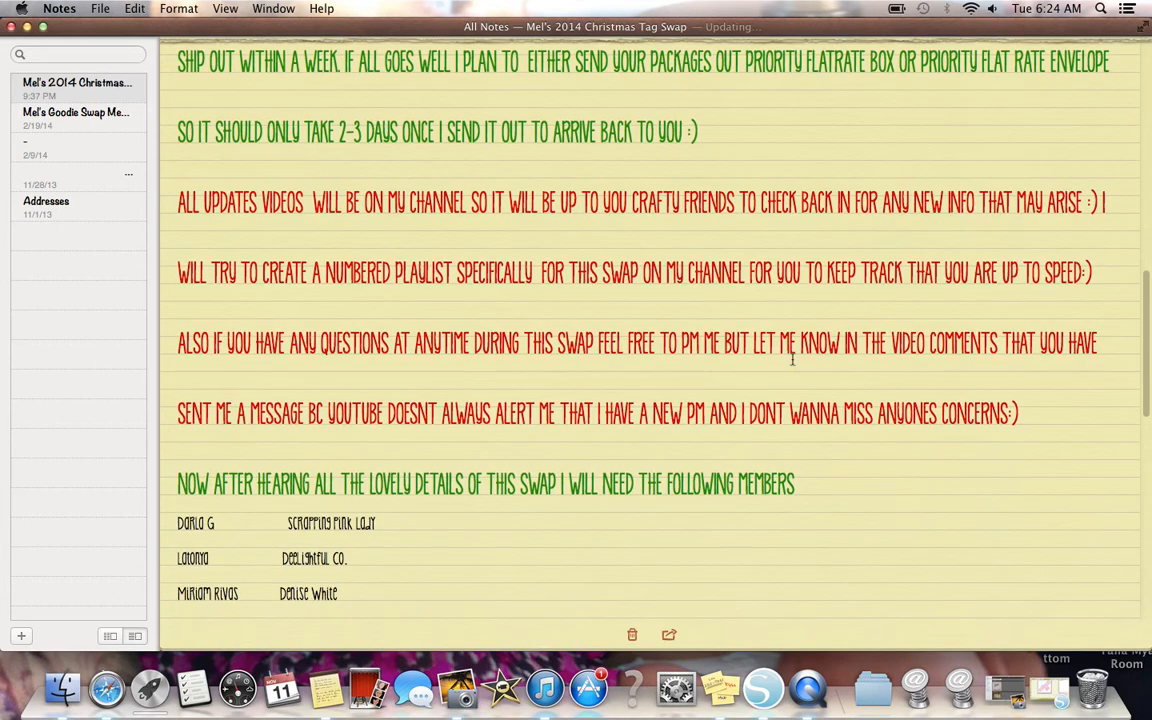
pyautogui.moveTo(562, 232)
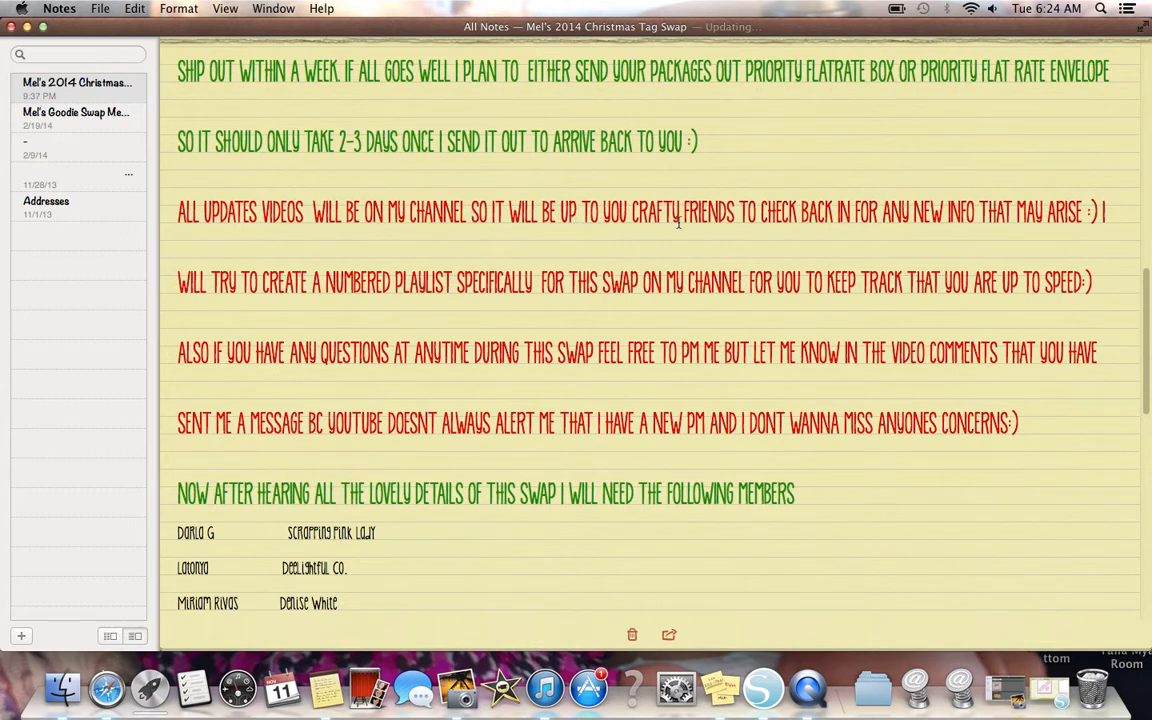
pyautogui.moveTo(1016, 256)
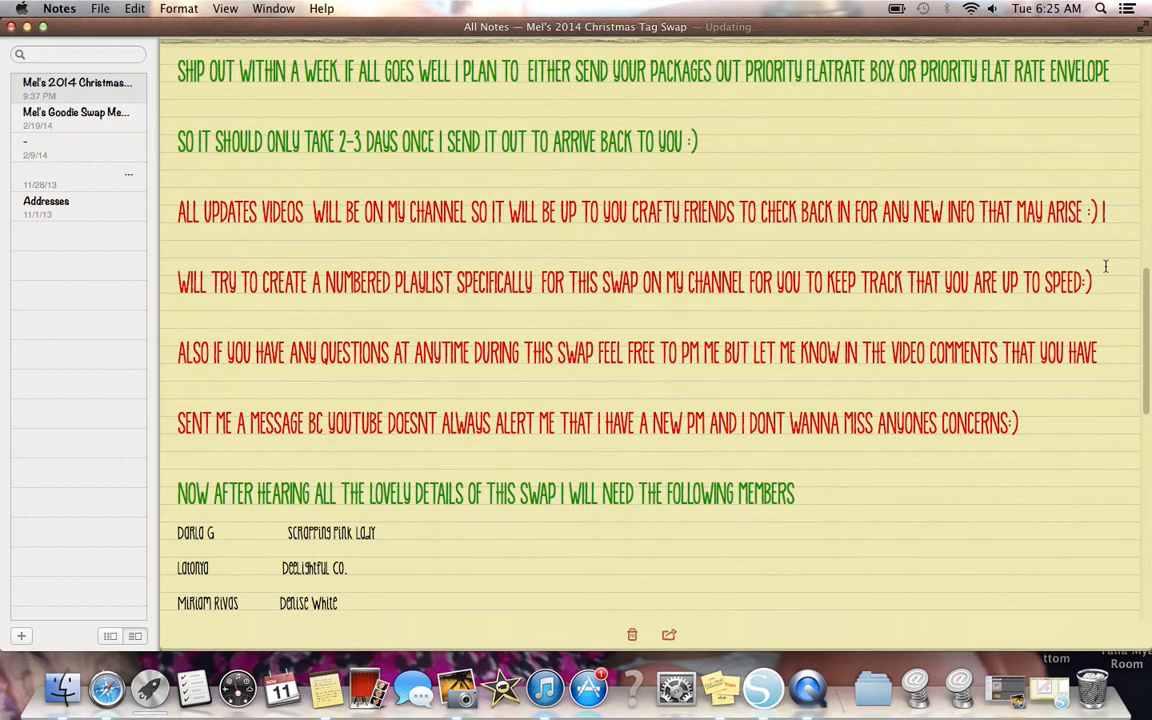
pyautogui.moveTo(792, 328)
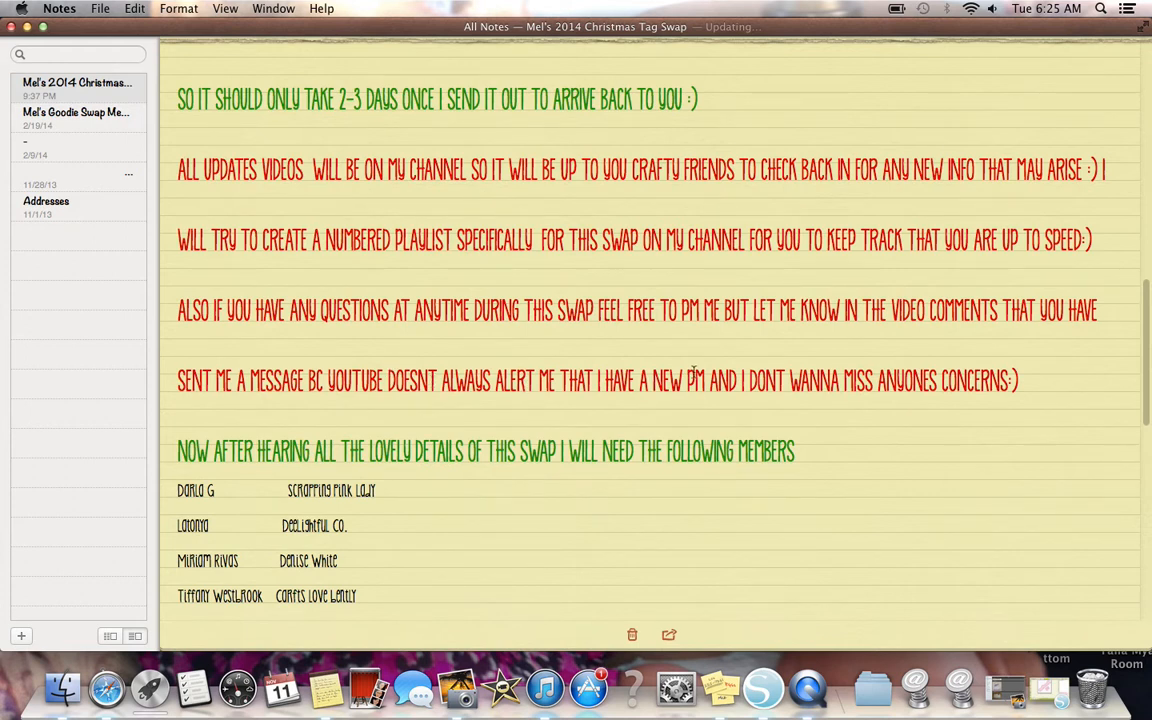
pyautogui.moveTo(1006, 396)
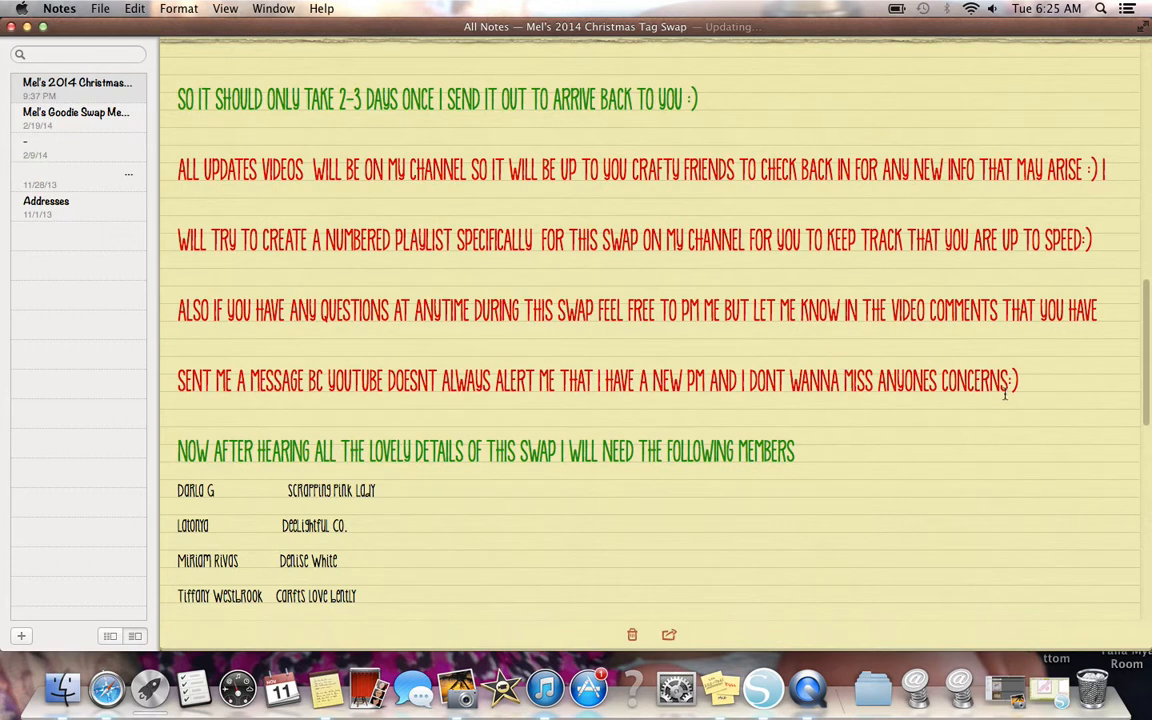
pyautogui.scroll(-3)
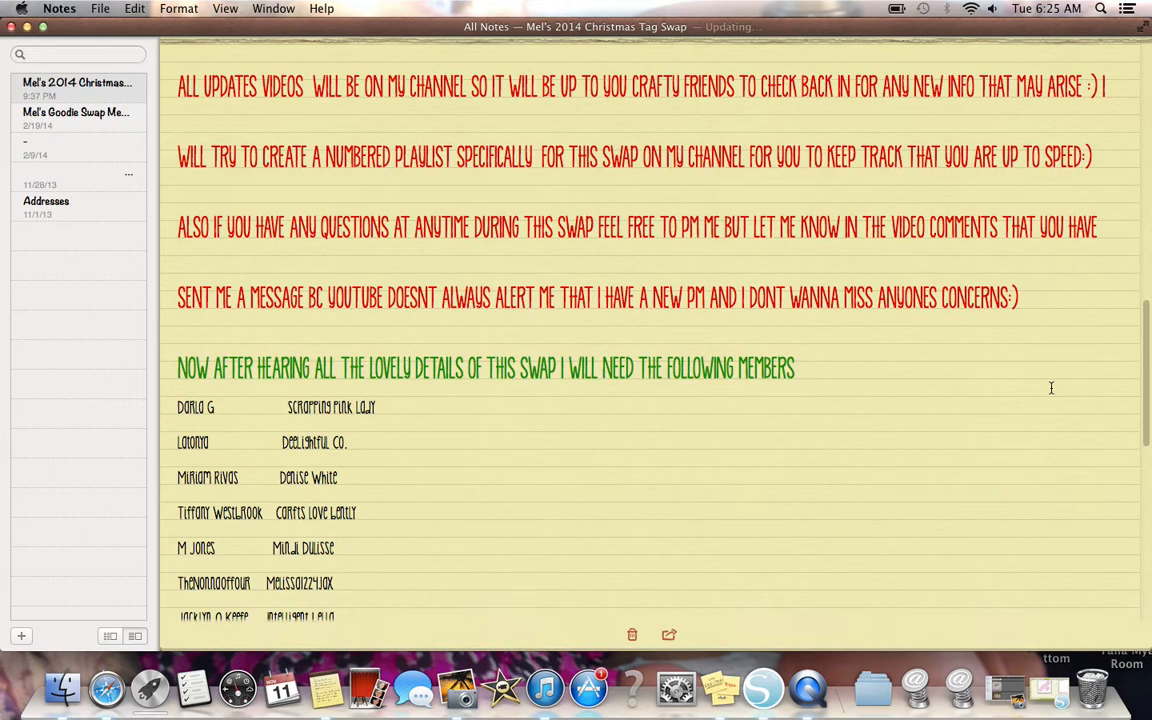
pyautogui.moveTo(1020, 172)
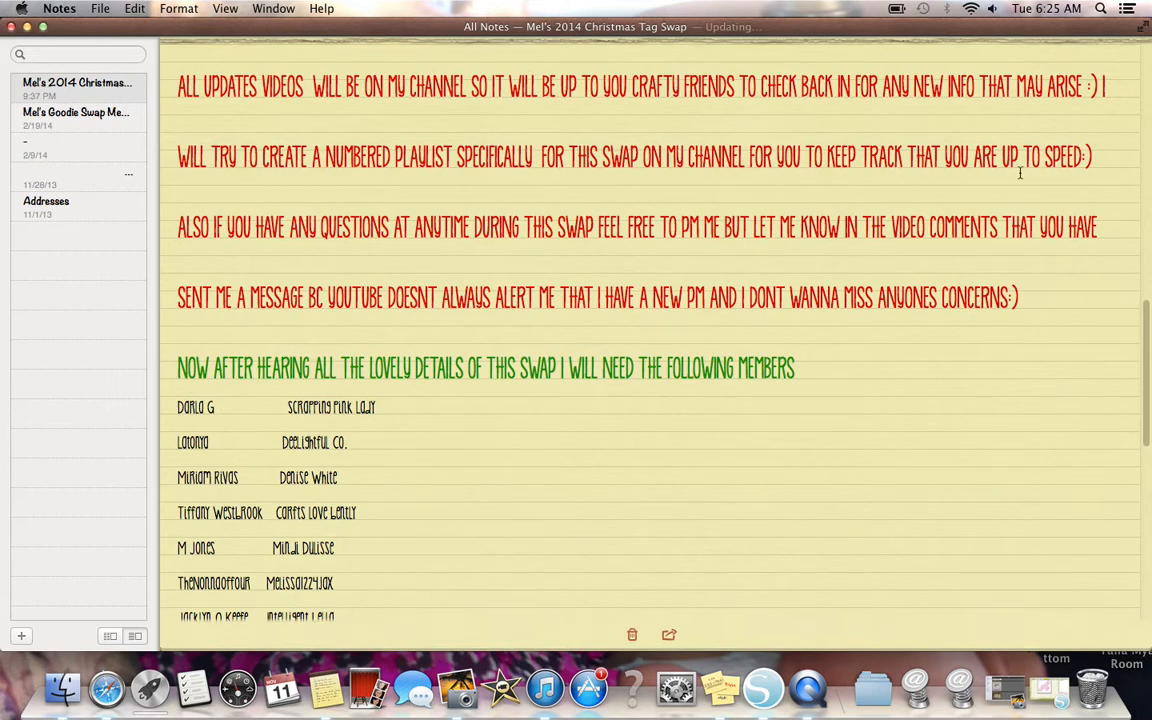
pyautogui.moveTo(944, 210)
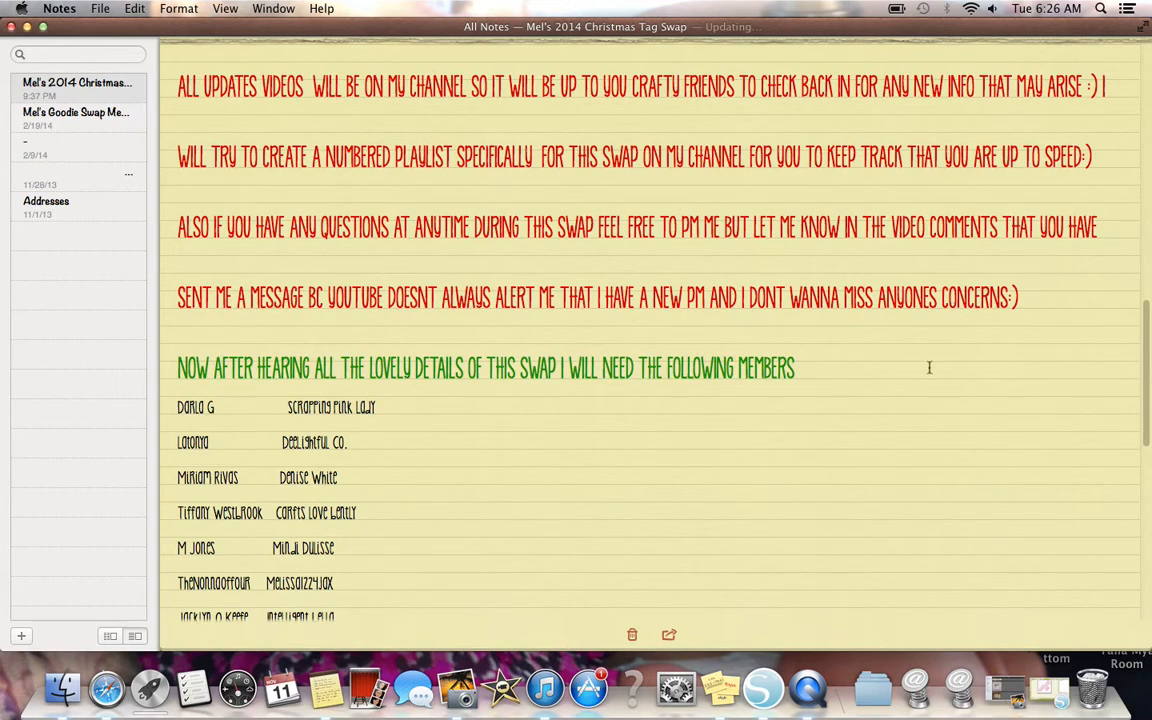
# Scroll through the member list and embellishment swap offer to Mel's red closing sign-off line
pyautogui.scroll(-3)
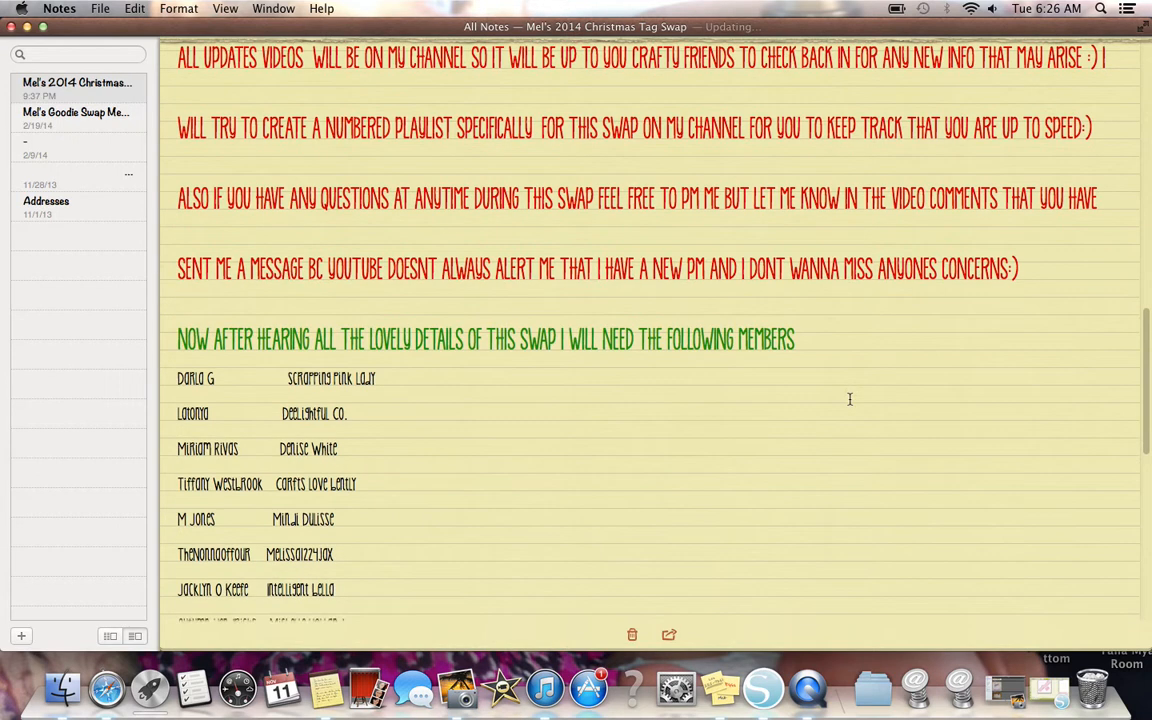
pyautogui.scroll(-3)
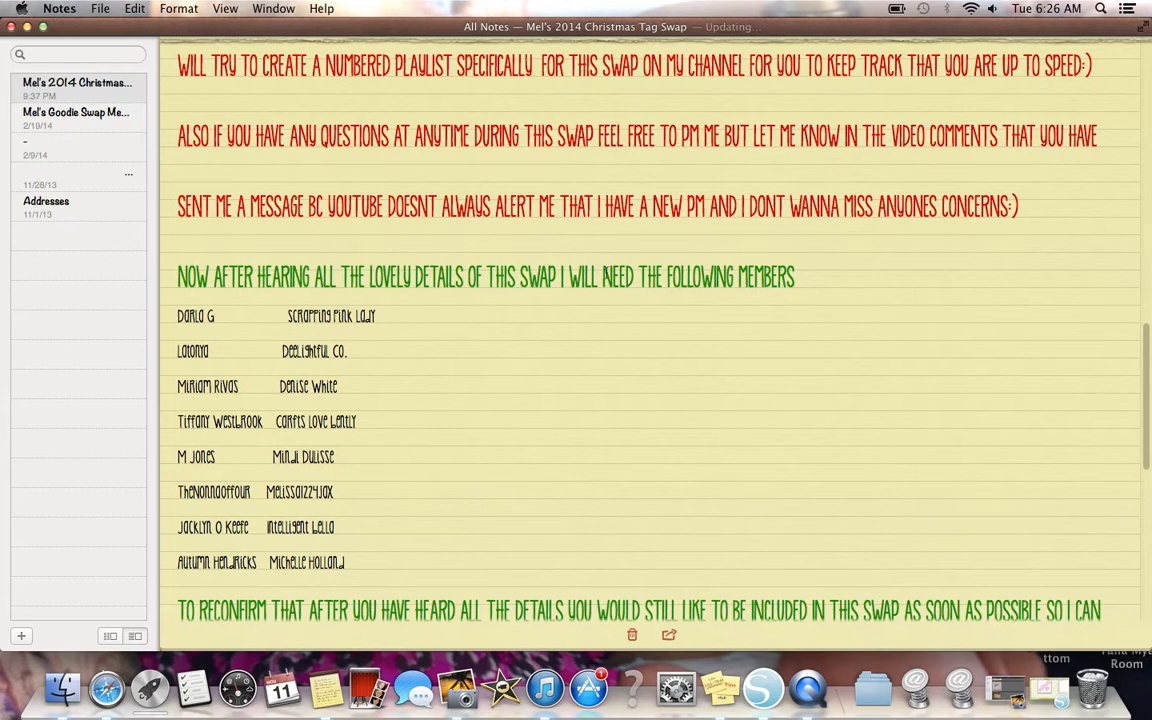
pyautogui.scroll(-3)
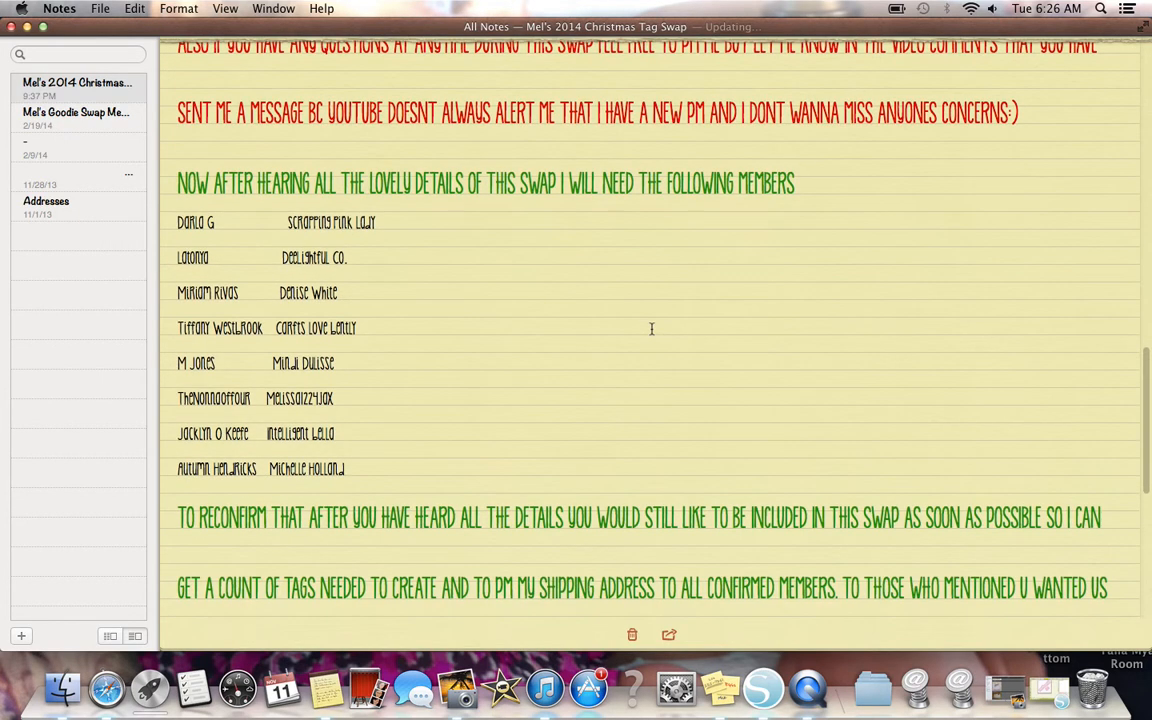
pyautogui.scroll(-3)
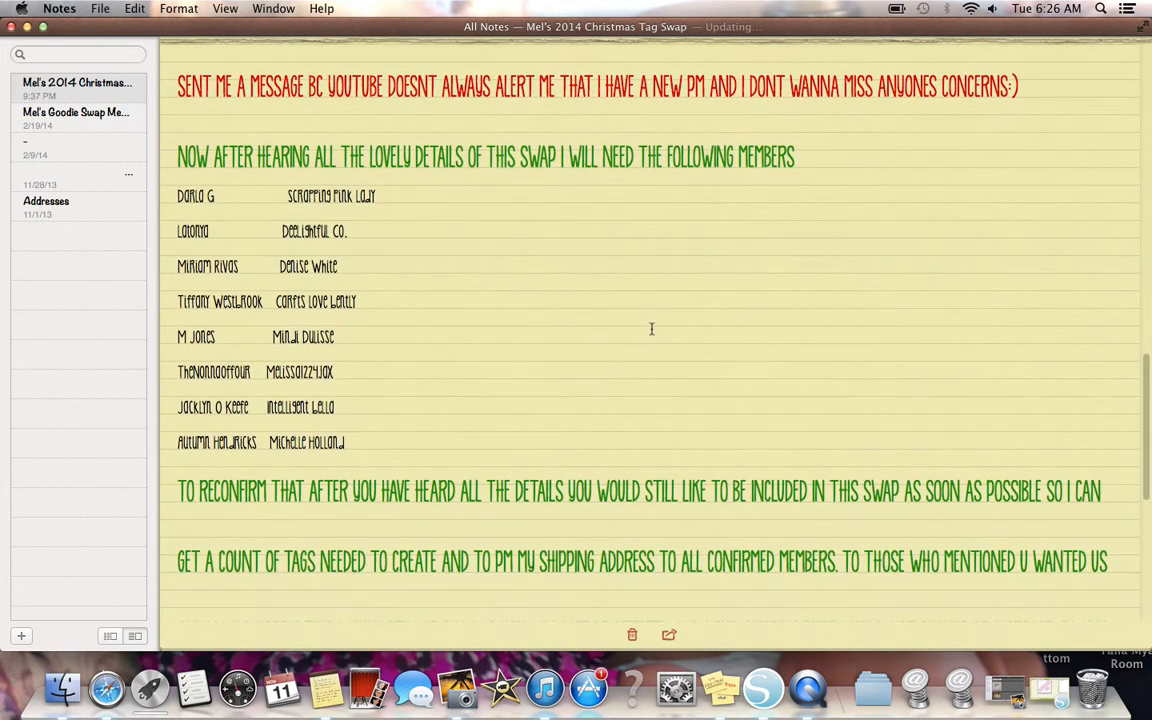
pyautogui.scroll(-3)
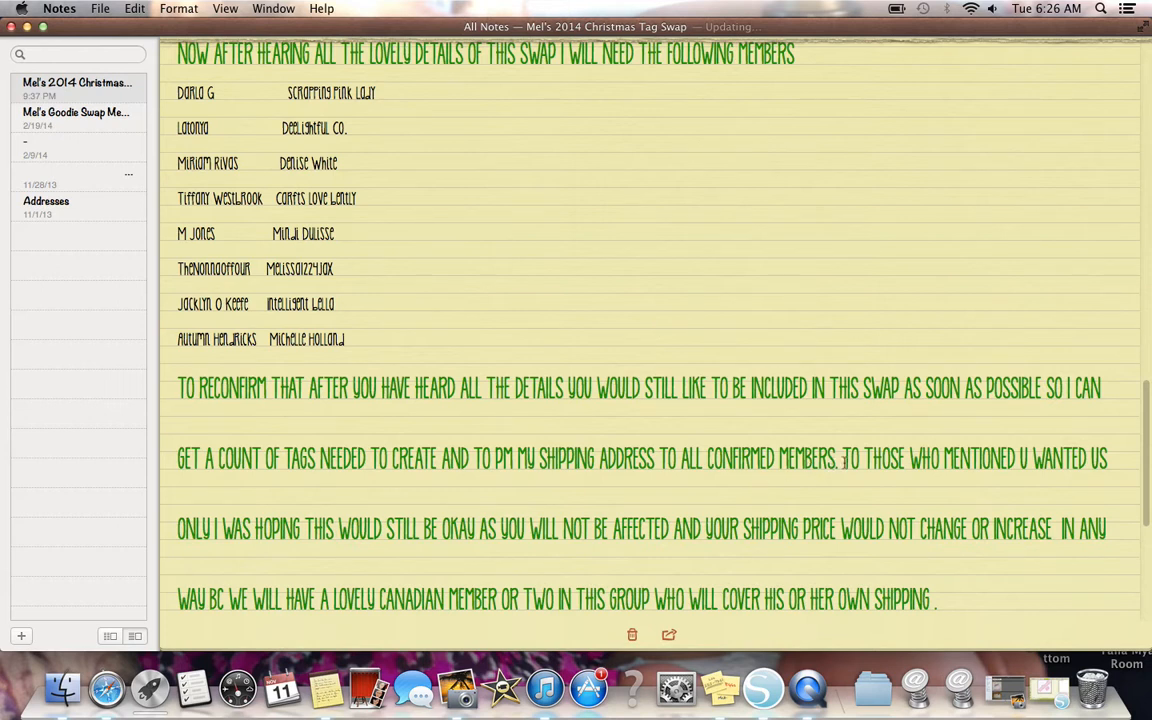
pyautogui.scroll(-3)
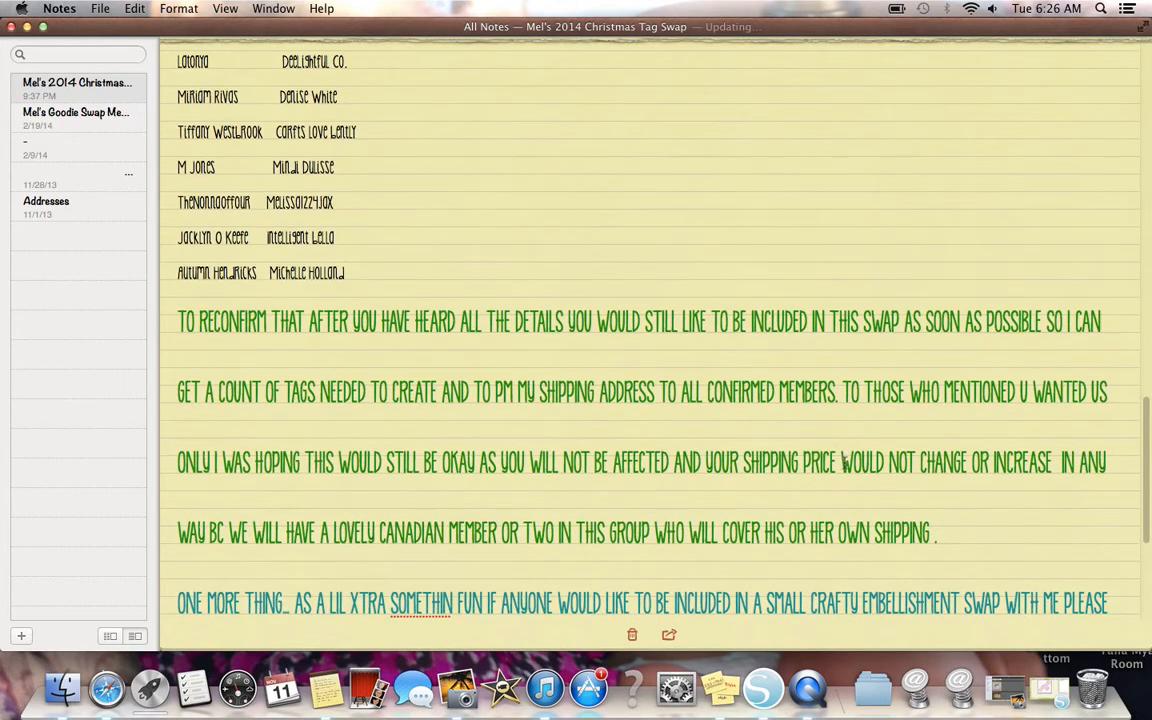
pyautogui.scroll(-3)
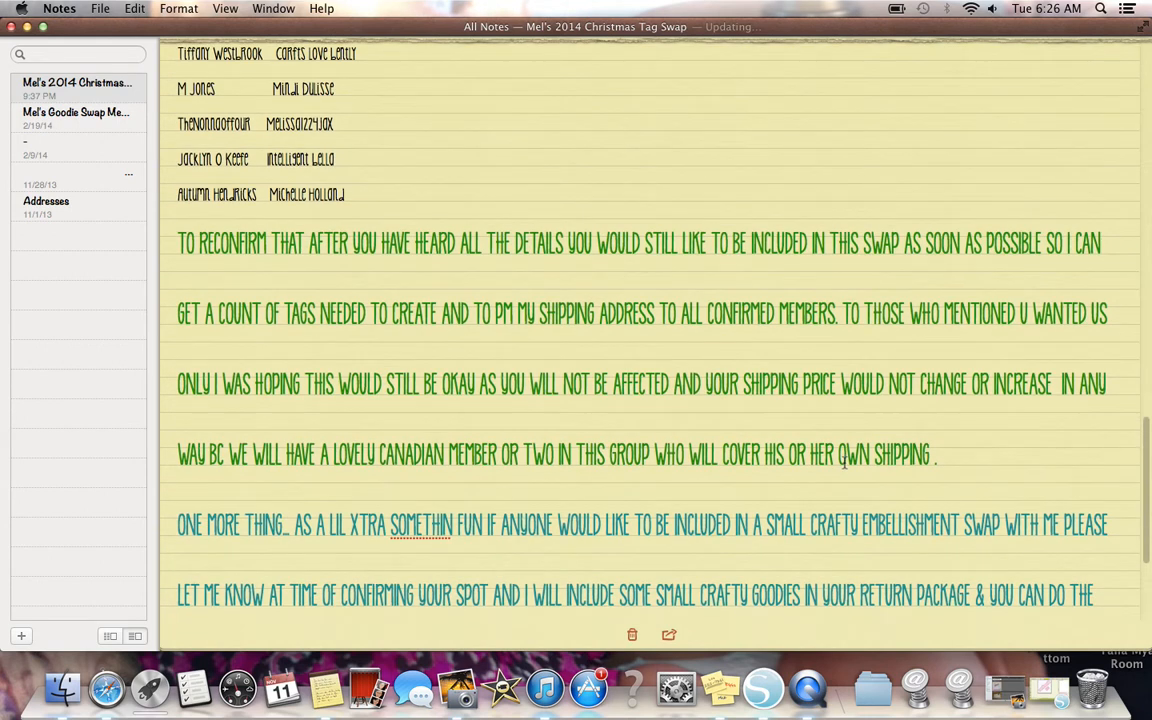
pyautogui.scroll(-3)
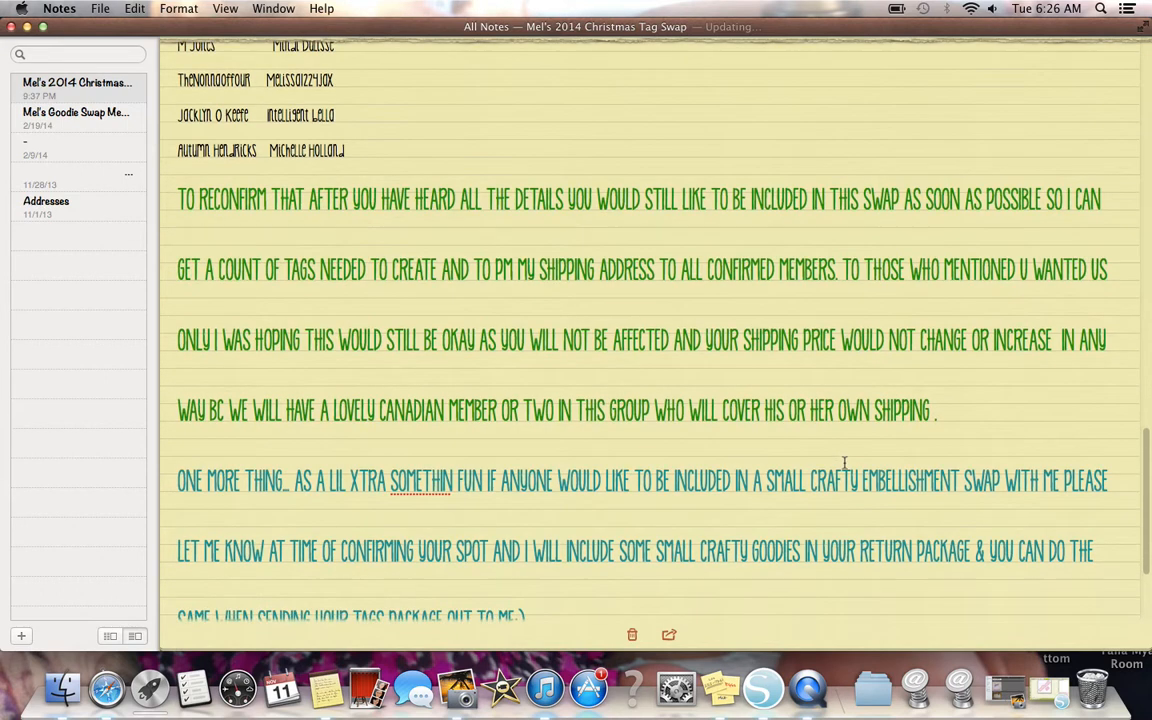
pyautogui.scroll(-3)
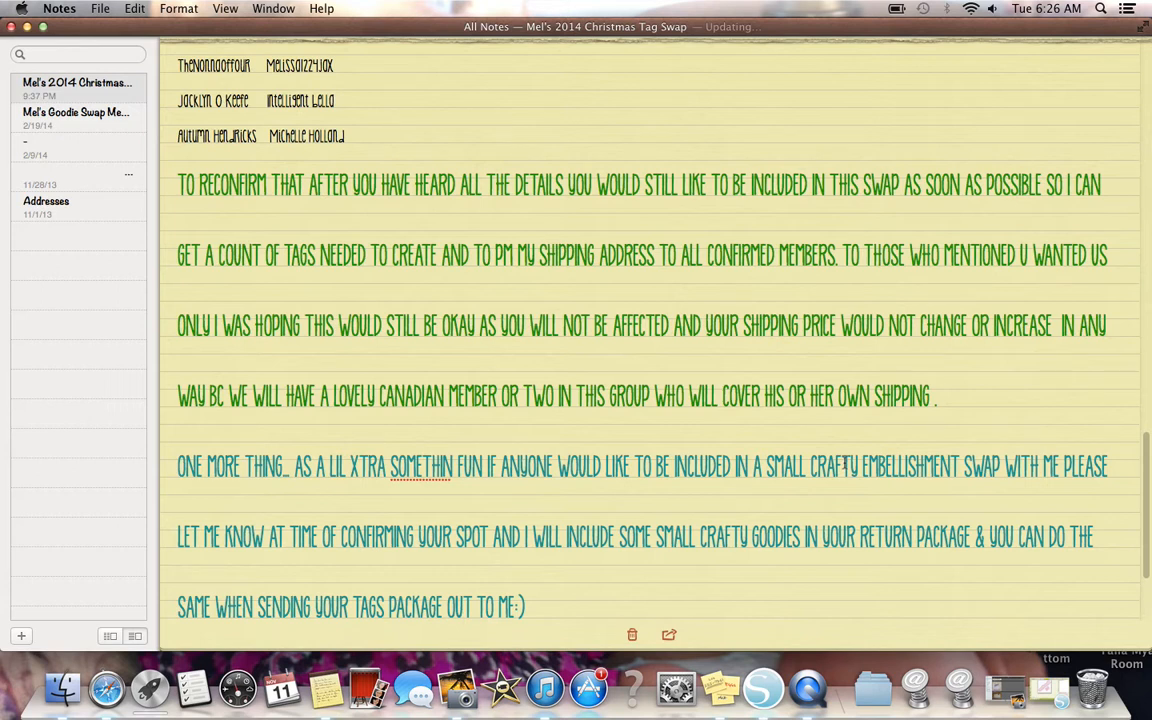
pyautogui.scroll(-3)
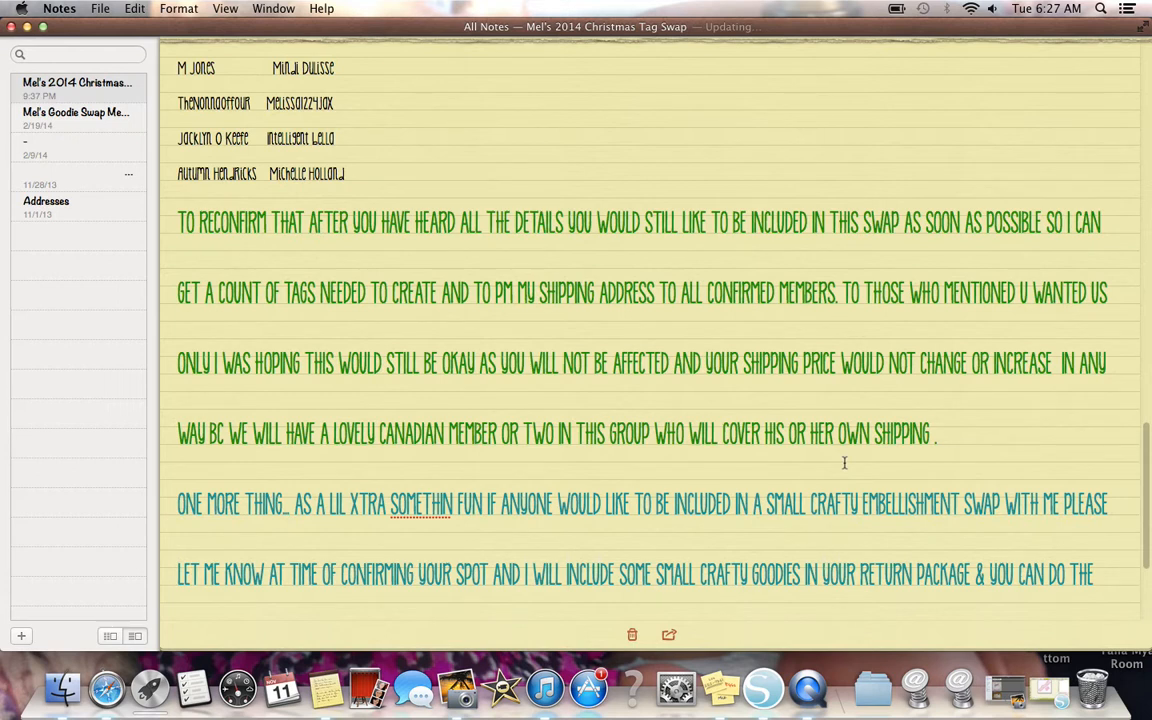
pyautogui.scroll(-3)
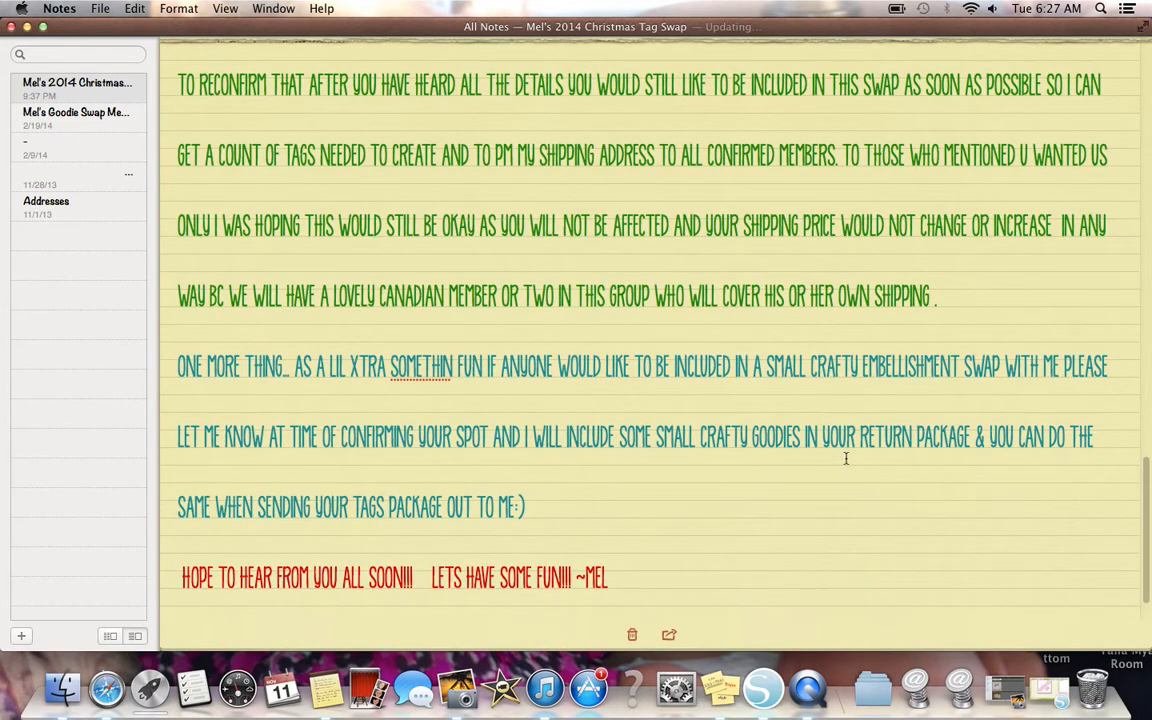
pyautogui.scroll(-3)
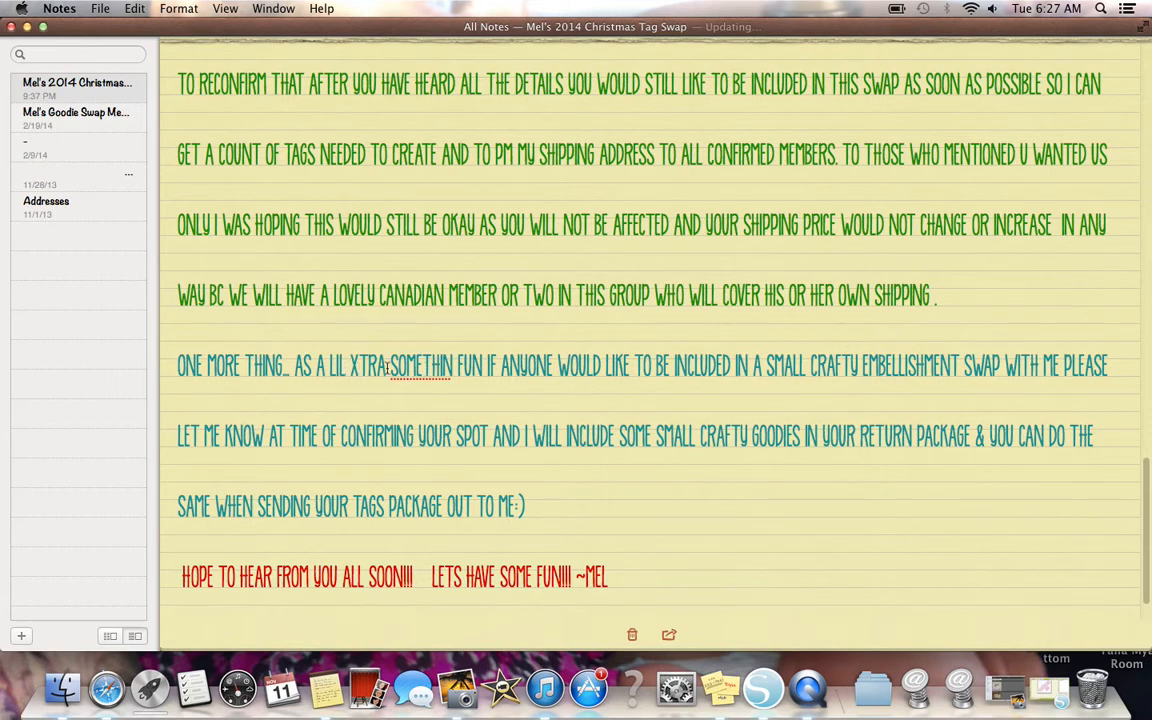
pyautogui.moveTo(576, 378)
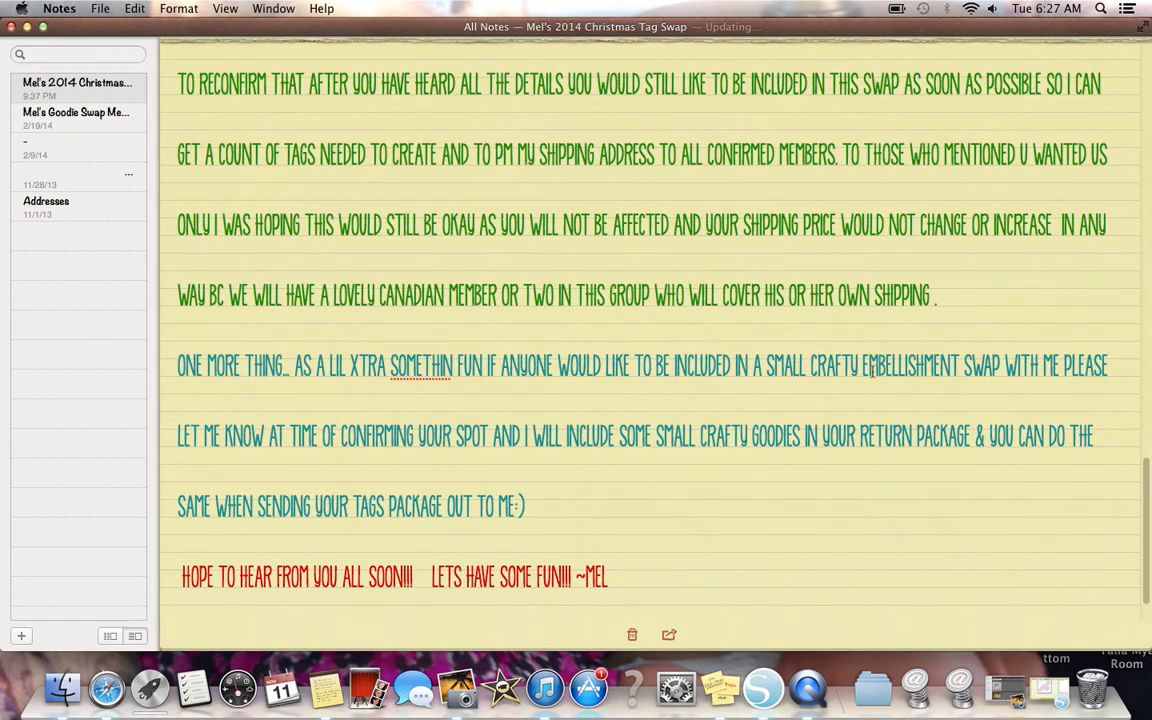
pyautogui.moveTo(598, 390)
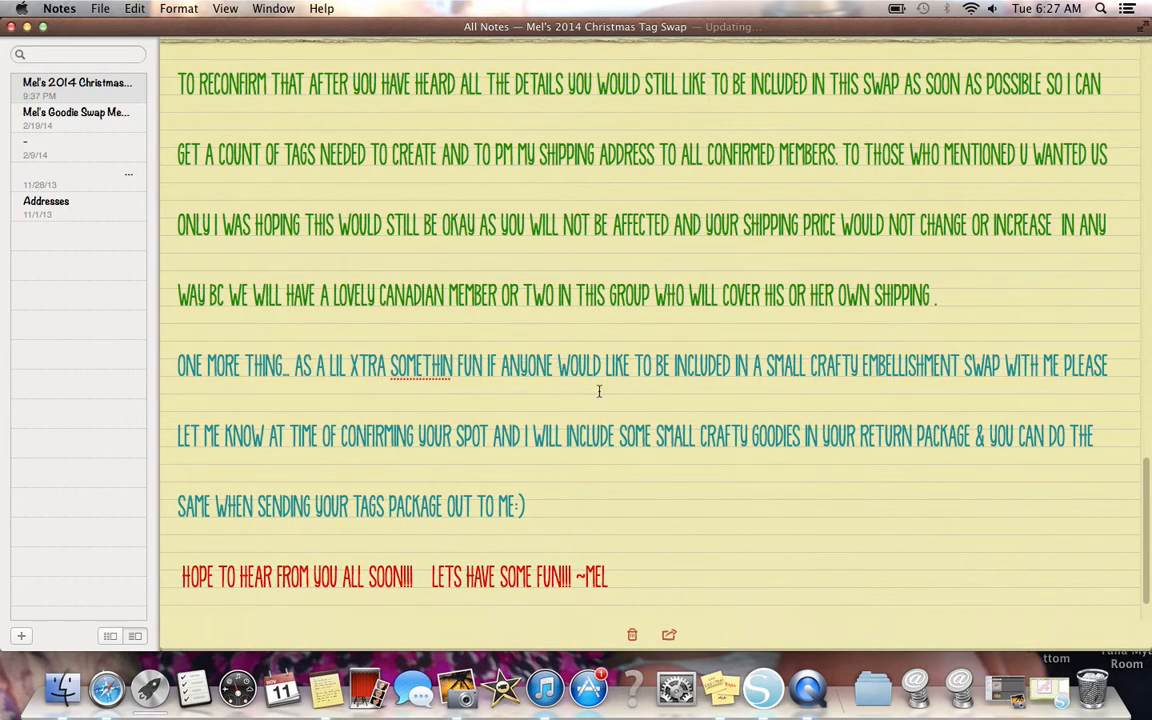
pyautogui.moveTo(480, 448)
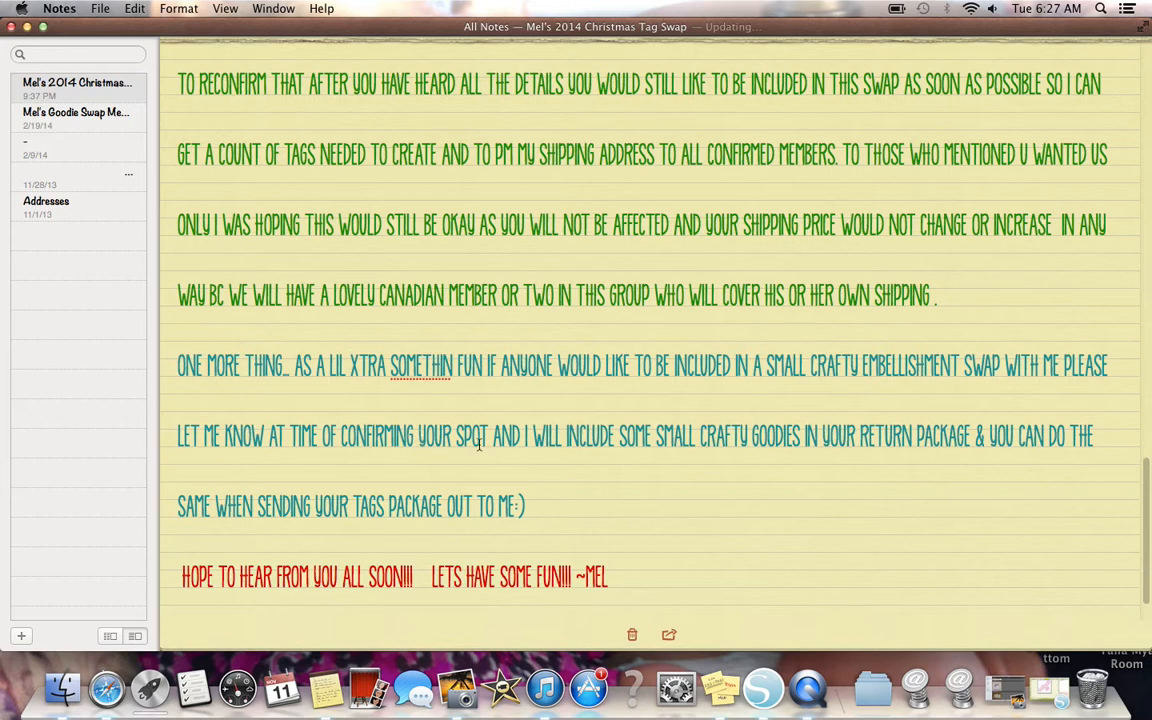
pyautogui.moveTo(772, 448)
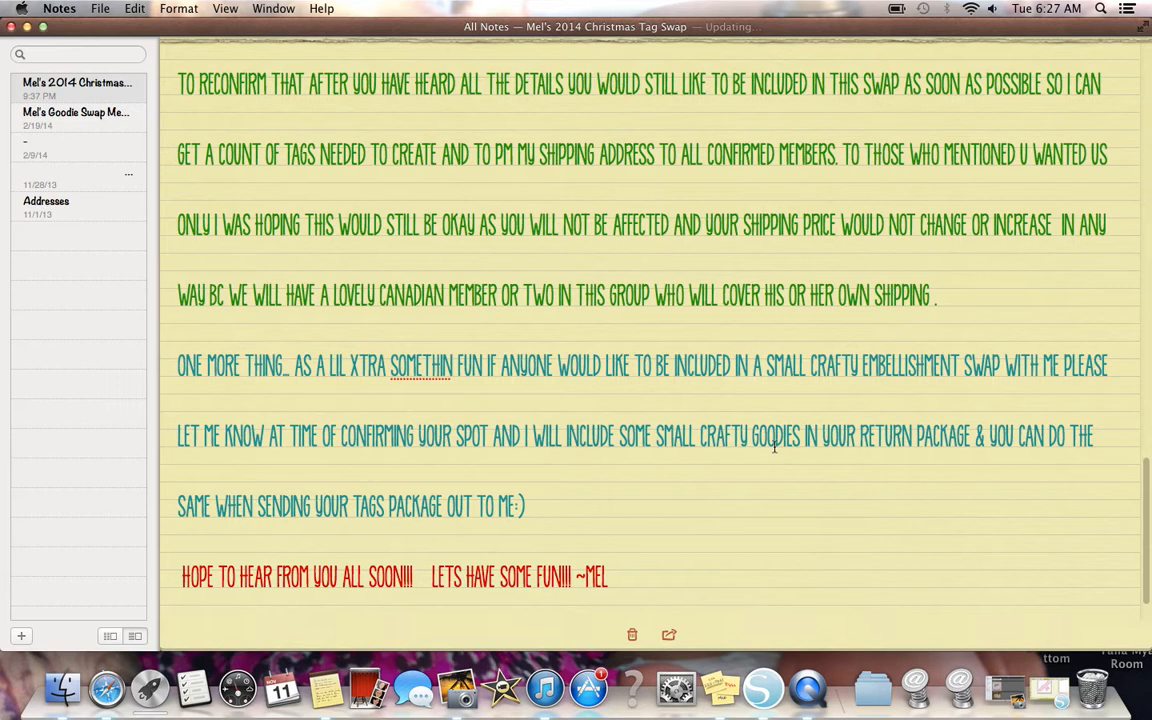
pyautogui.scroll(-3)
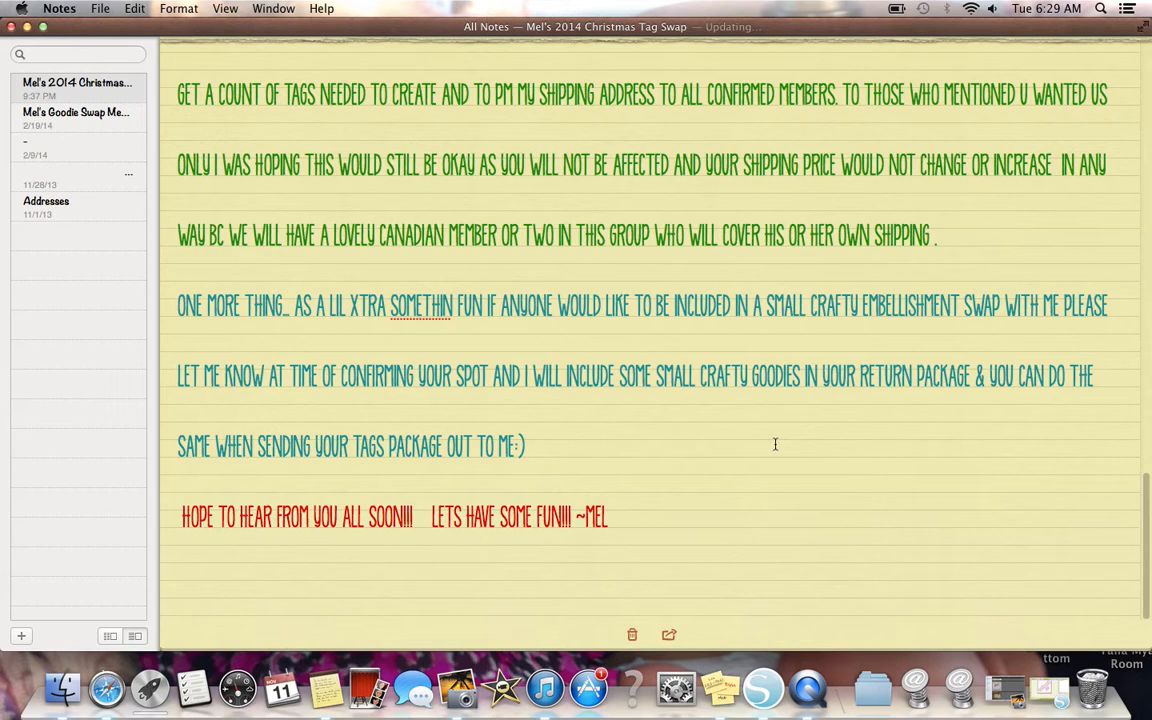
pyautogui.moveTo(288, 224)
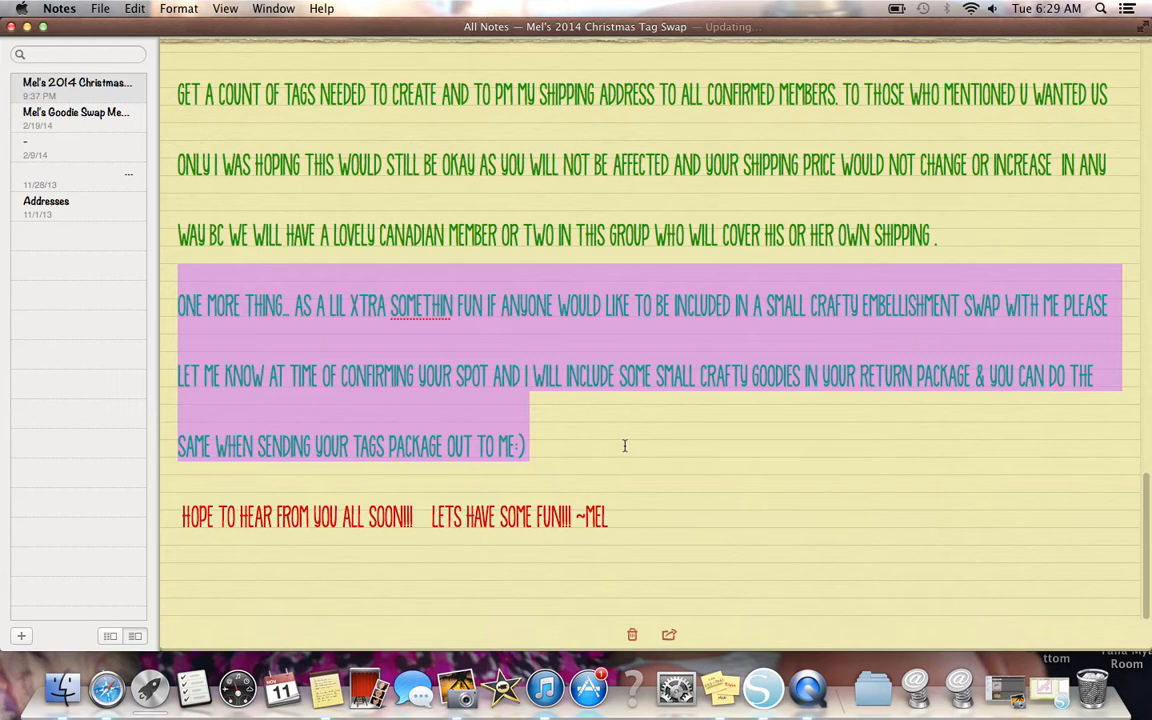
pyautogui.moveTo(306, 282)
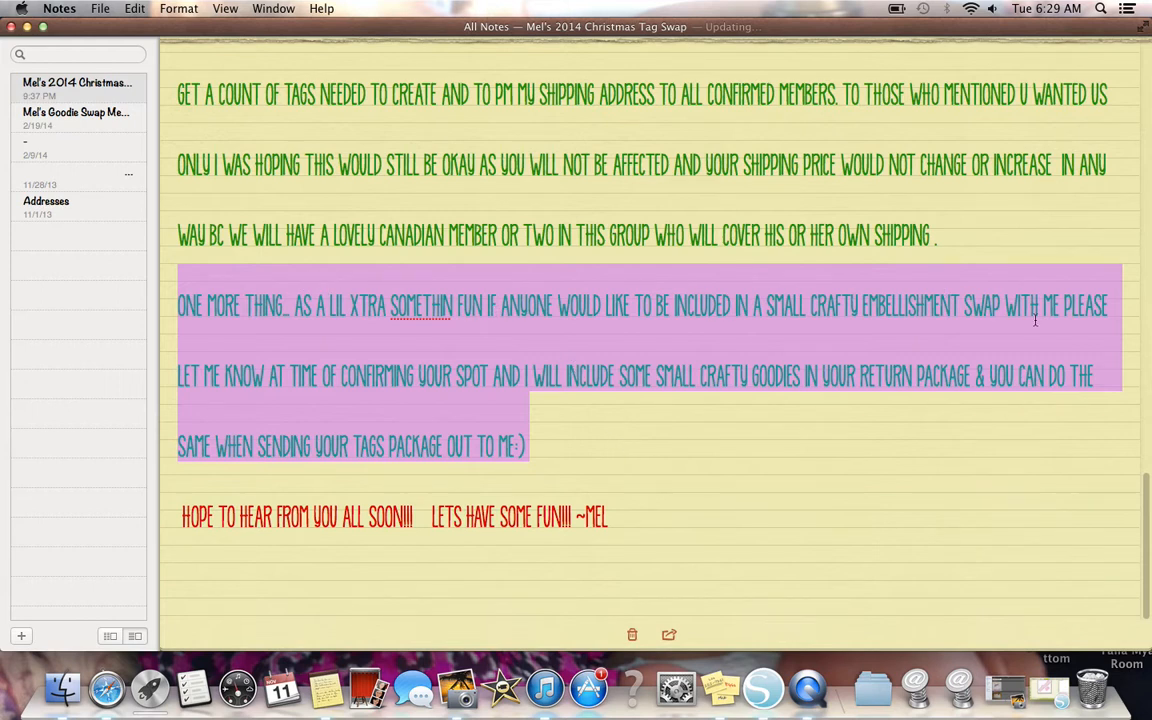
pyautogui.moveTo(1008, 404)
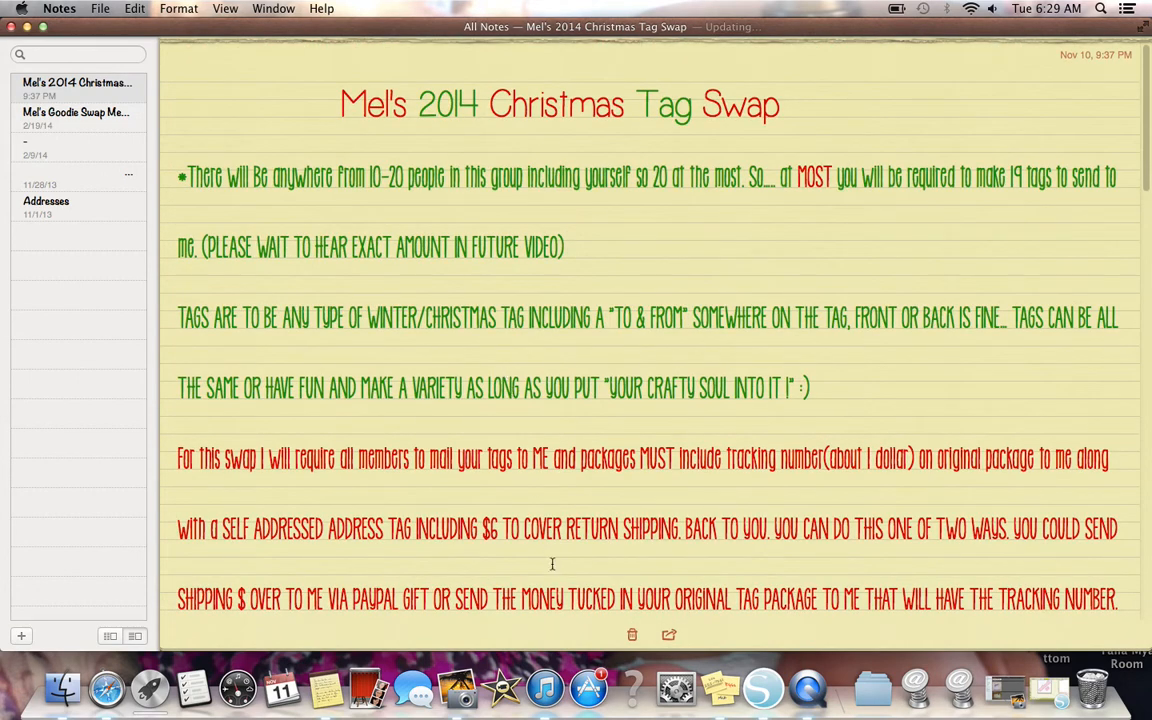
# Scroll past the deadline and updates sections to the member names, reconfirmation paragraph and embellishment offer
pyautogui.scroll(-3)
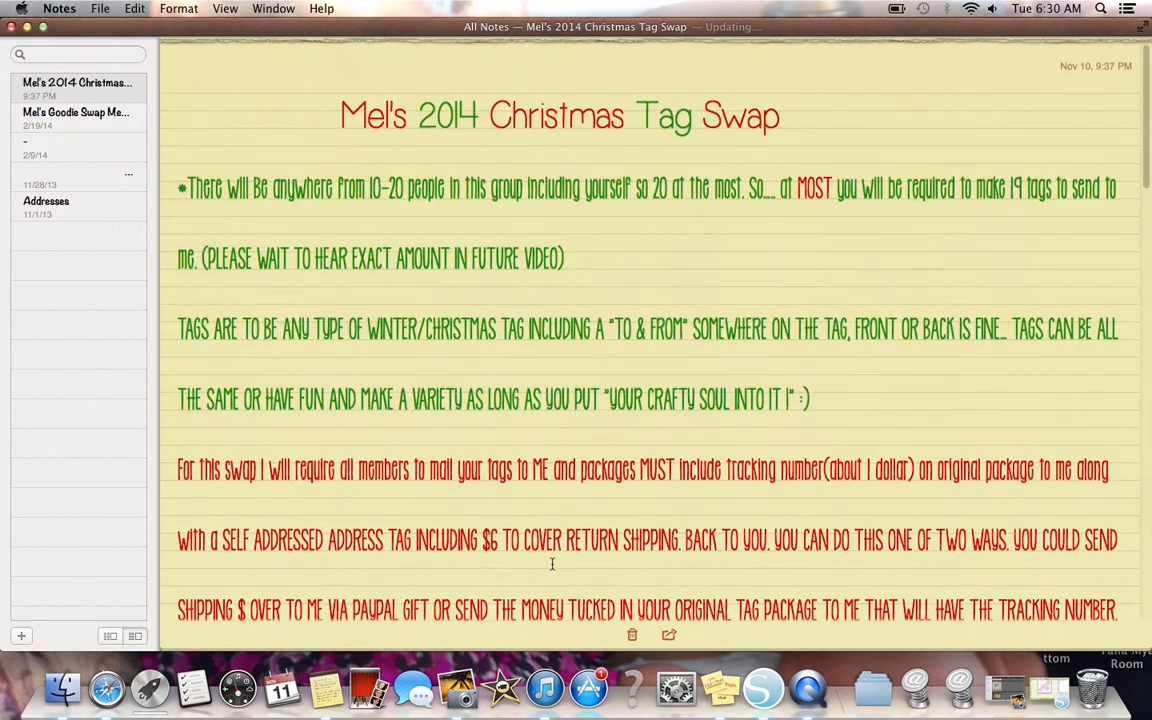
pyautogui.scroll(-3)
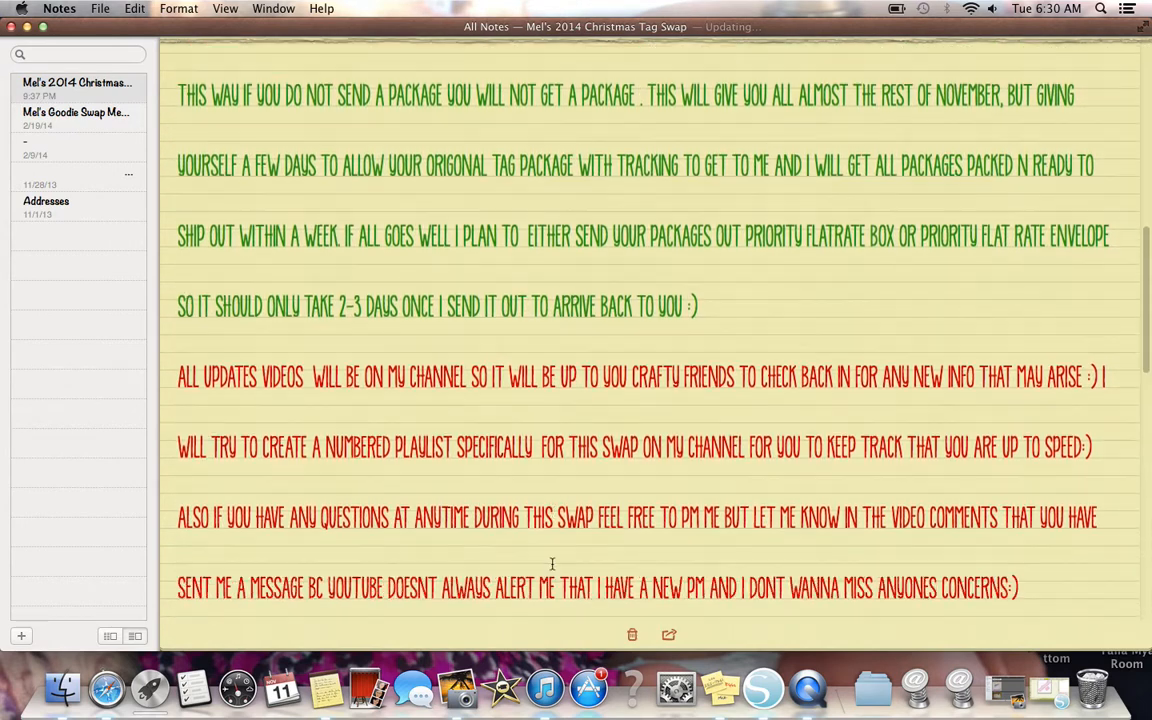
pyautogui.scroll(-3)
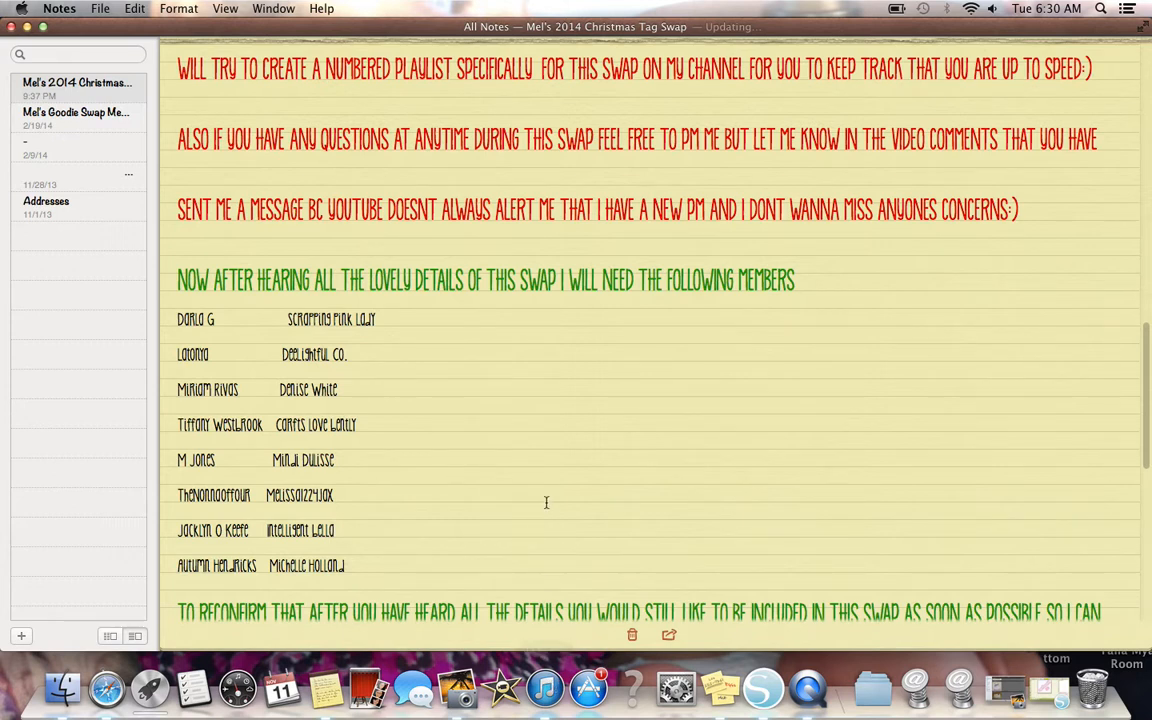
pyautogui.scroll(-3)
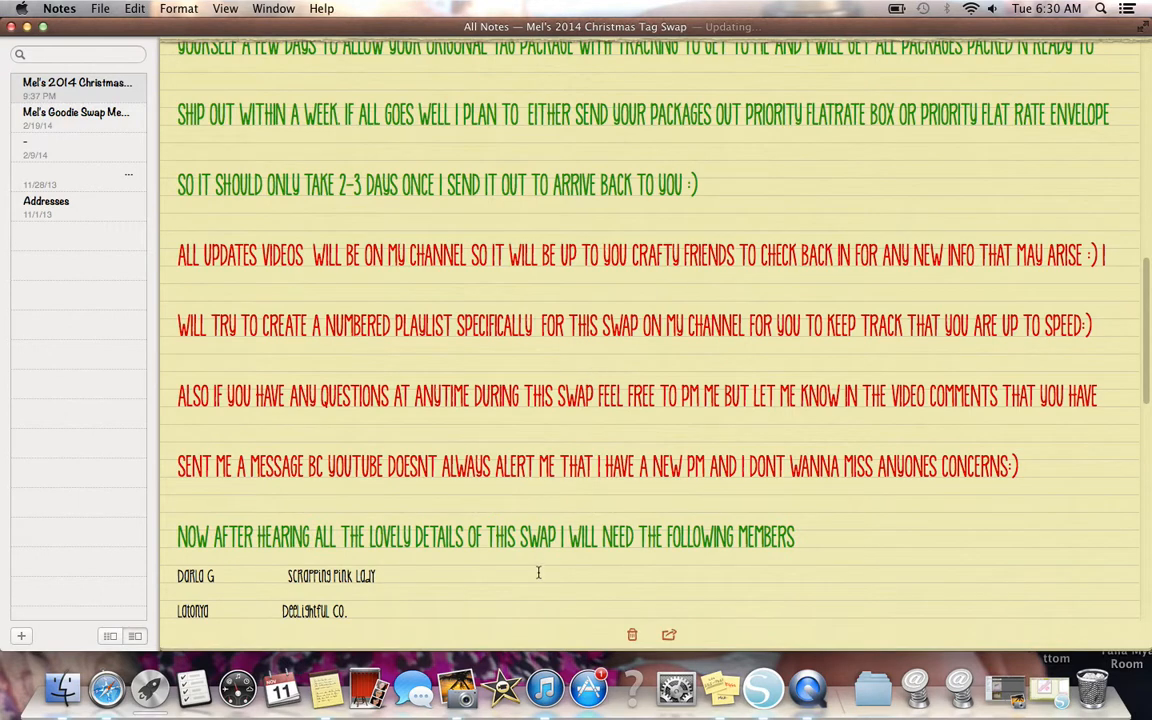
pyautogui.scroll(3)
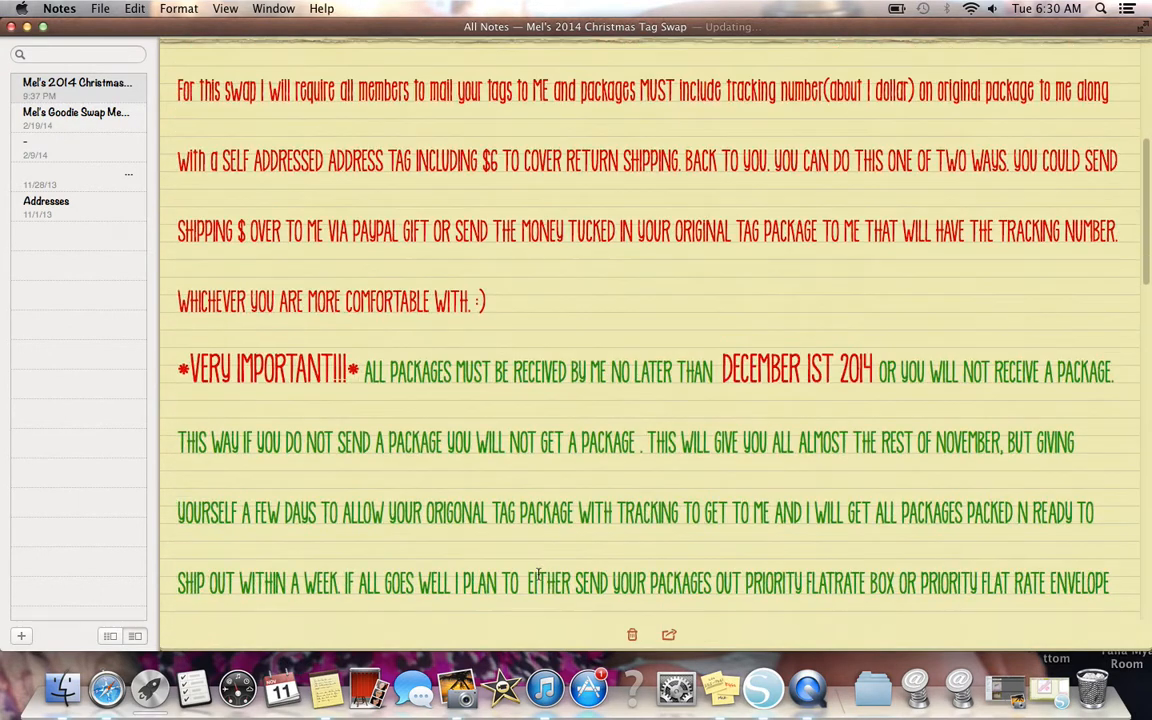
pyautogui.scroll(-3)
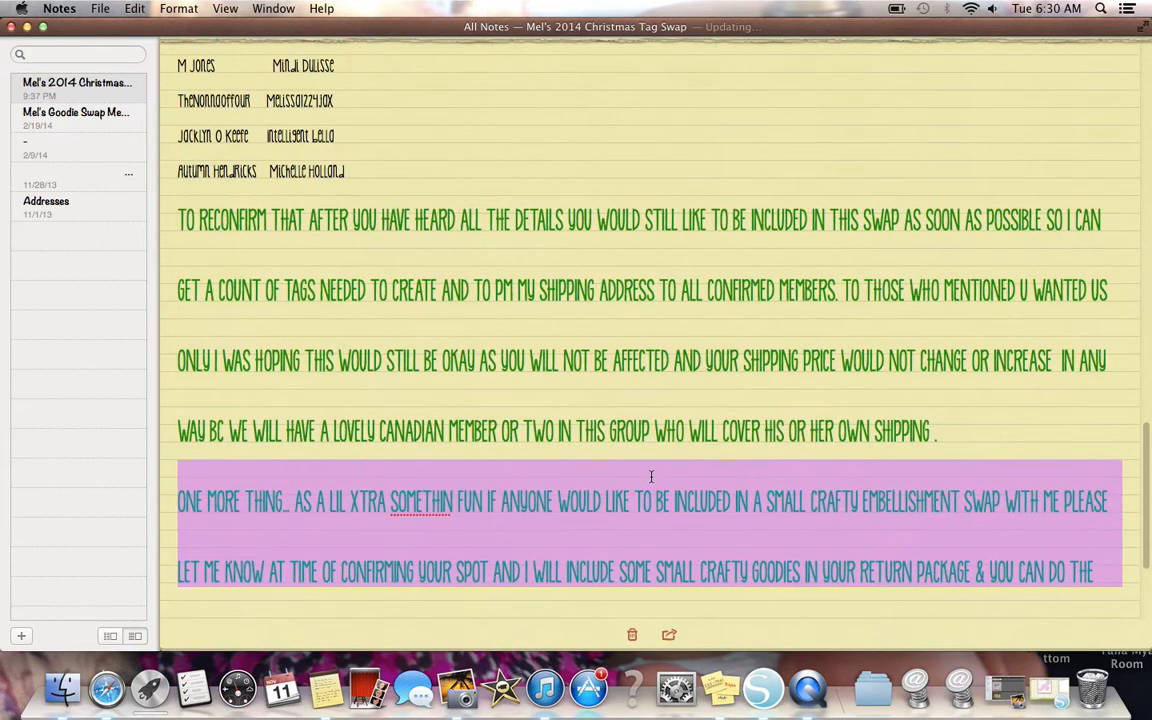
# Scroll the note back so its title, group-size and tag rules show again
pyautogui.scroll(-3)
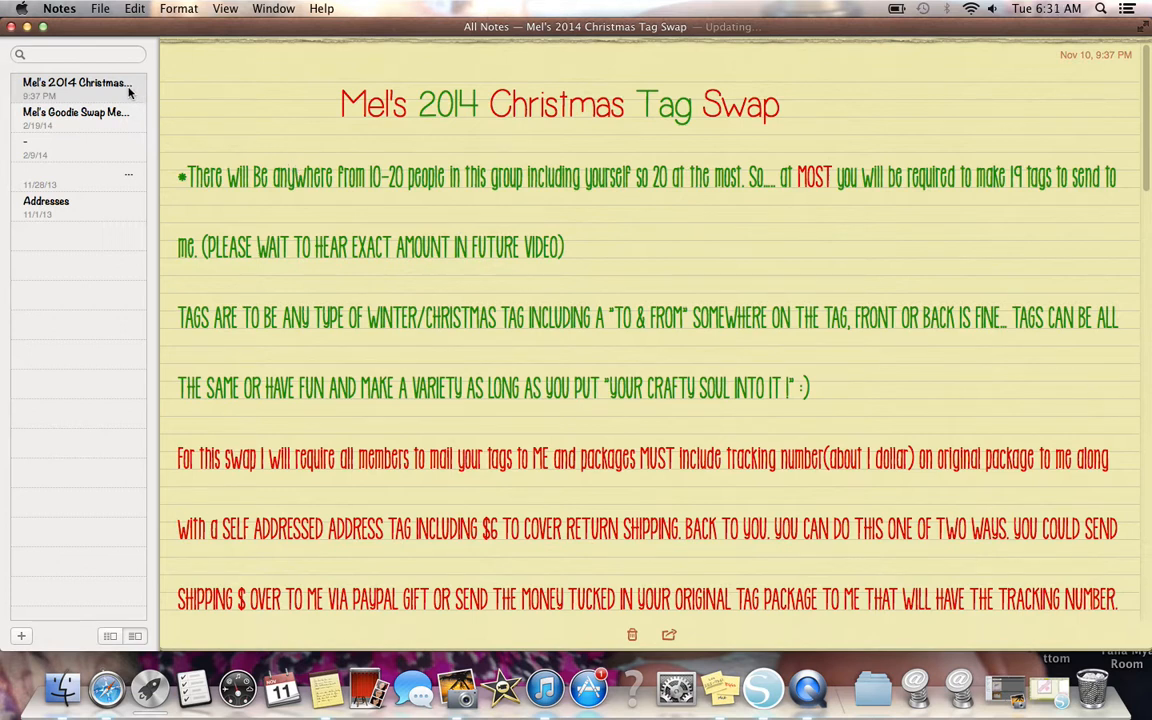
pyautogui.moveTo(144, 162)
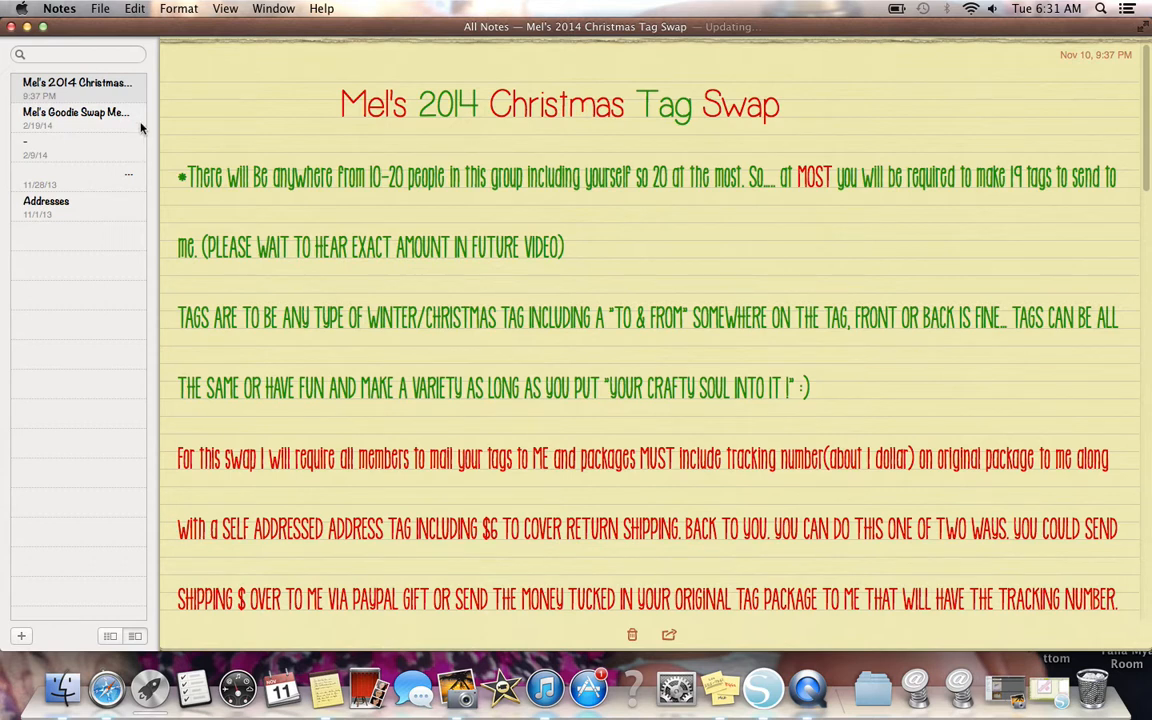
pyautogui.moveTo(128, 94)
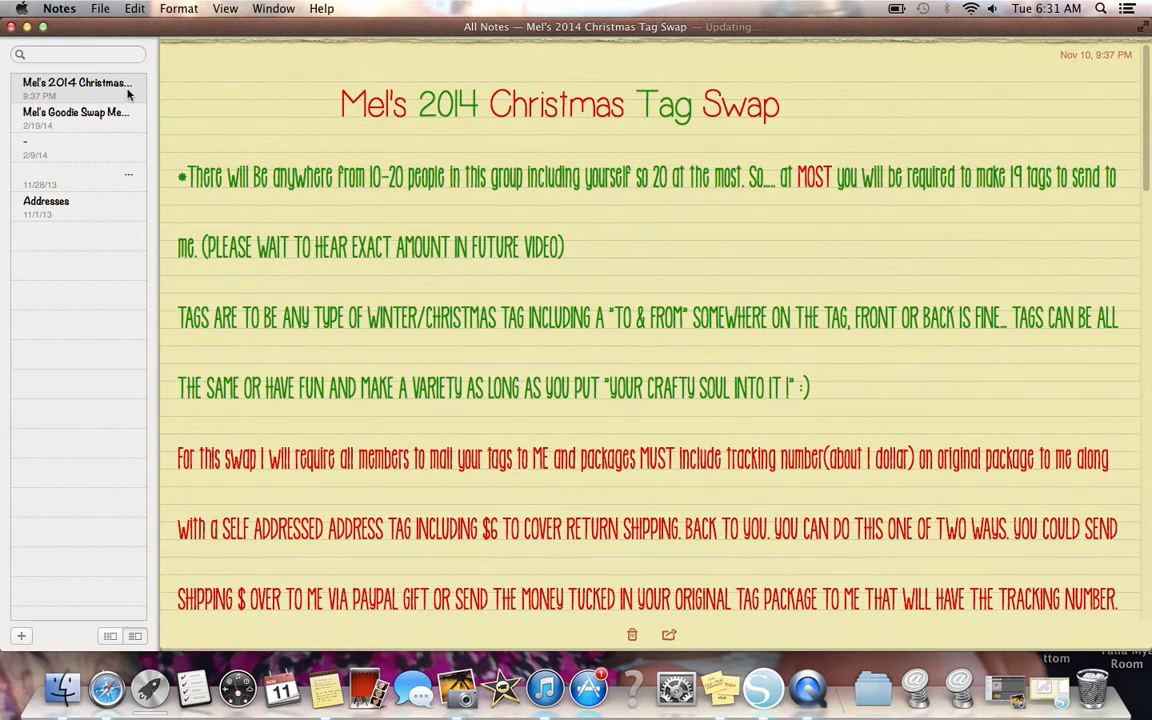